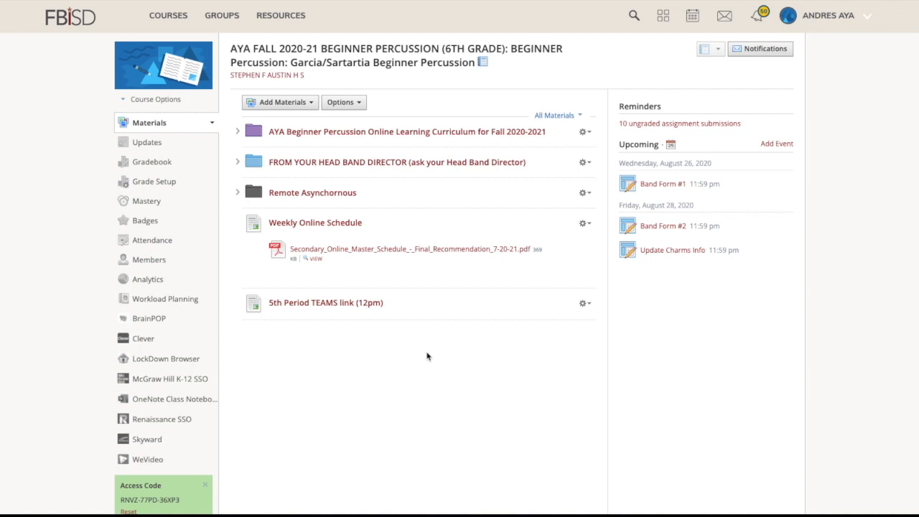
{"action": "mouse_move", "coordinate": [359, 344]}
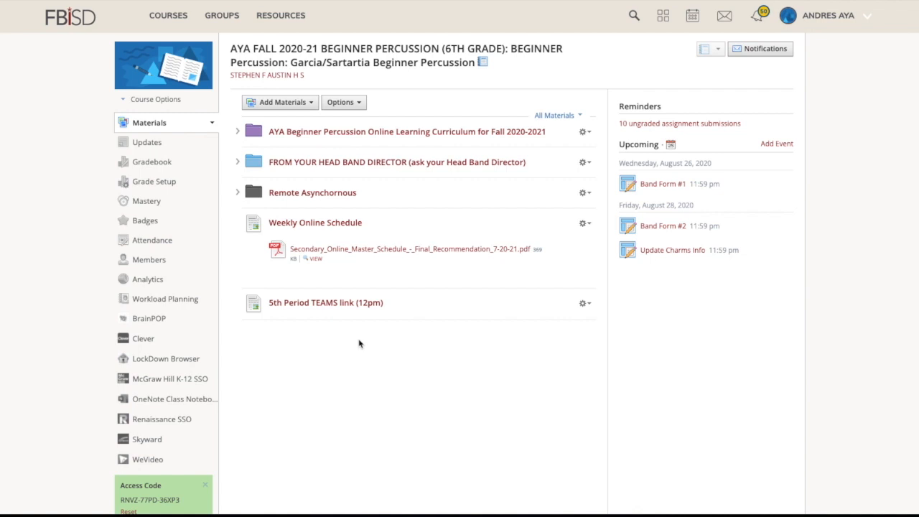
{"action": "mouse_move", "coordinate": [362, 359]}
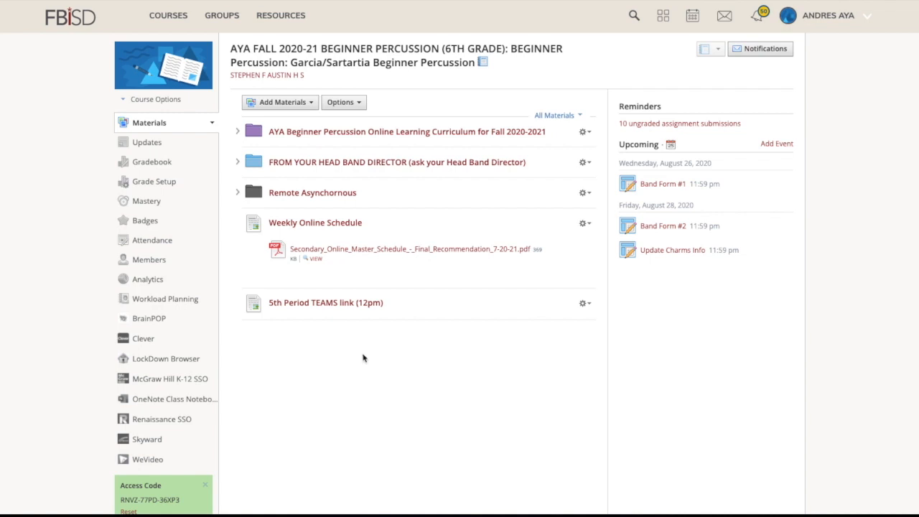
{"action": "mouse_move", "coordinate": [405, 175]}
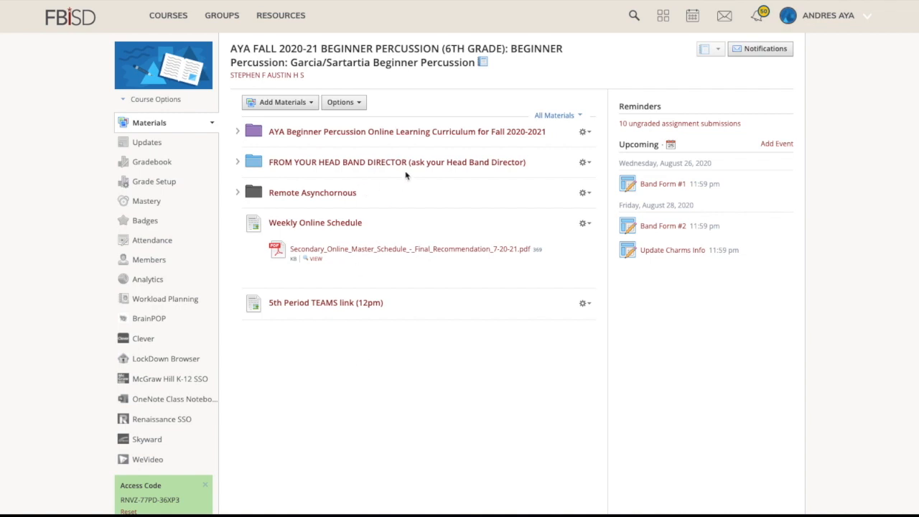
{"action": "mouse_move", "coordinate": [247, 65]}
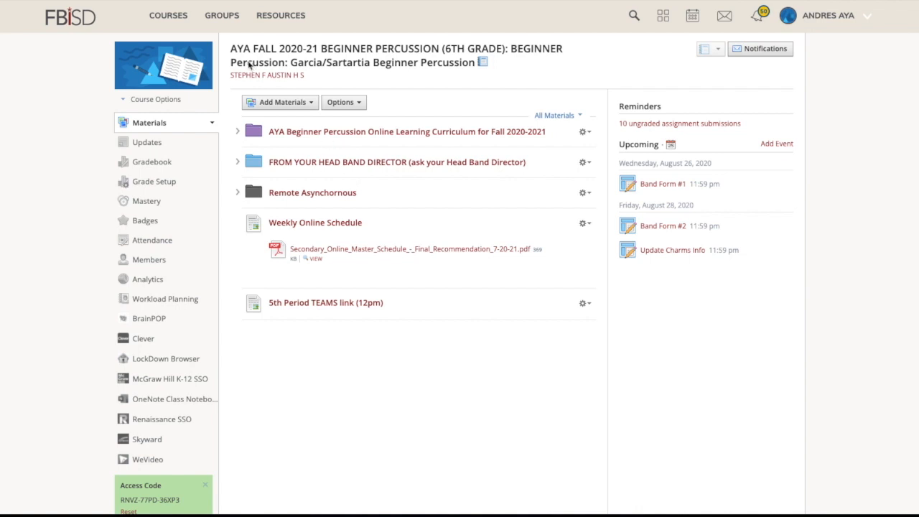
{"action": "mouse_move", "coordinate": [308, 57]}
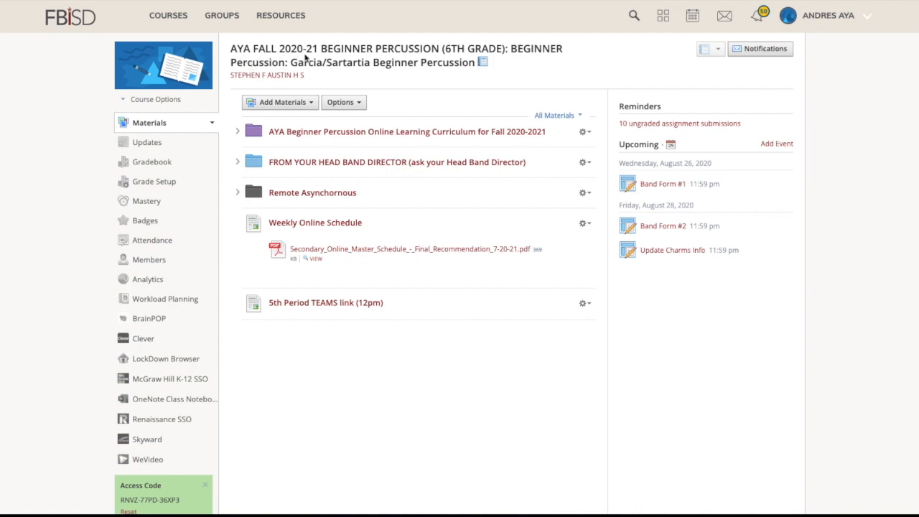
{"action": "mouse_move", "coordinate": [541, 56]}
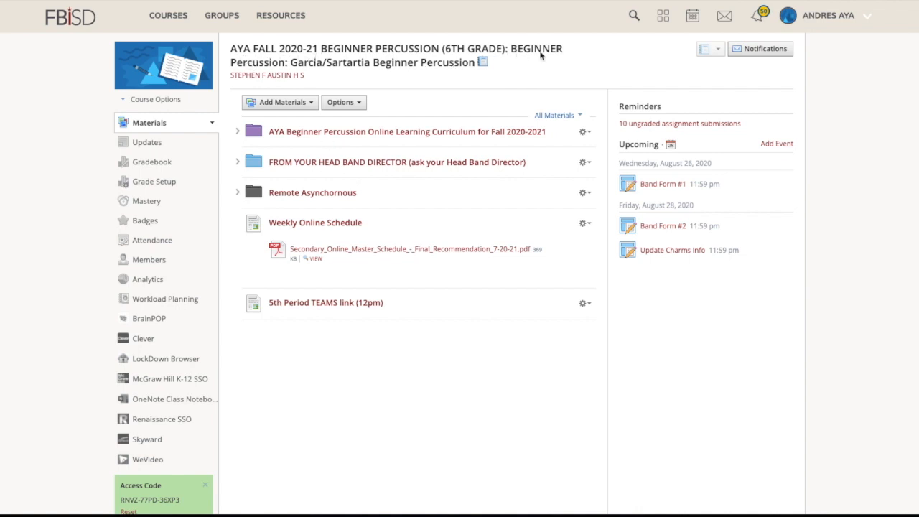
{"action": "mouse_move", "coordinate": [315, 71]}
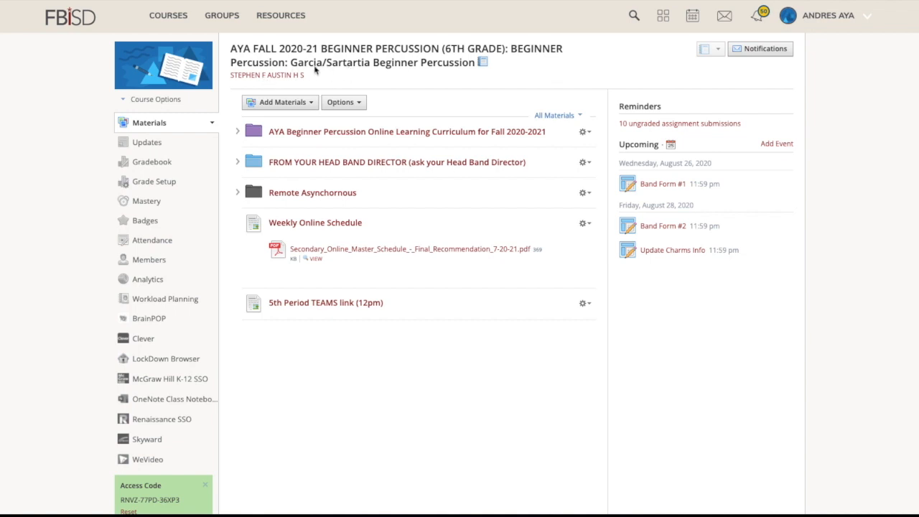
{"action": "mouse_move", "coordinate": [338, 72]}
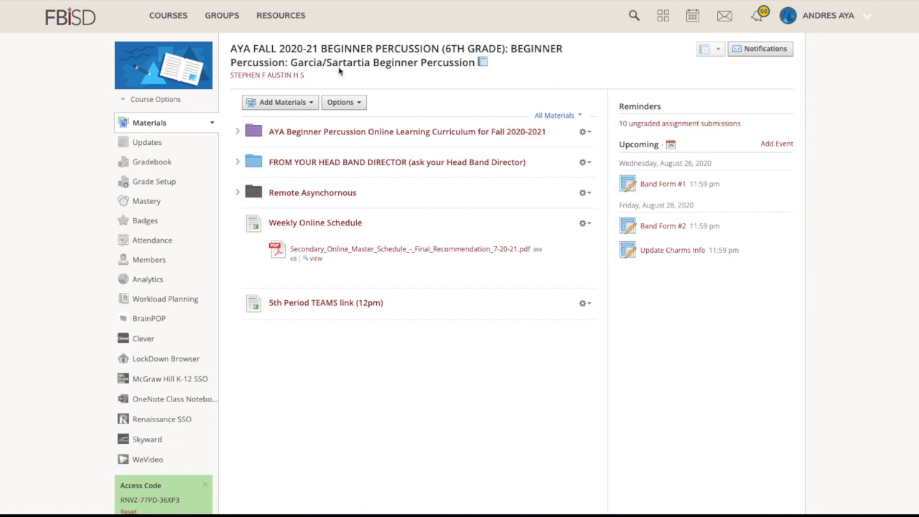
{"action": "mouse_move", "coordinate": [261, 138]}
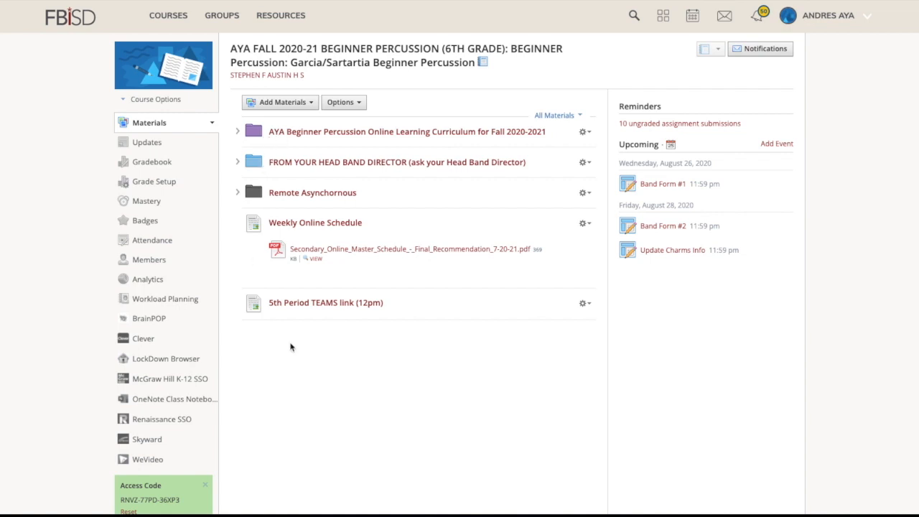
{"action": "mouse_move", "coordinate": [301, 171]}
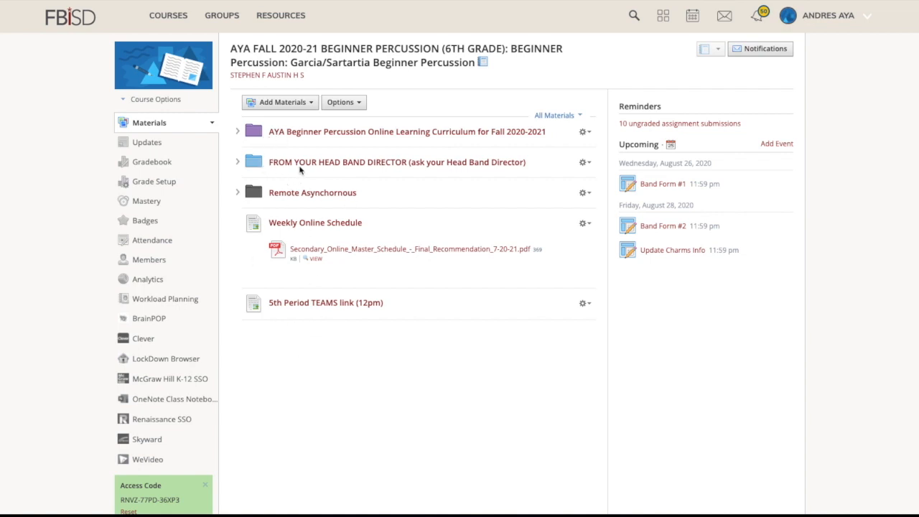
{"action": "mouse_move", "coordinate": [476, 173]}
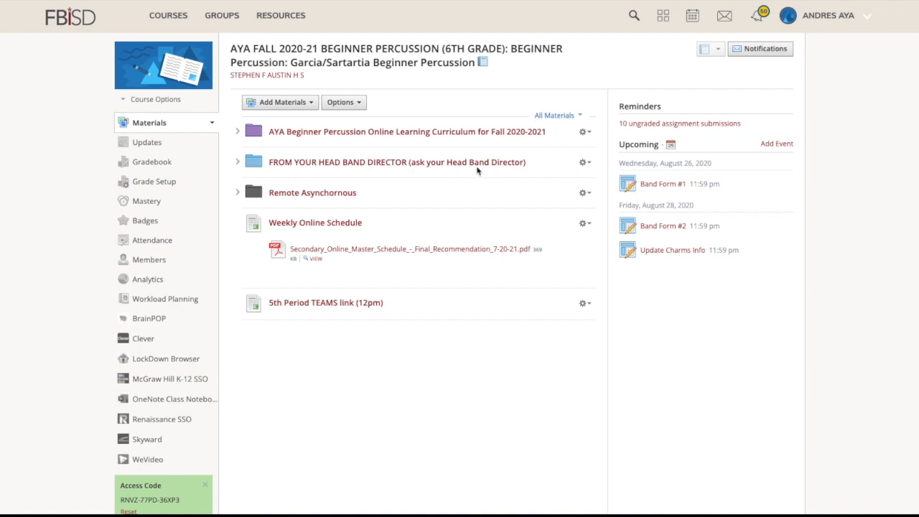
{"action": "mouse_move", "coordinate": [281, 167]}
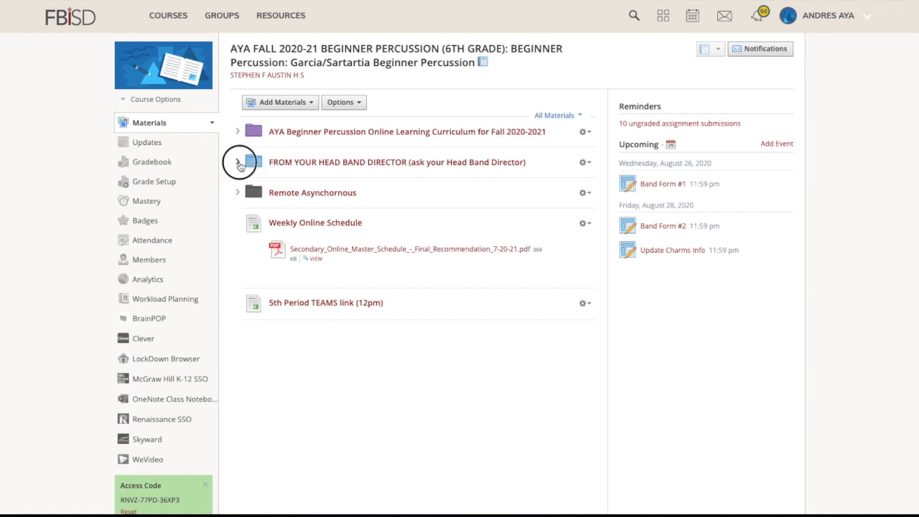
Expand FROM YOUR HEAD BAND DIRECTOR, GARCIA-MR. MORRIS and Garcia Middle School Band to reveal band files and weekly folders
{"action": "left_click", "coordinate": [238, 161]}
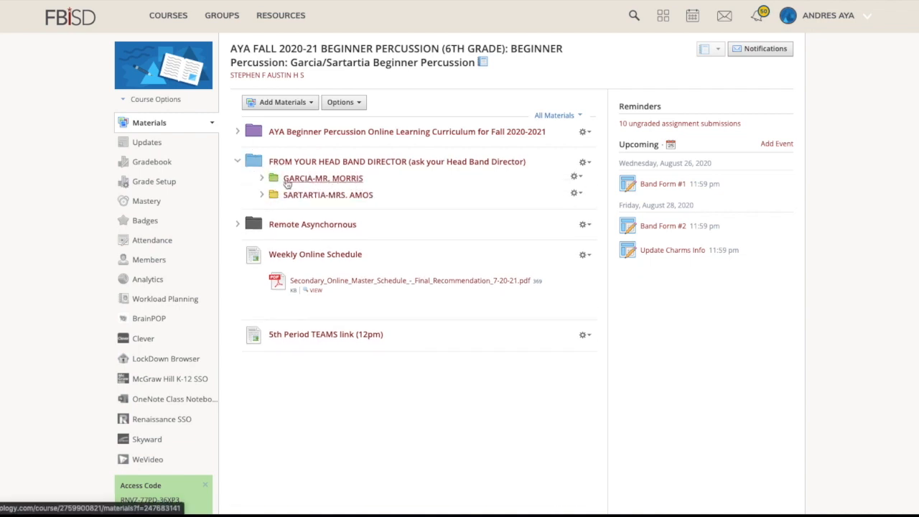
{"action": "mouse_move", "coordinate": [327, 195]}
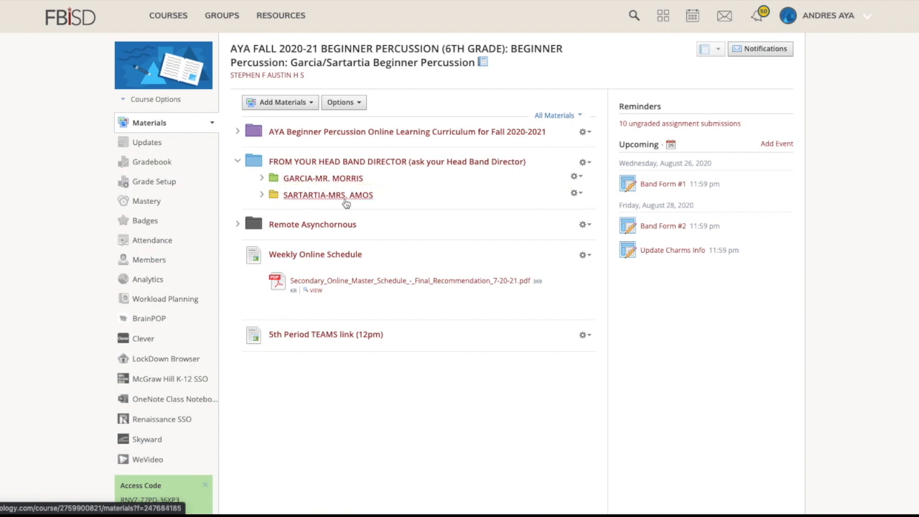
{"action": "left_click", "coordinate": [261, 178]}
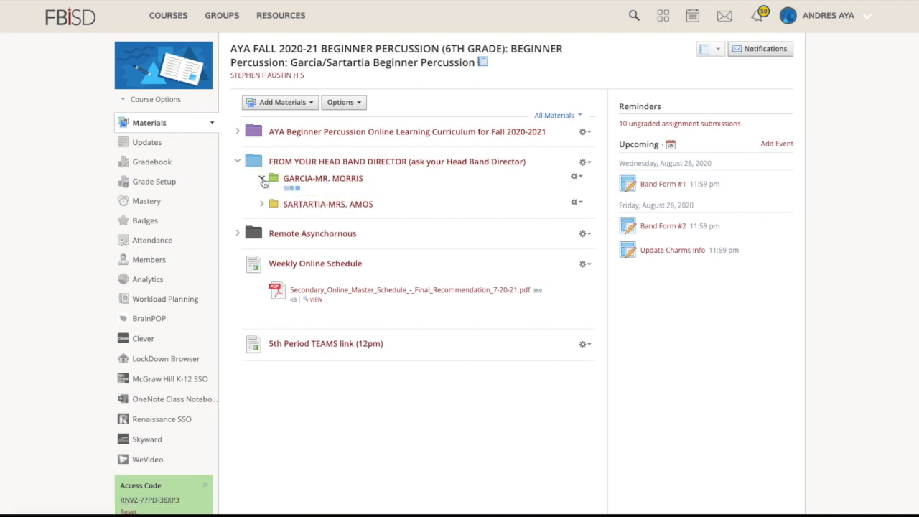
{"action": "left_click", "coordinate": [263, 178]}
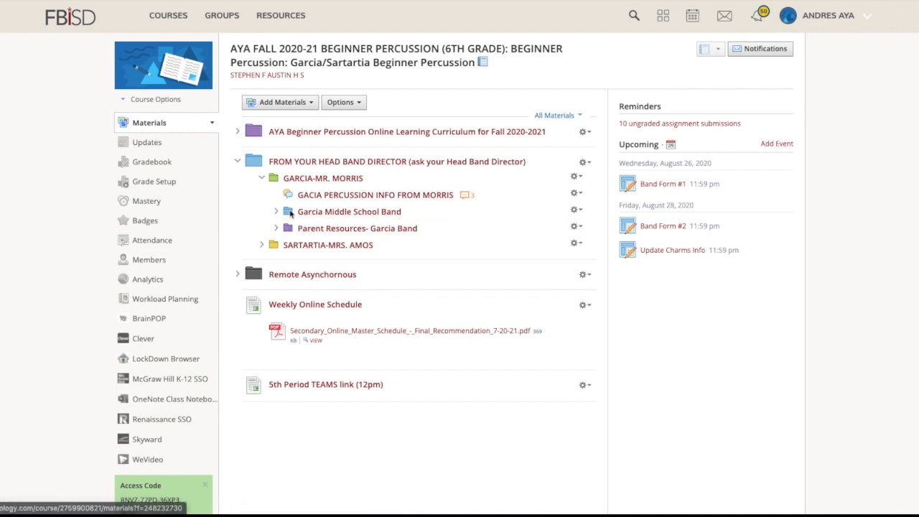
{"action": "left_click", "coordinate": [276, 211]}
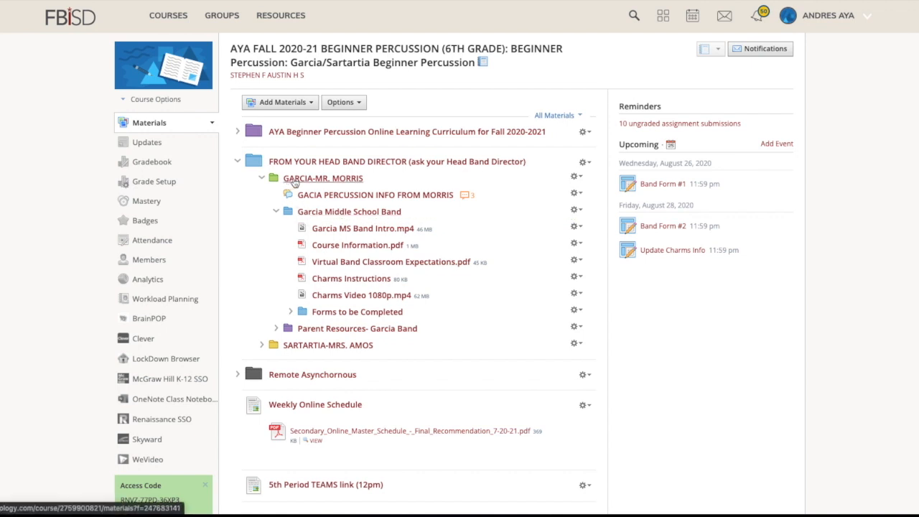
{"action": "left_click", "coordinate": [237, 161]}
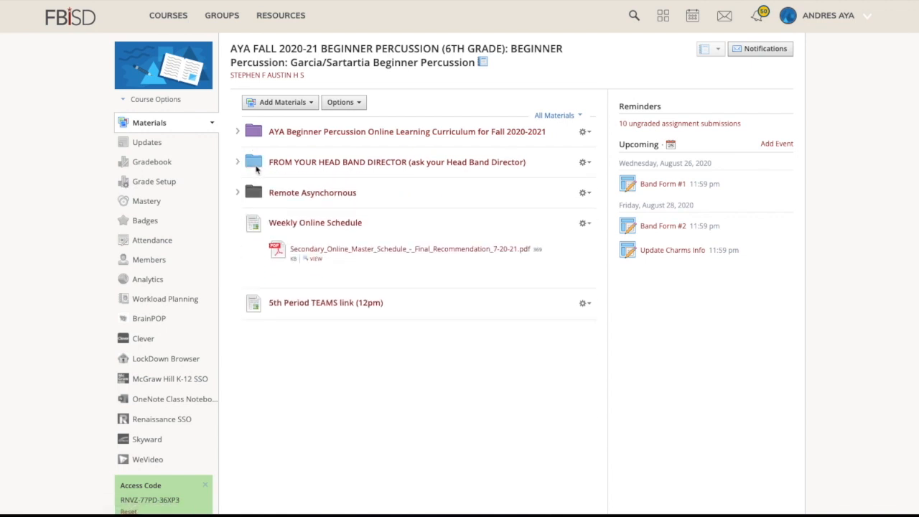
{"action": "left_click", "coordinate": [237, 161]}
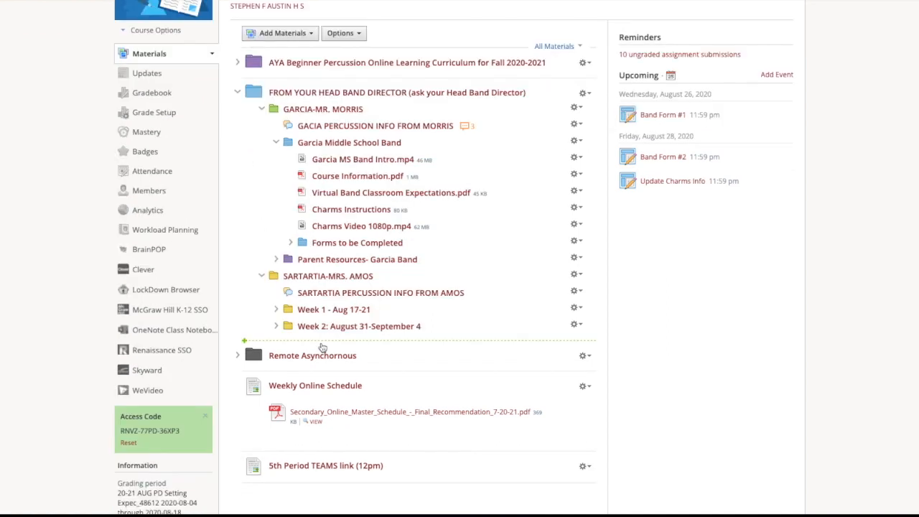
{"action": "mouse_move", "coordinate": [279, 325]}
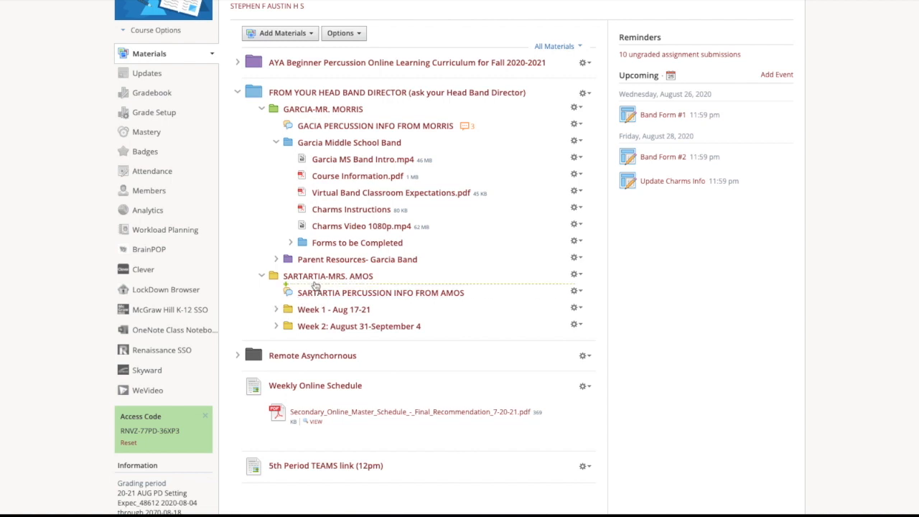
Browse SARTARTIA-MRS. AMOS's Week 1 - Aug 17-21 folder, then return to the course Materials page
{"action": "left_click", "coordinate": [329, 276]}
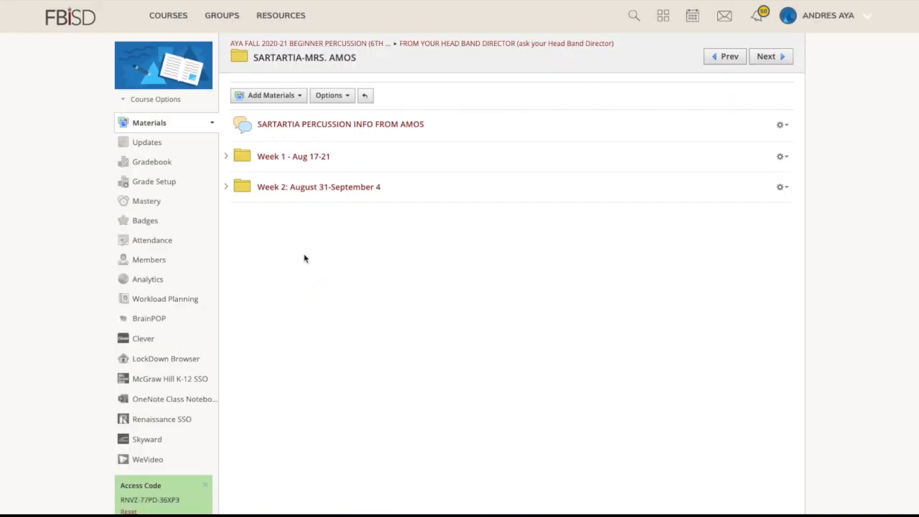
{"action": "mouse_move", "coordinate": [286, 161]}
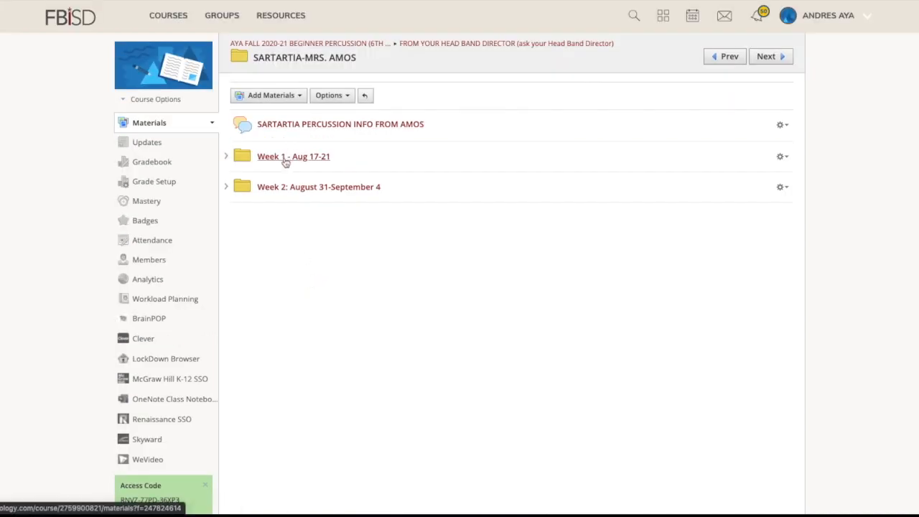
{"action": "left_click", "coordinate": [293, 155]}
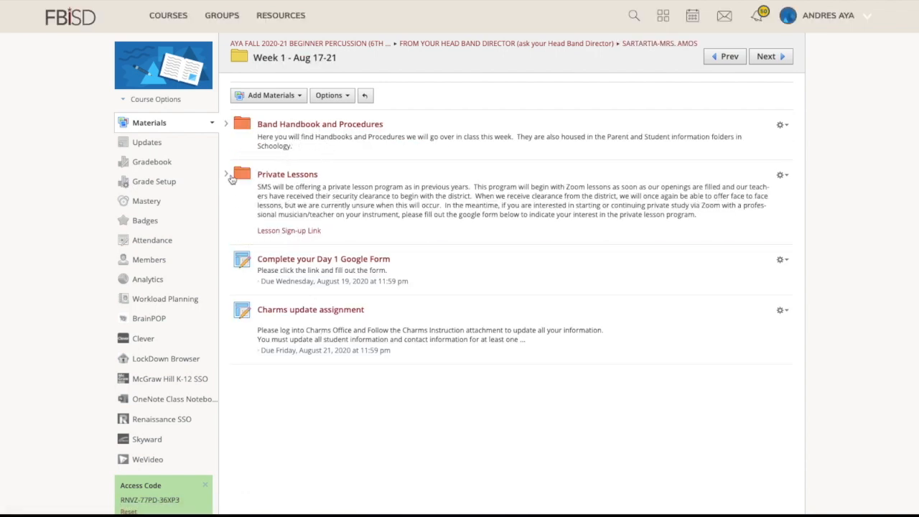
{"action": "left_click", "coordinate": [227, 175]}
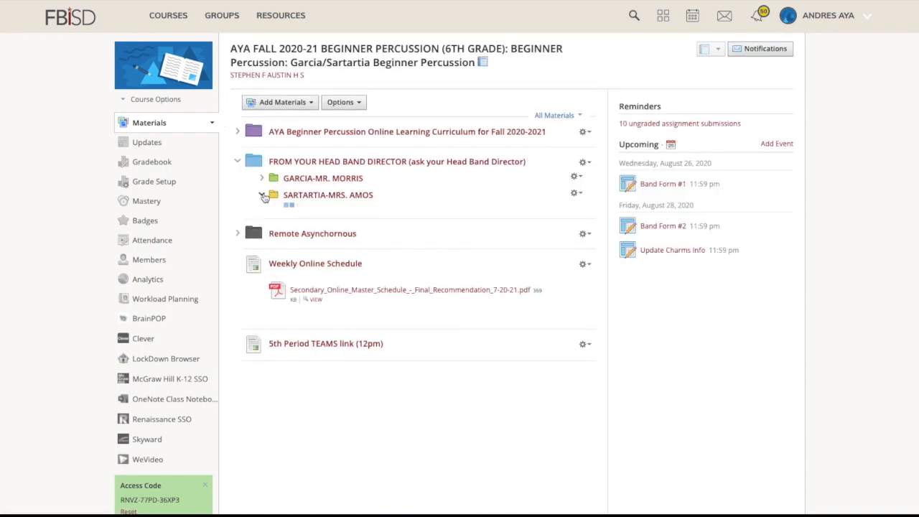
Expand SARTARTIA-MRS. AMOS and open Week 1 - Aug 17-21 listing handbook, private lessons, Day 1 form and Charms items
{"action": "left_click", "coordinate": [262, 197]}
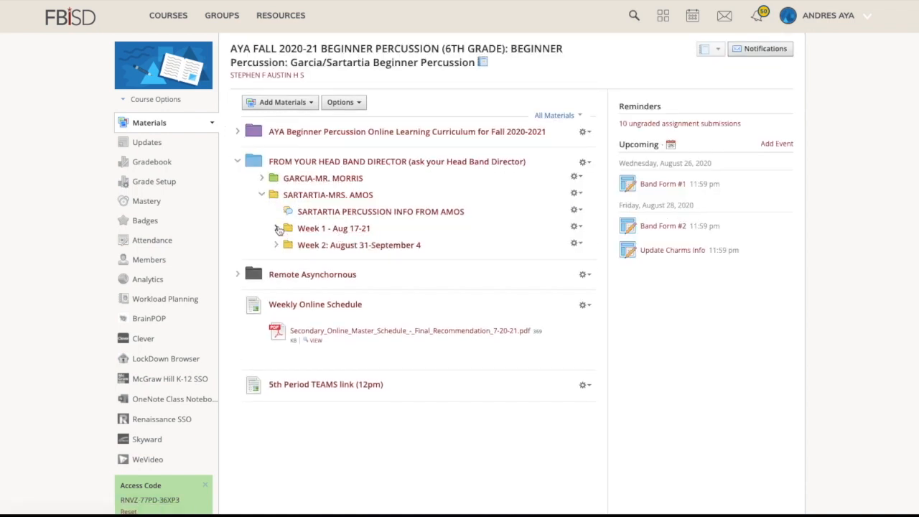
{"action": "left_click", "coordinate": [275, 228]}
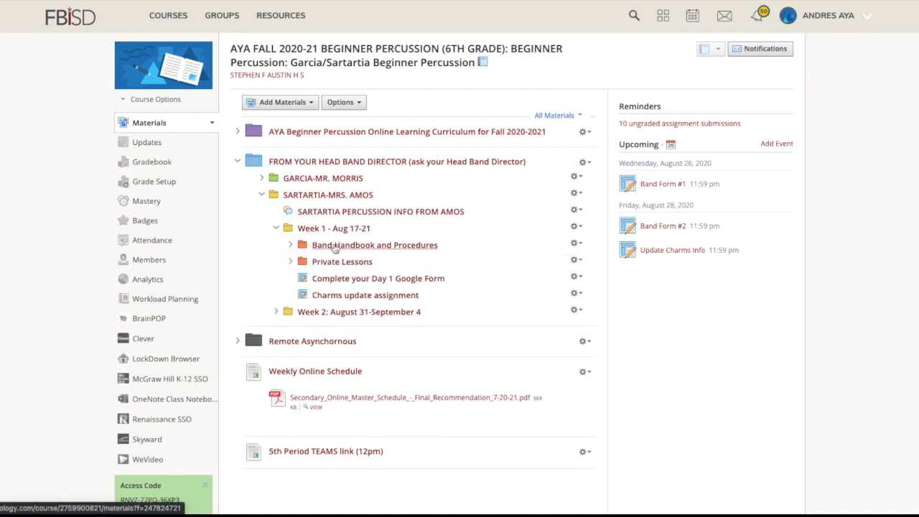
{"action": "left_click", "coordinate": [342, 261]}
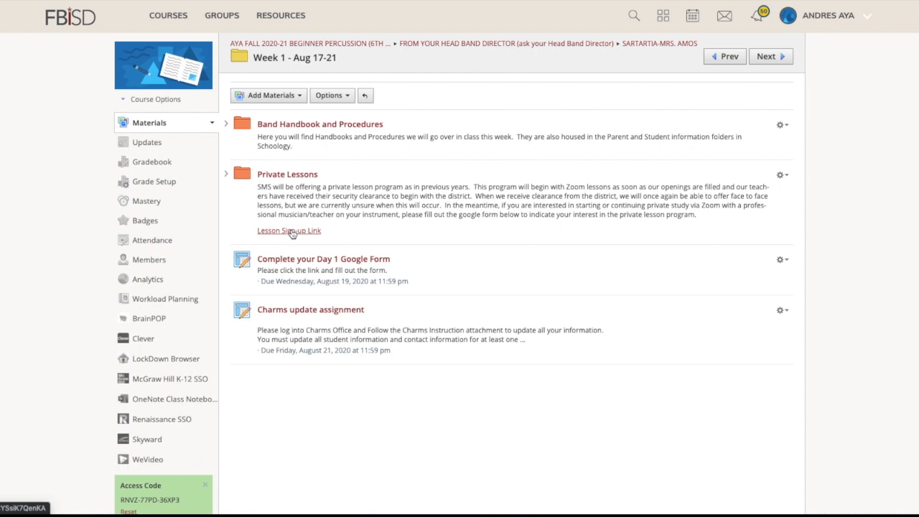
{"action": "mouse_move", "coordinate": [336, 236]}
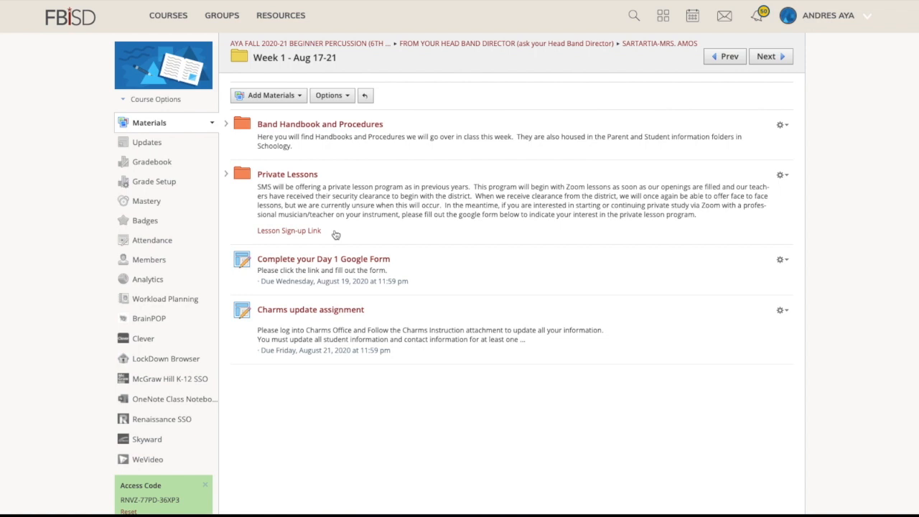
{"action": "mouse_move", "coordinate": [351, 236]}
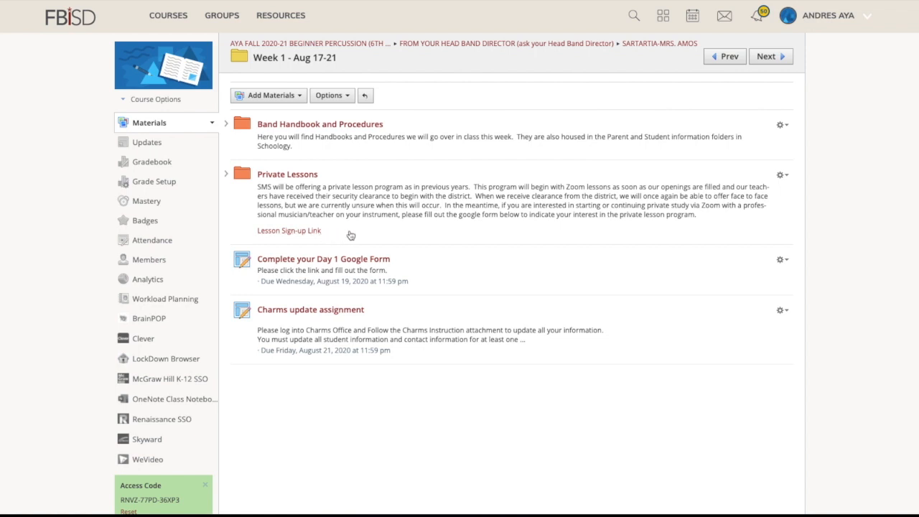
{"action": "mouse_move", "coordinate": [322, 224]}
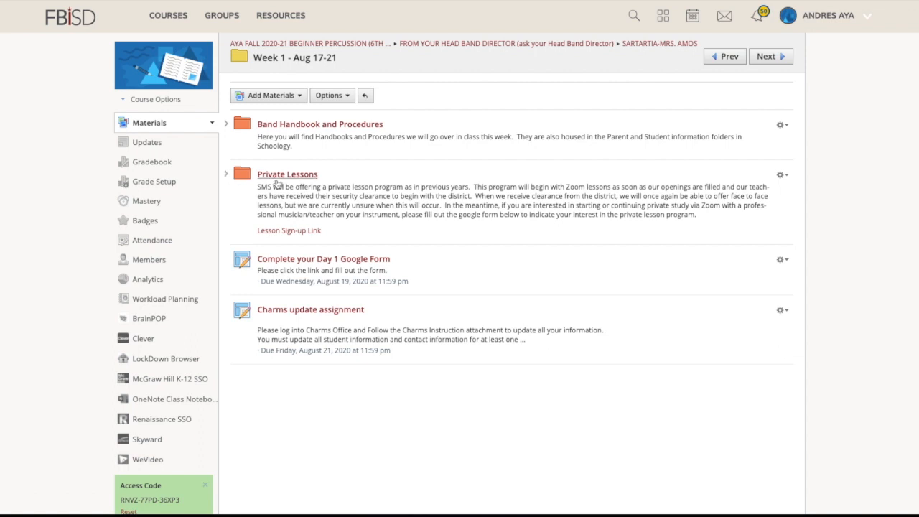
{"action": "mouse_move", "coordinate": [296, 195]}
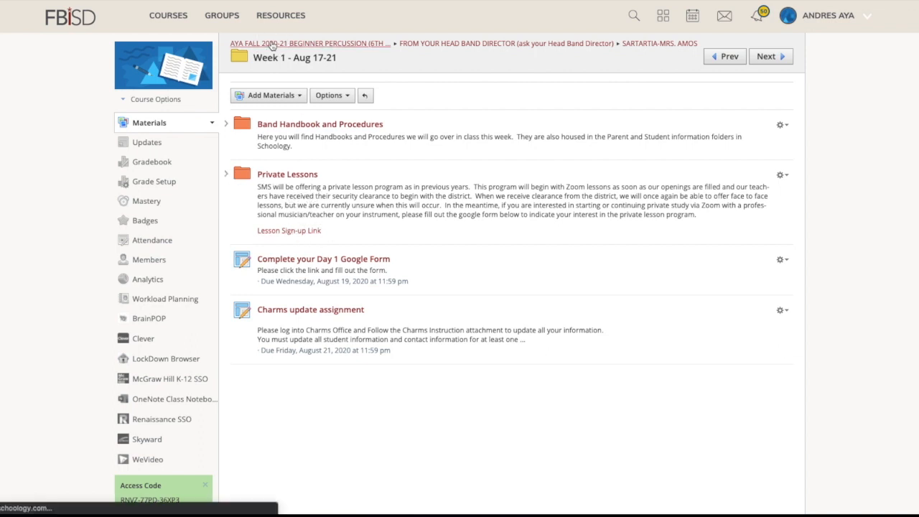
Open the Remote Asynchronous folder's discussion showing login and Teams posts, then bring up the COURSES list
{"action": "left_click", "coordinate": [310, 43]}
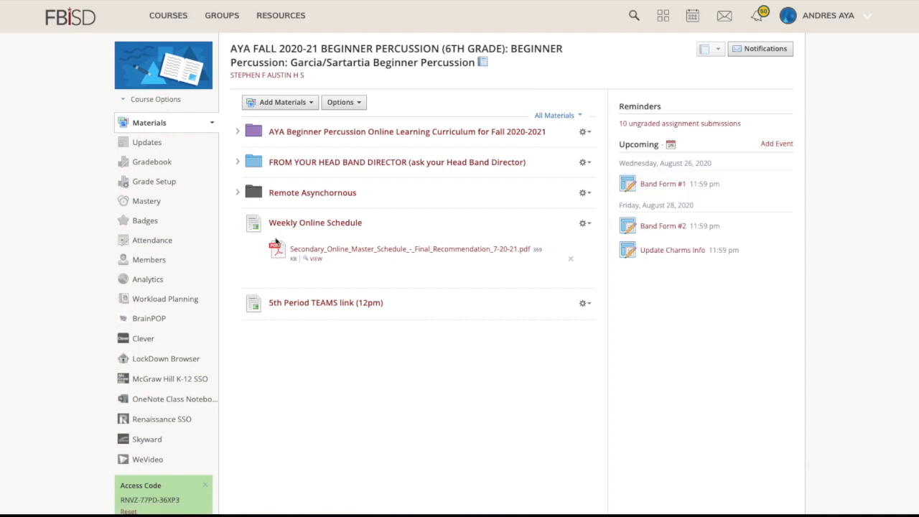
{"action": "mouse_move", "coordinate": [299, 161]}
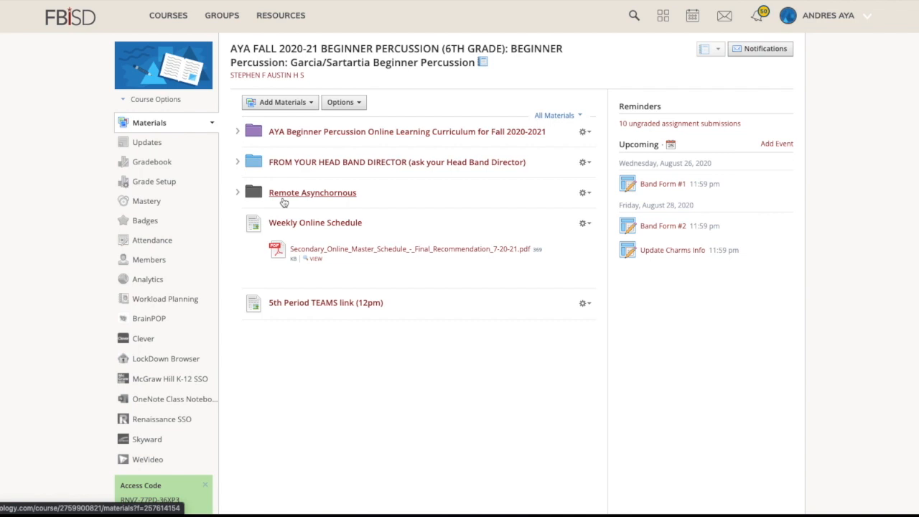
{"action": "mouse_move", "coordinate": [290, 198]}
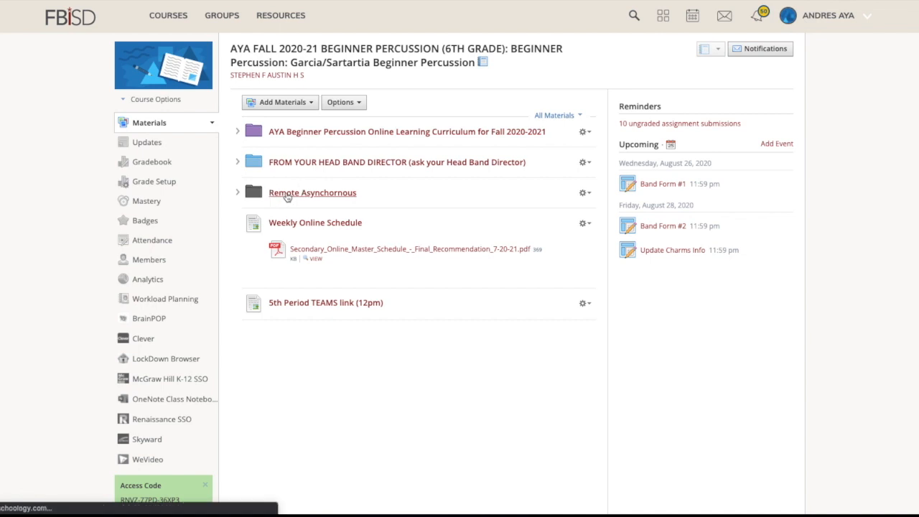
{"action": "left_click", "coordinate": [312, 192]}
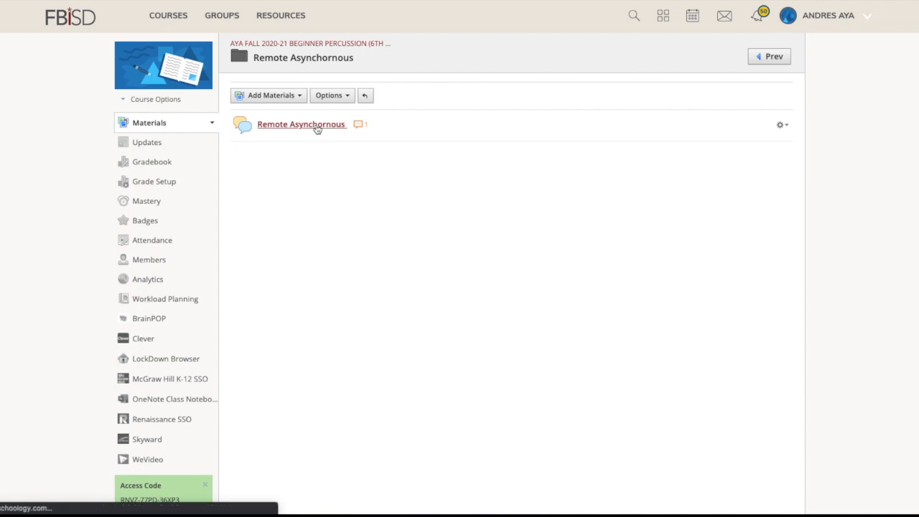
{"action": "left_click", "coordinate": [301, 123]}
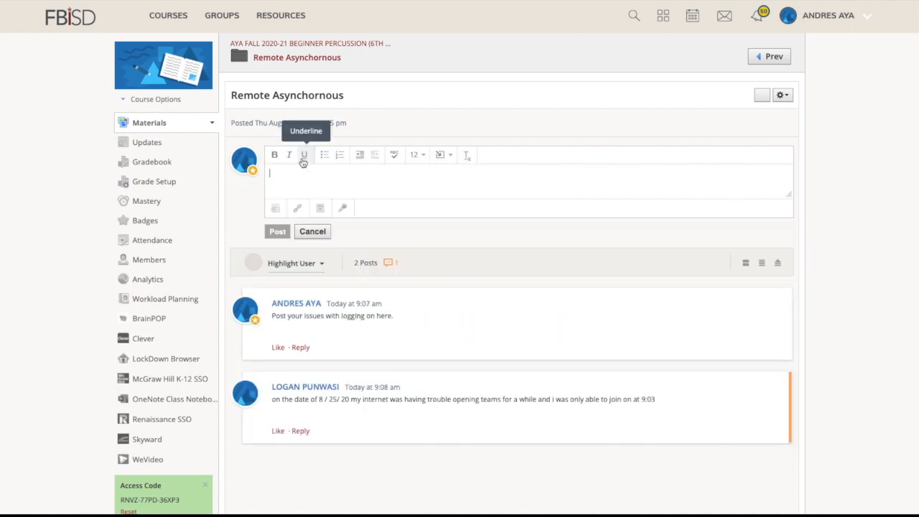
{"action": "left_click", "coordinate": [168, 14]}
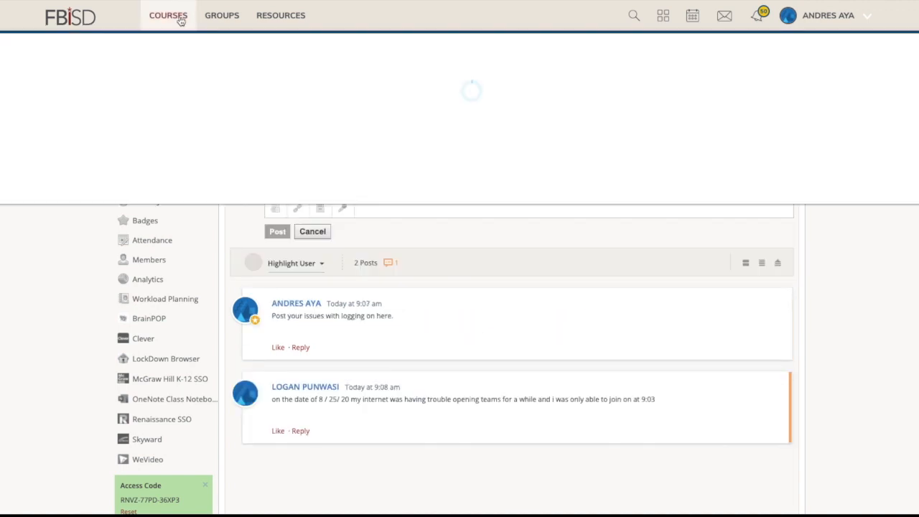
Switch to the Beginner Percussion course and expand its Online Learning Curriculum folder
{"action": "left_click", "coordinate": [168, 15]}
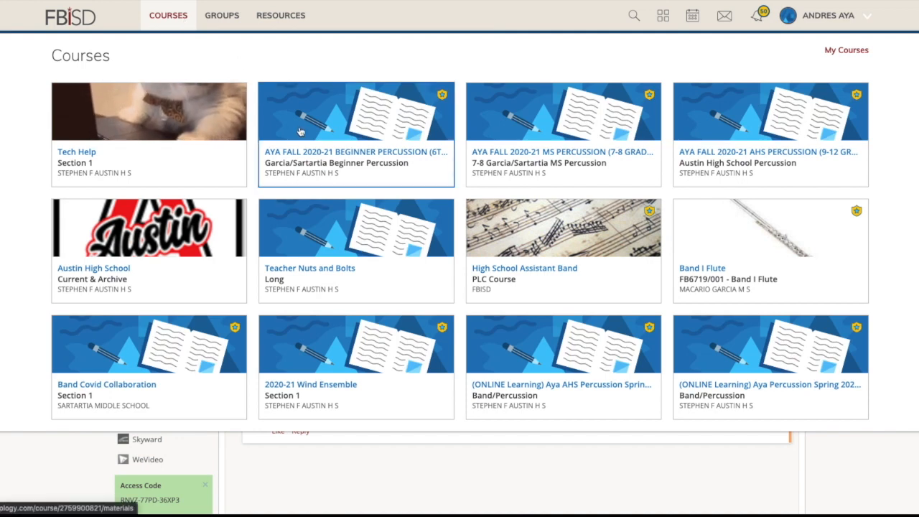
{"action": "mouse_move", "coordinate": [385, 161]}
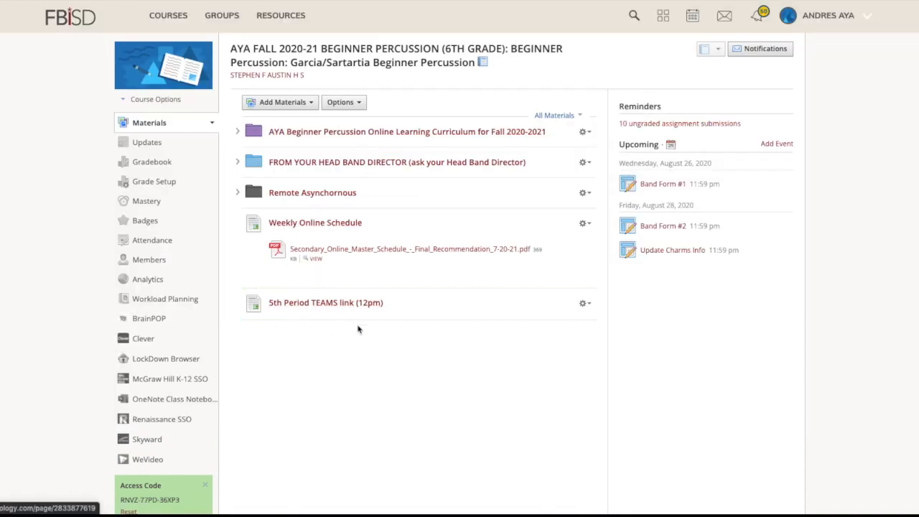
{"action": "mouse_move", "coordinate": [294, 203]}
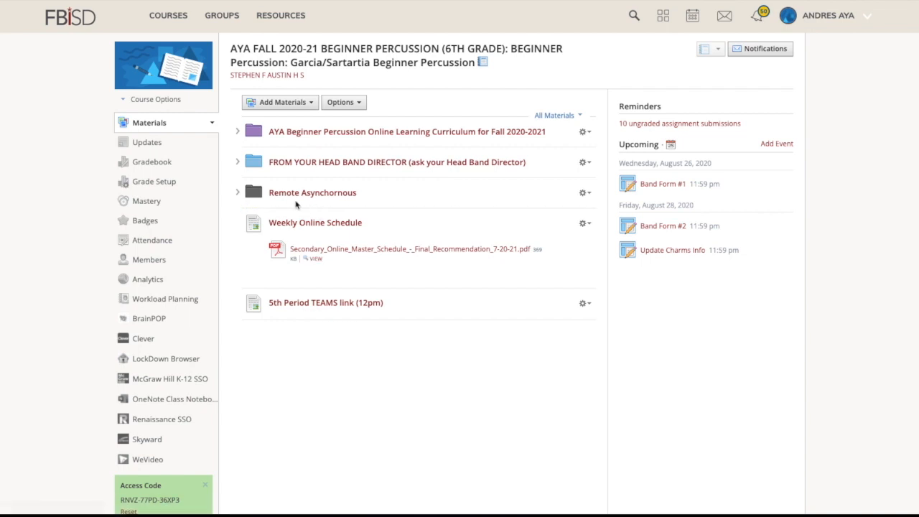
{"action": "left_click", "coordinate": [237, 132]}
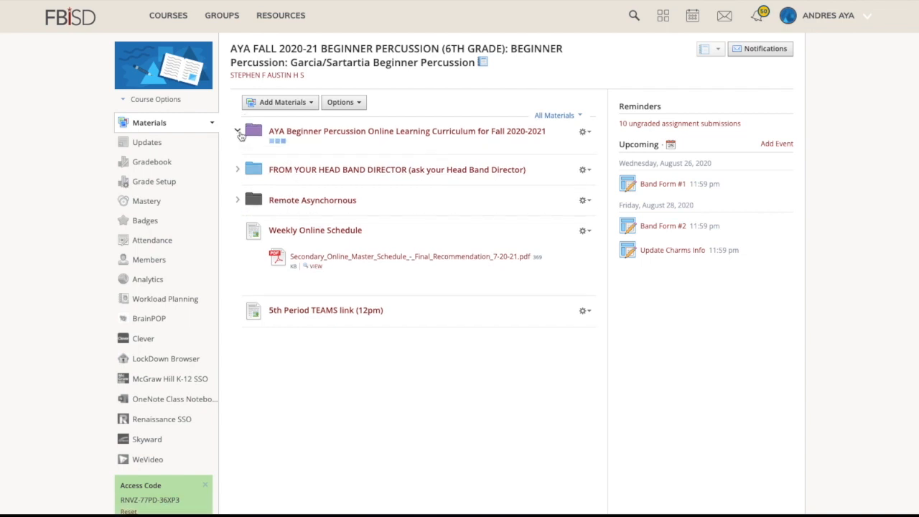
{"action": "left_click", "coordinate": [238, 132]}
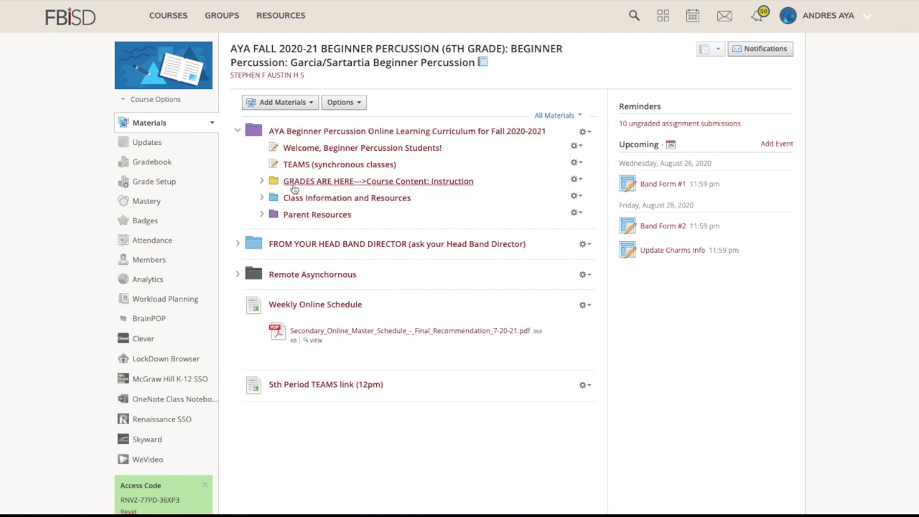
{"action": "mouse_move", "coordinate": [394, 181]}
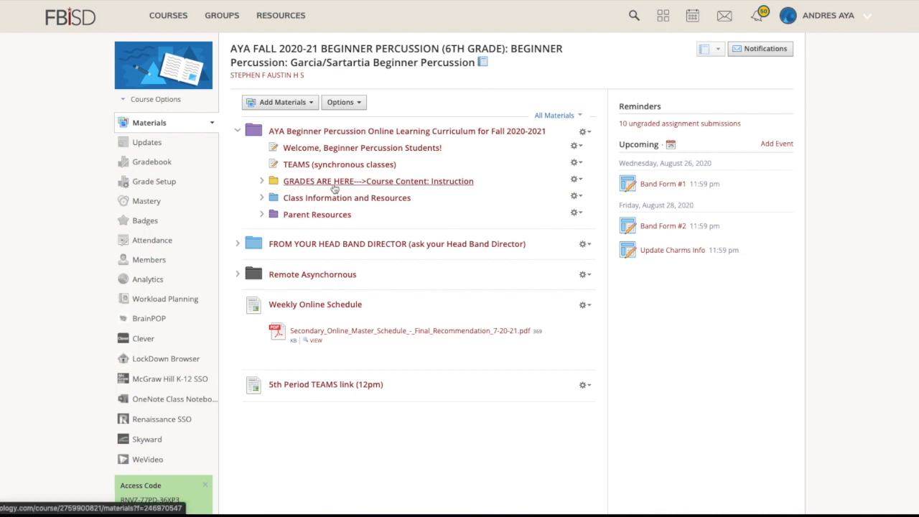
{"action": "mouse_move", "coordinate": [301, 204]}
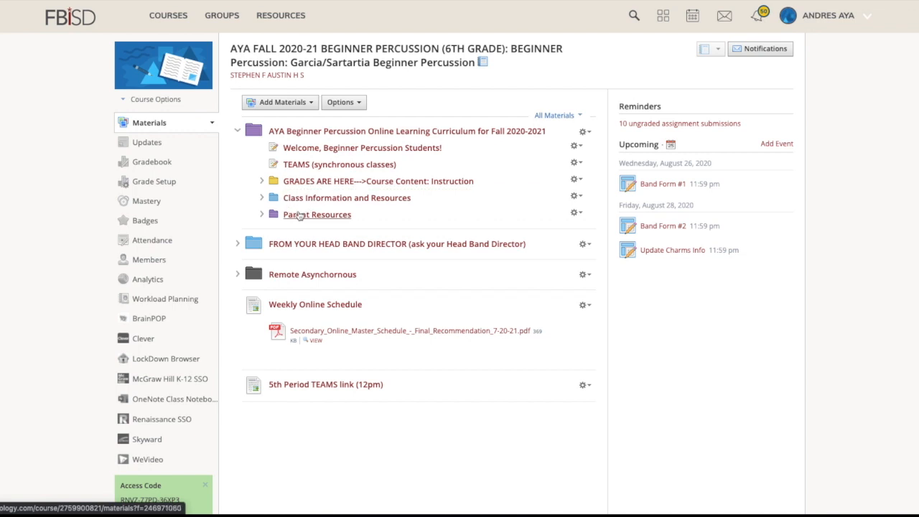
{"action": "mouse_move", "coordinate": [313, 215]}
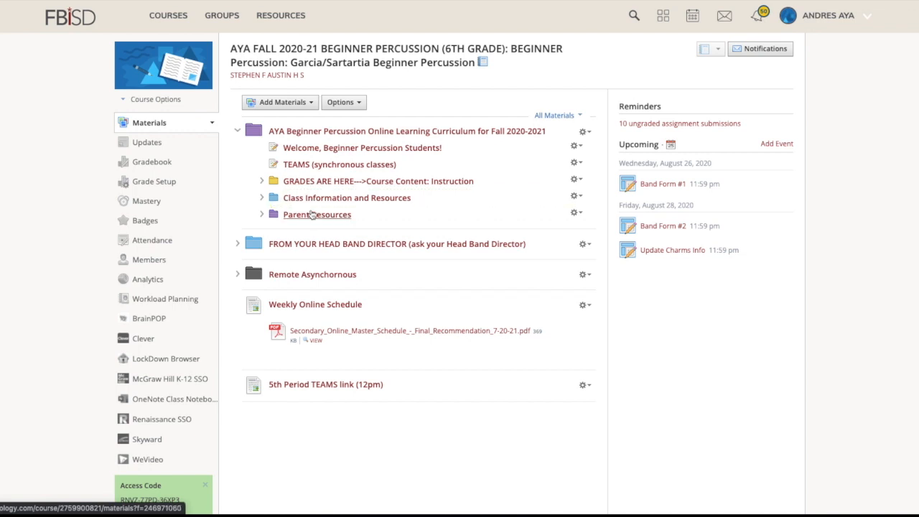
Expand GRADES ARE HERE, Grading Period 1 and Week 1 (August 17-21) showing the missed-first-day link
{"action": "left_click", "coordinate": [261, 181]}
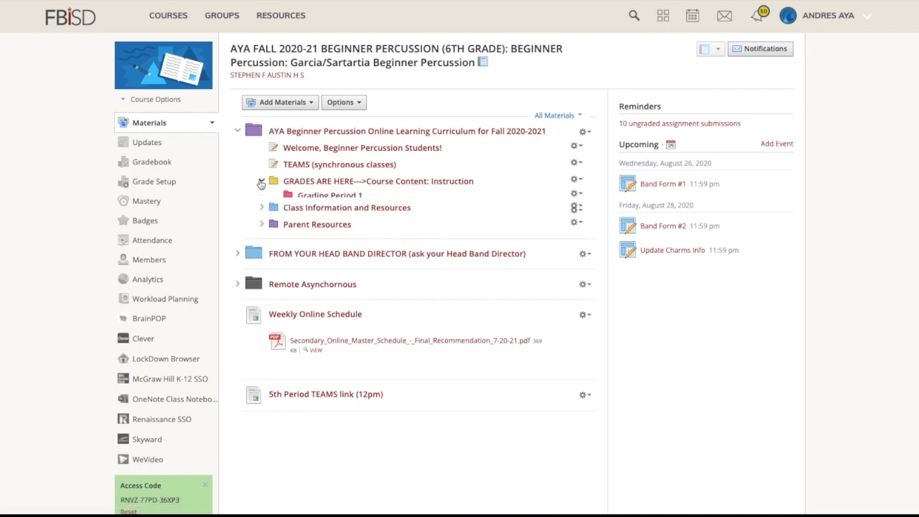
{"action": "left_click", "coordinate": [261, 196]}
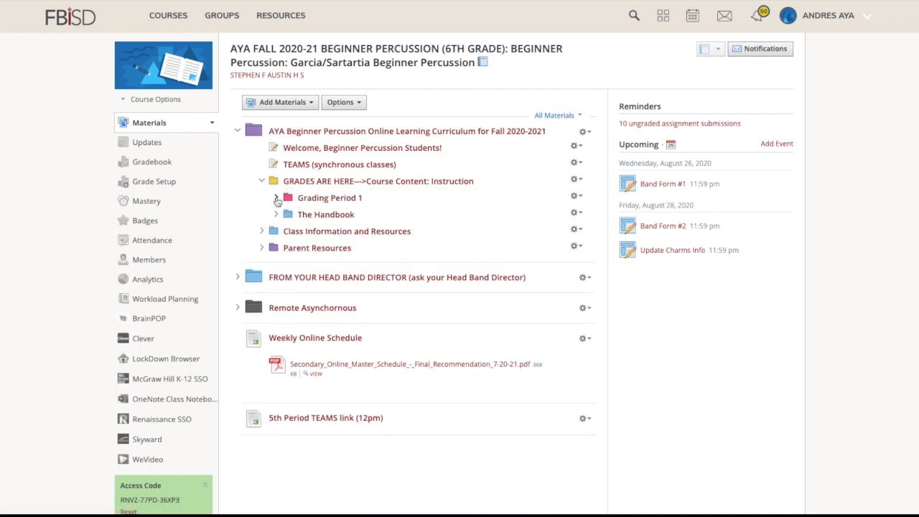
{"action": "left_click", "coordinate": [277, 198]}
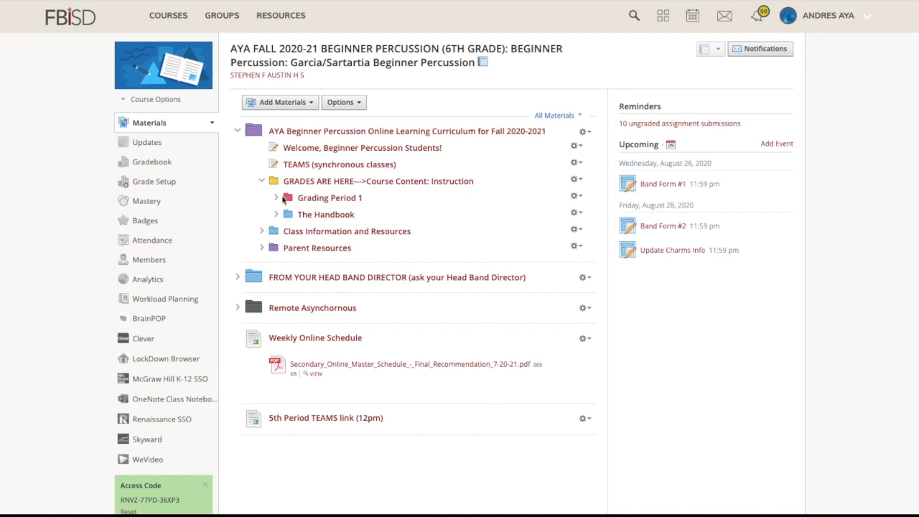
{"action": "mouse_move", "coordinate": [312, 215]}
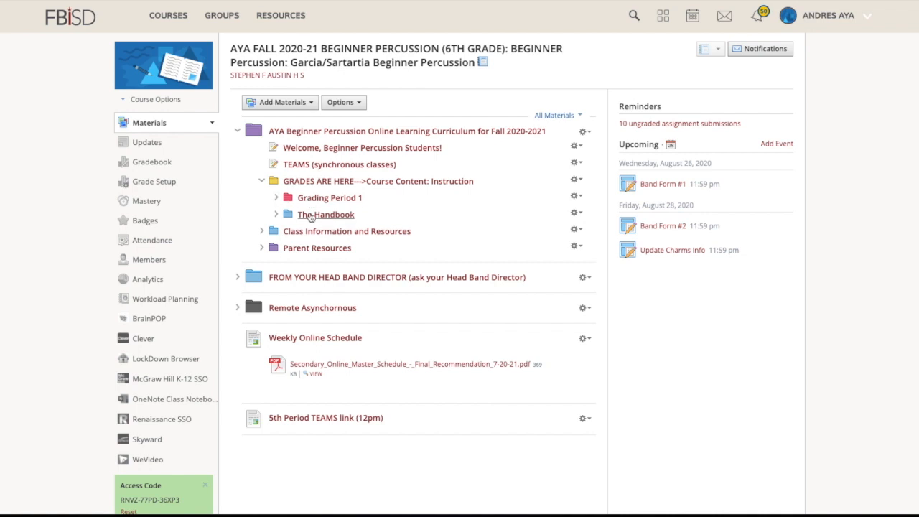
{"action": "mouse_move", "coordinate": [336, 223]}
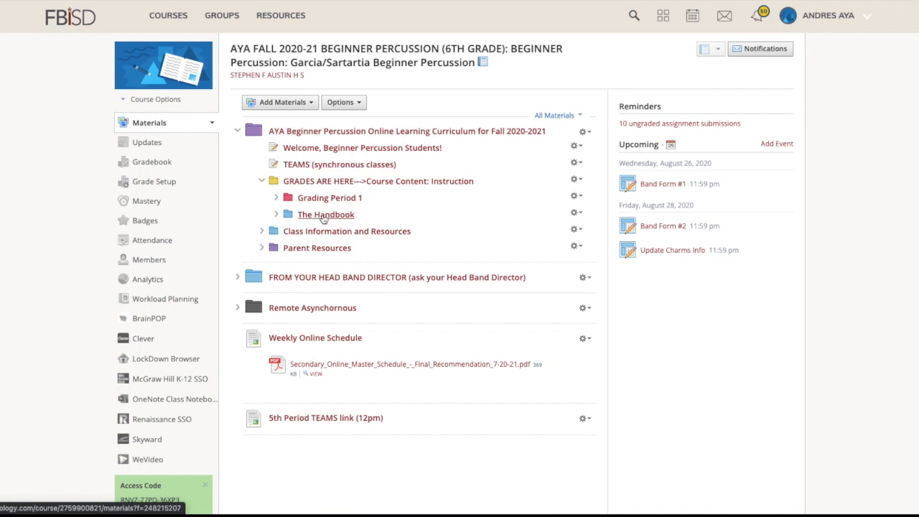
{"action": "left_click", "coordinate": [276, 198]}
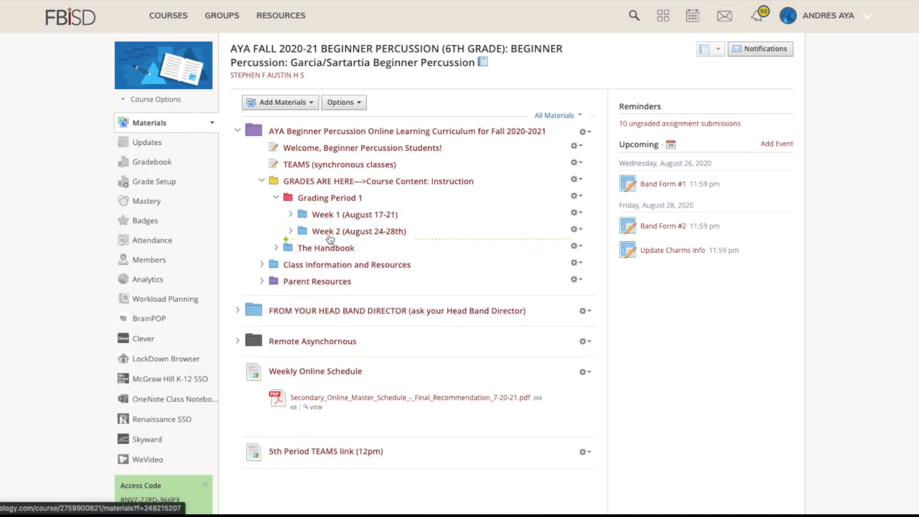
{"action": "left_click", "coordinate": [290, 214]}
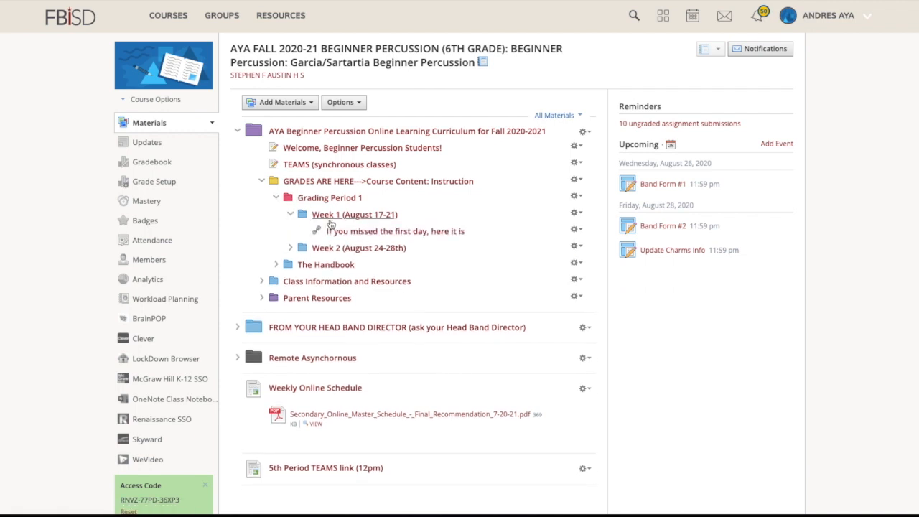
{"action": "mouse_move", "coordinate": [396, 230]}
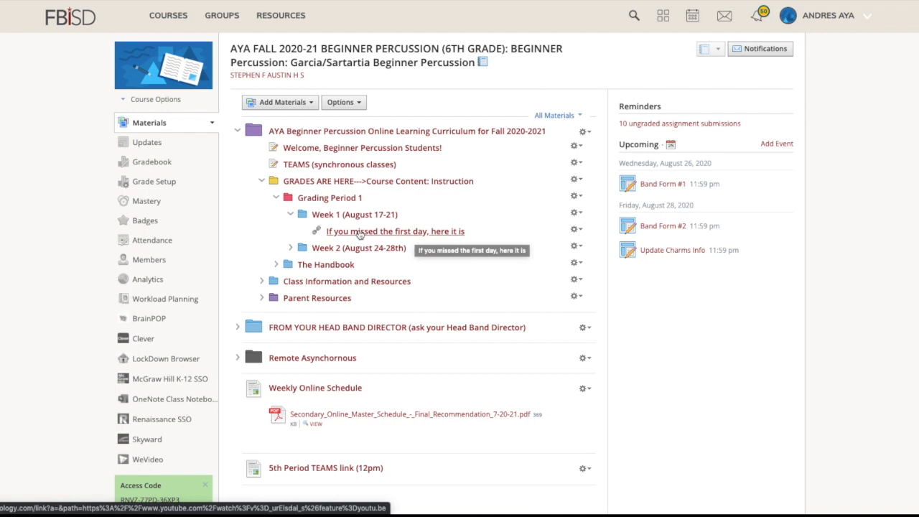
{"action": "mouse_move", "coordinate": [370, 231]}
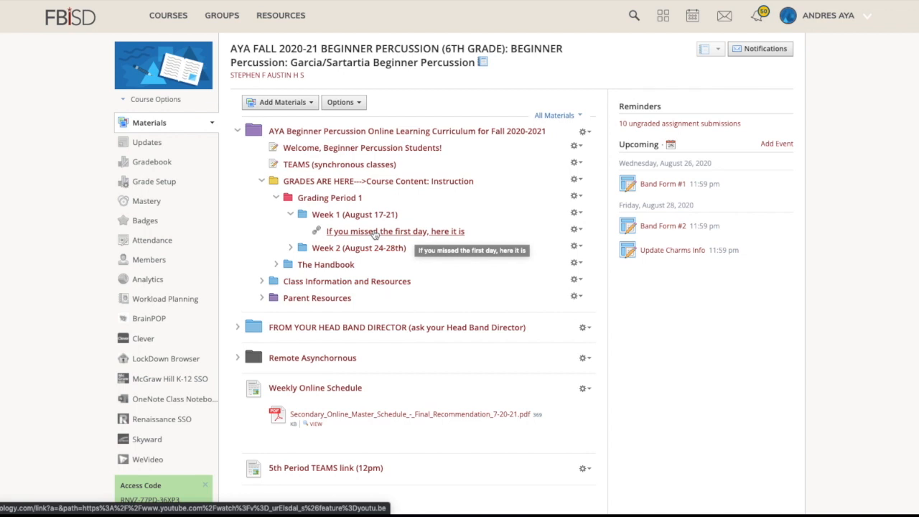
{"action": "mouse_move", "coordinate": [293, 250]}
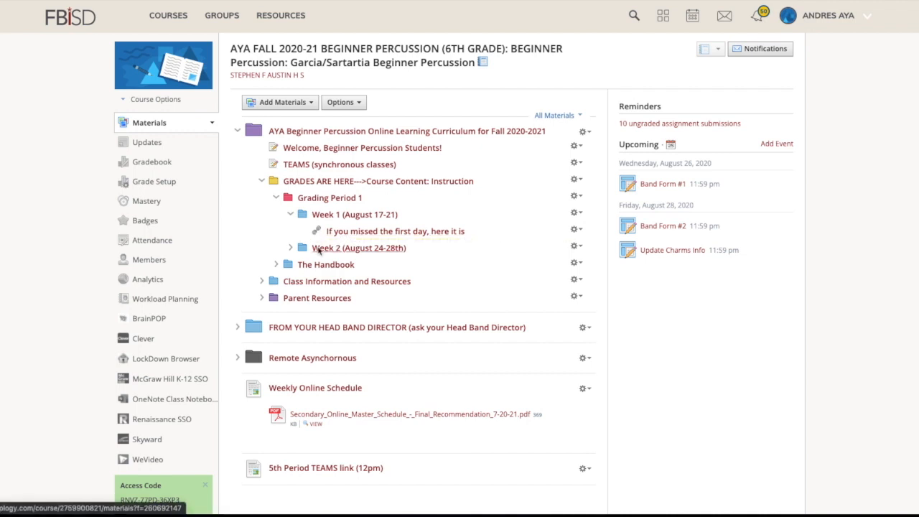
Expand Week 2 (August 24-28th) and its Monday folder showing pad setup, Lesson 1 snare posture and ExampleVideo.MOV
{"action": "left_click", "coordinate": [290, 247]}
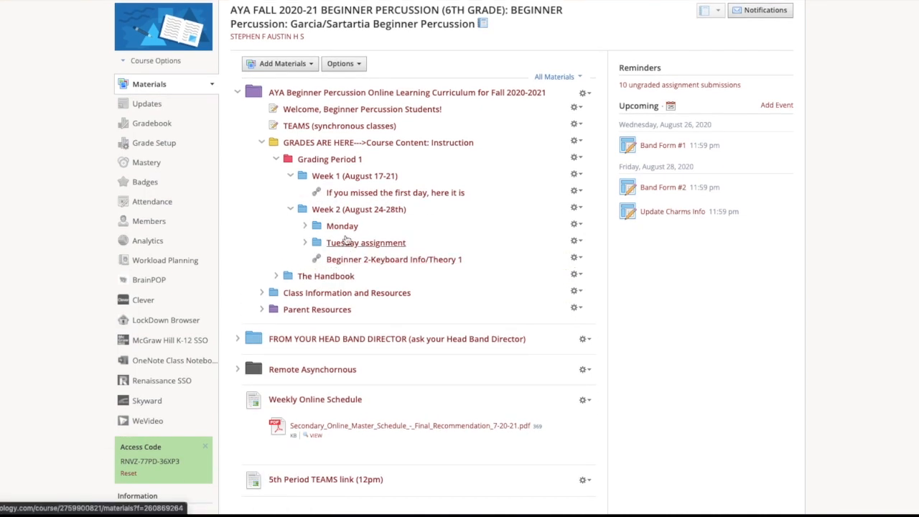
{"action": "mouse_move", "coordinate": [341, 226]}
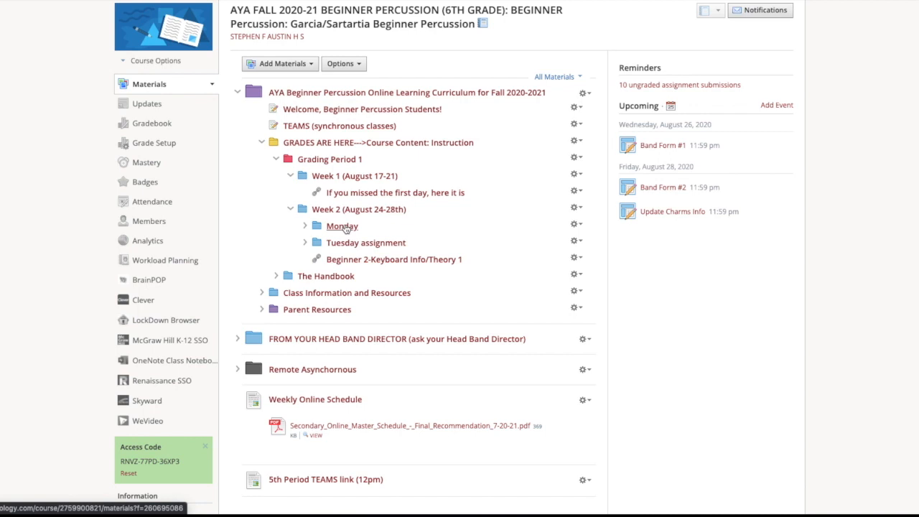
{"action": "left_click", "coordinate": [304, 225]}
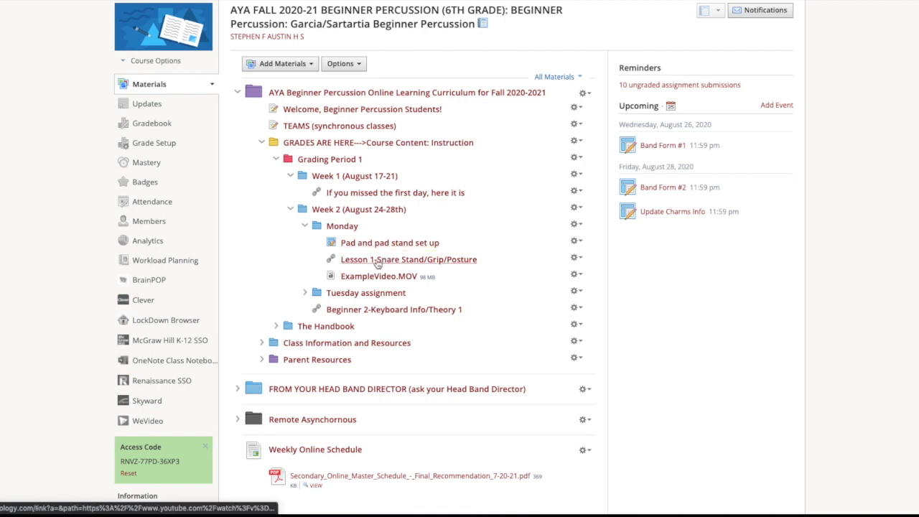
{"action": "mouse_move", "coordinate": [384, 243]}
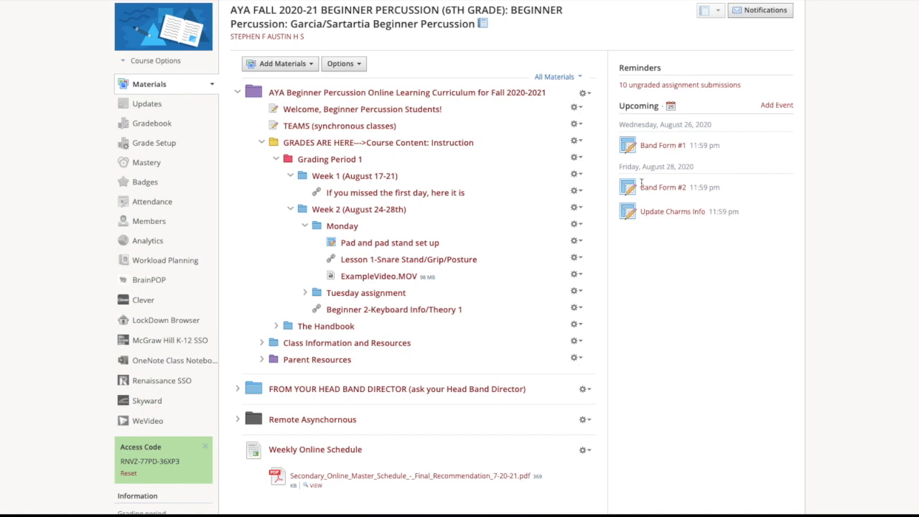
{"action": "mouse_move", "coordinate": [408, 258]}
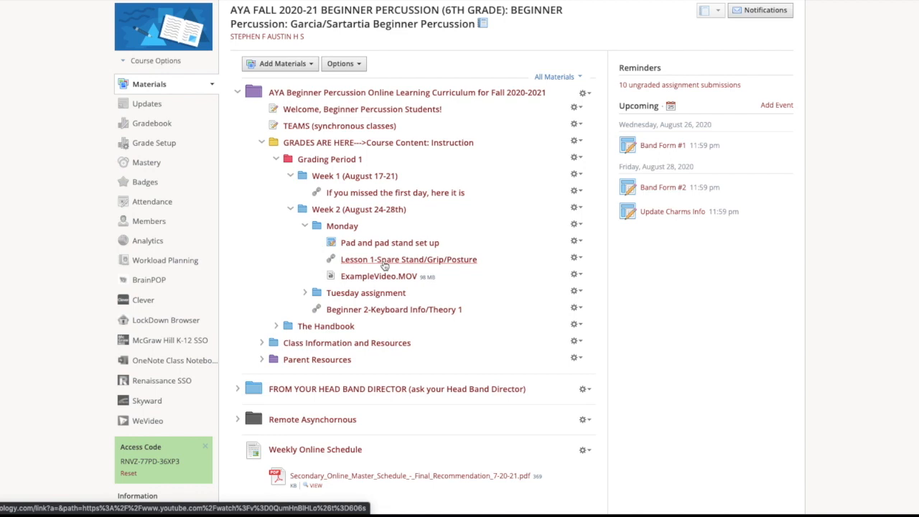
{"action": "mouse_move", "coordinate": [422, 264]}
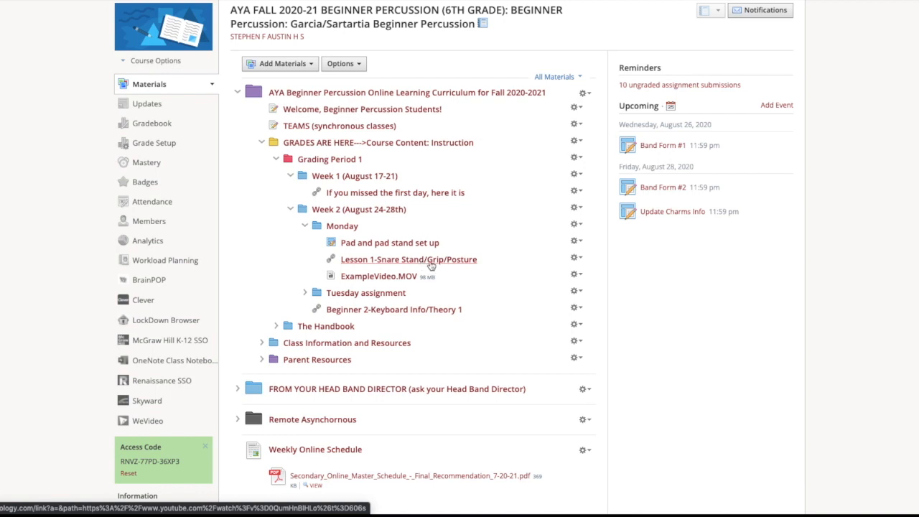
{"action": "mouse_move", "coordinate": [389, 241]}
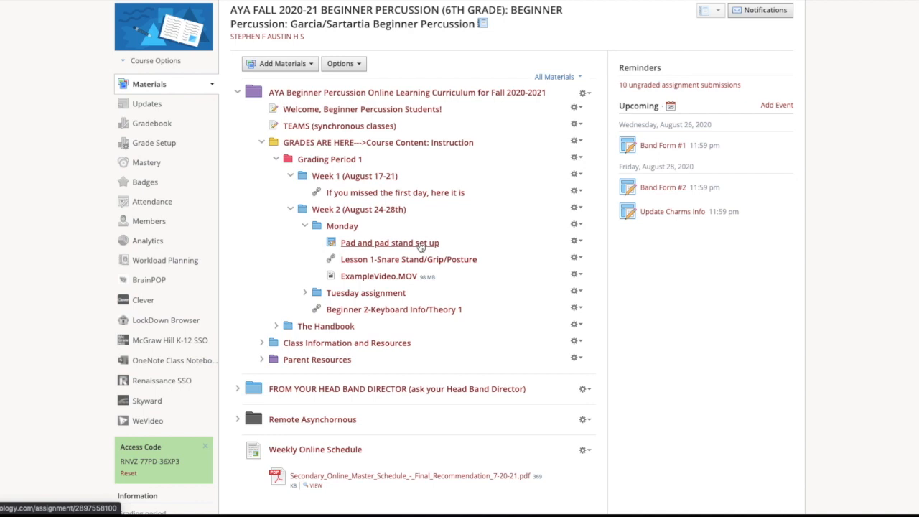
{"action": "mouse_move", "coordinate": [379, 276]}
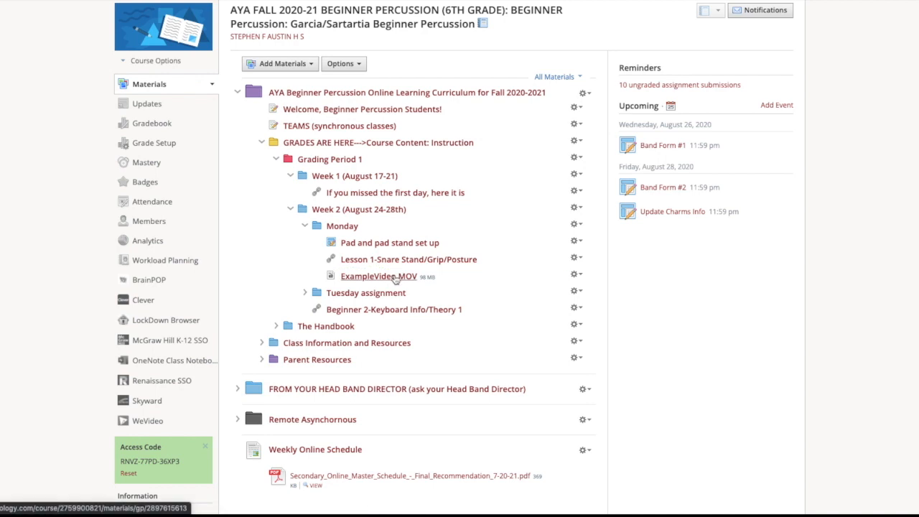
{"action": "mouse_move", "coordinate": [379, 276]}
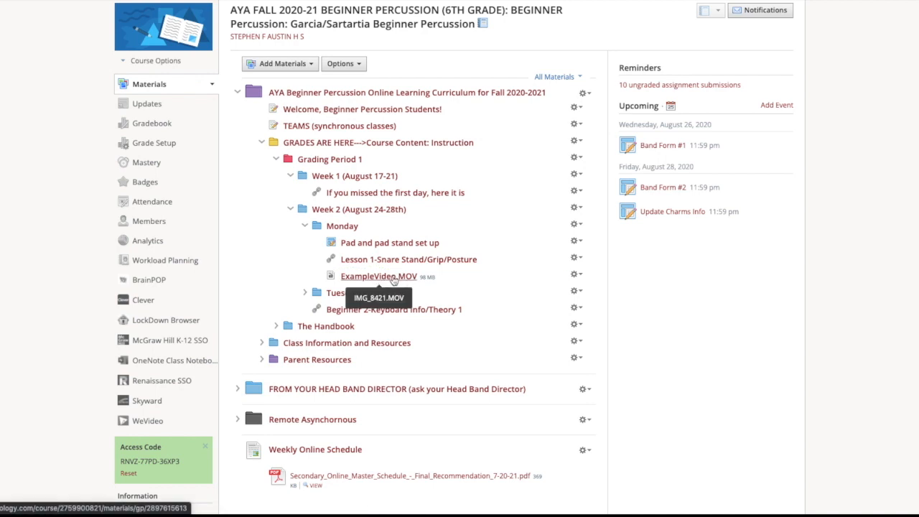
{"action": "mouse_move", "coordinate": [409, 290]}
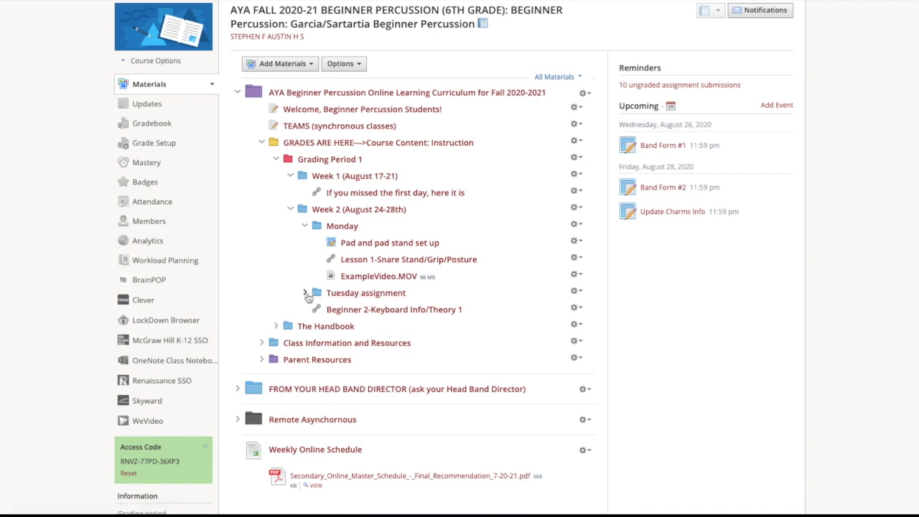
View the Tuesday assignment checklists, then collapse Tuesday and the grades folder back to top-level items
{"action": "left_click", "coordinate": [312, 293]}
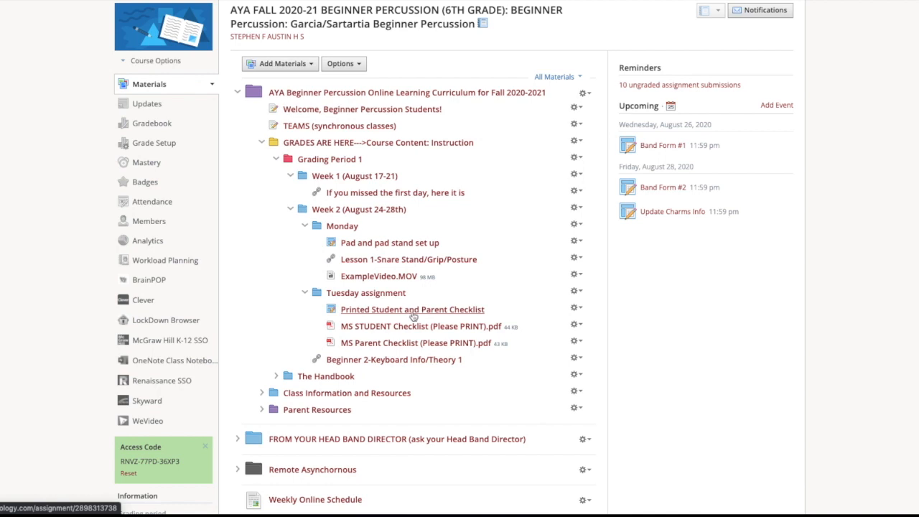
{"action": "mouse_move", "coordinate": [395, 342]}
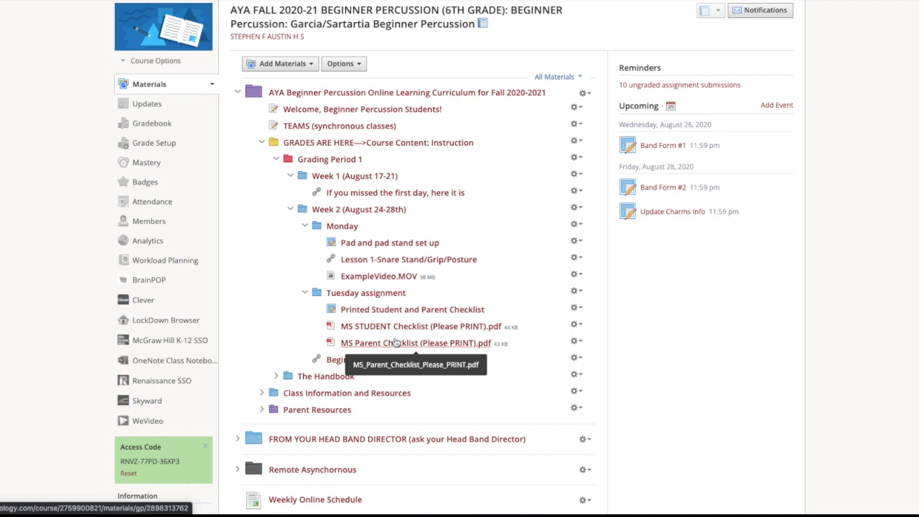
{"action": "mouse_move", "coordinate": [395, 342]}
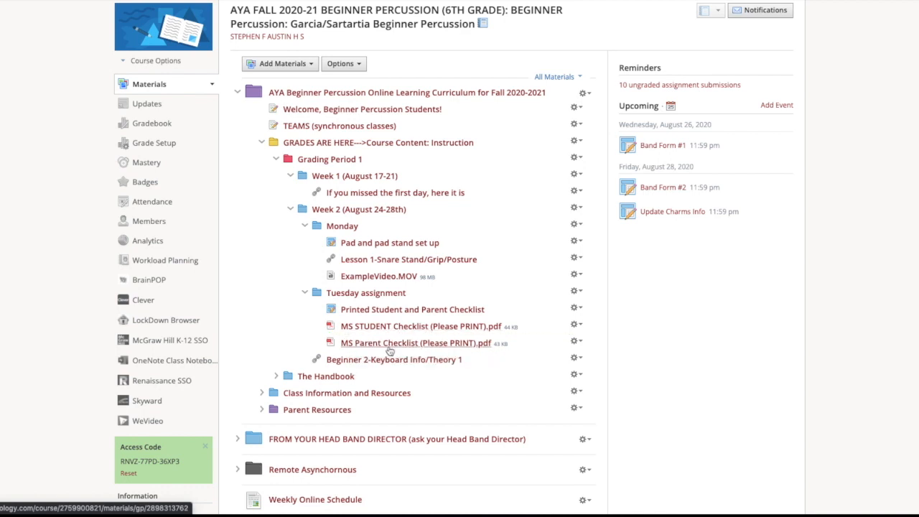
{"action": "scroll", "scroll_direction": "down", "scroll_amount": 3}
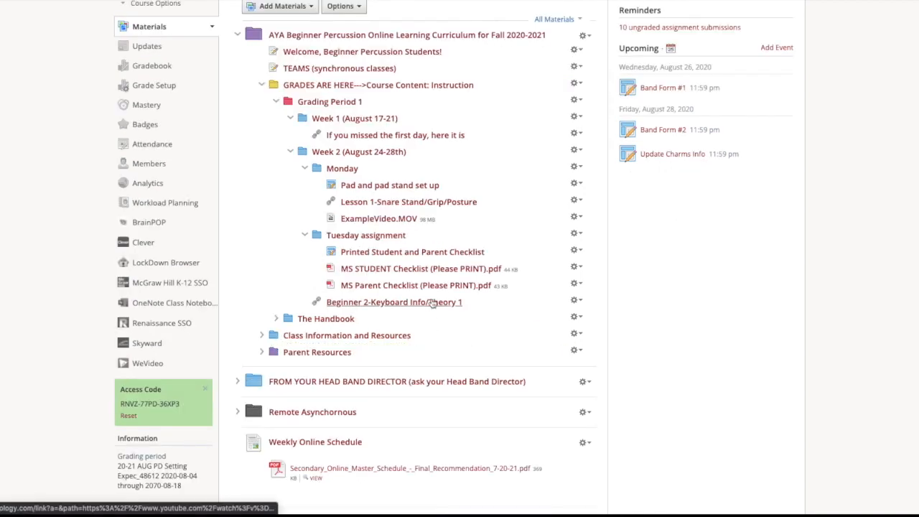
{"action": "mouse_move", "coordinate": [366, 284]}
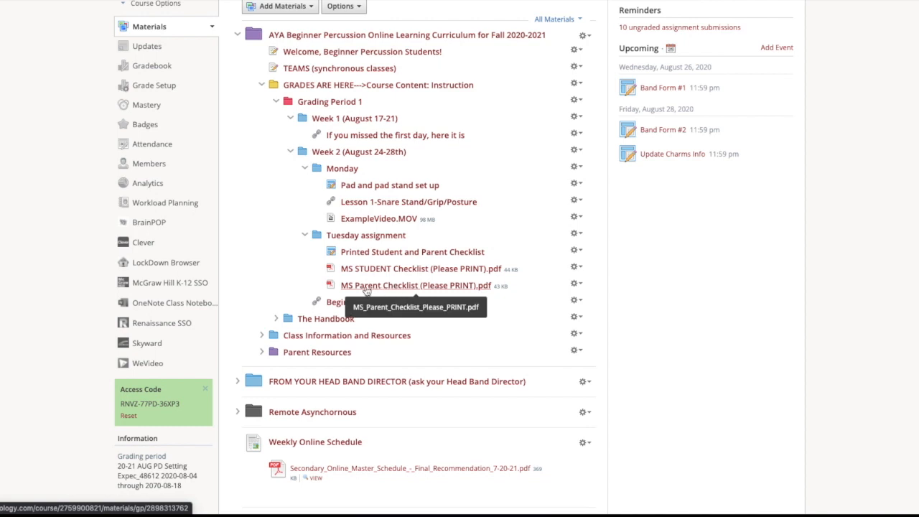
{"action": "left_click", "coordinate": [305, 235]}
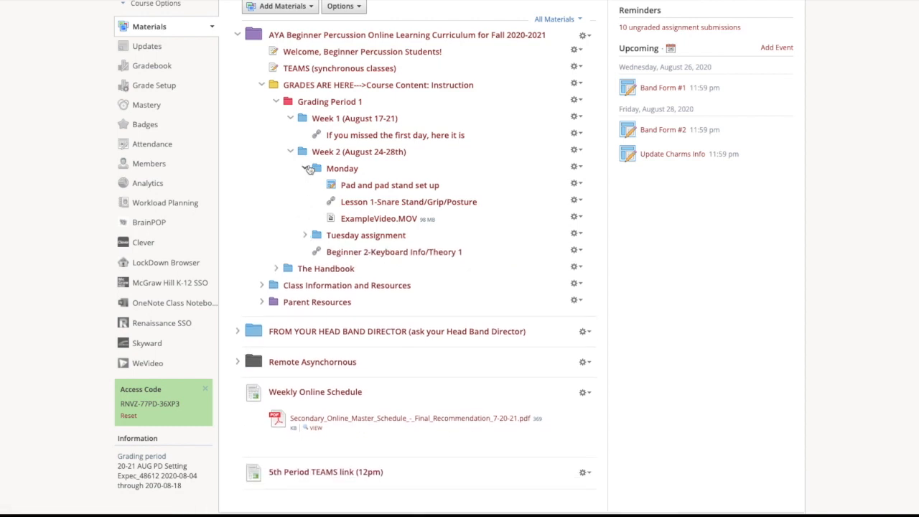
{"action": "left_click", "coordinate": [305, 168]}
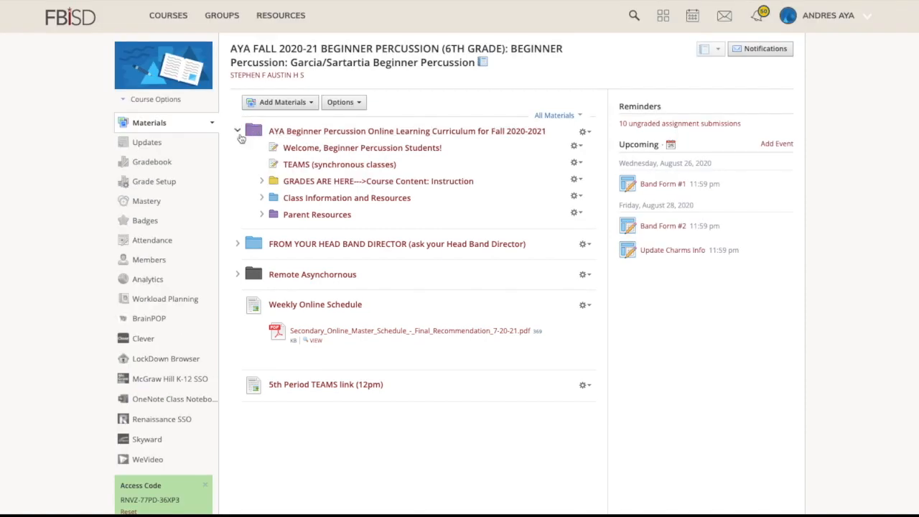
{"action": "mouse_move", "coordinate": [337, 180]}
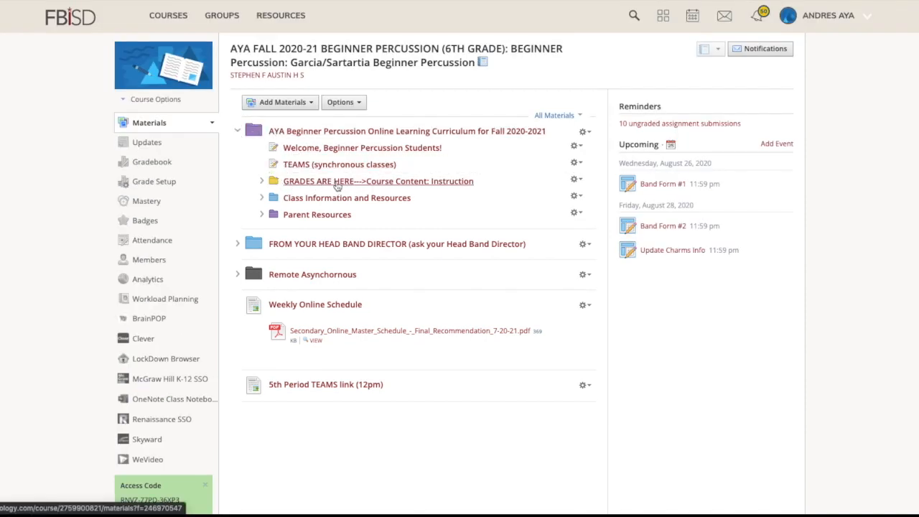
{"action": "mouse_move", "coordinate": [310, 201]}
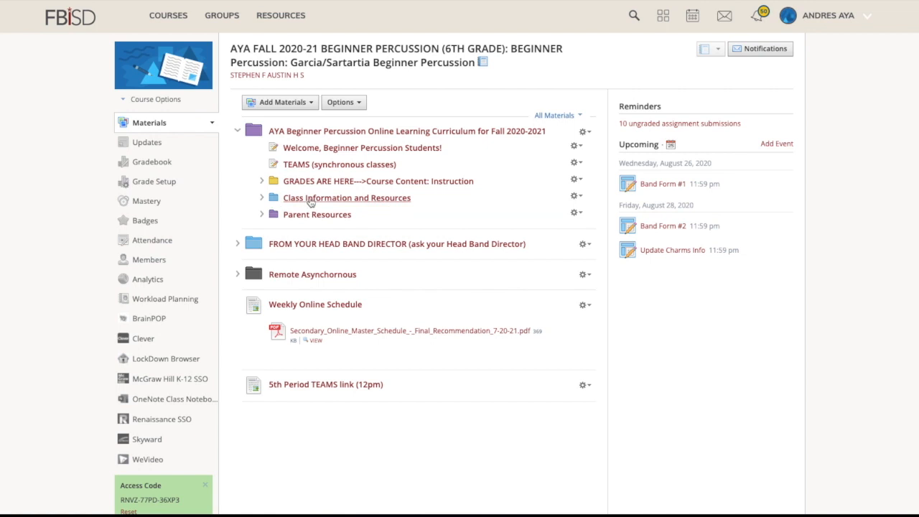
Expand Class Information and Resources to list Meet Mr. Aya, contacts, checklist, office hours and syllabus, then view the curriculum folder page
{"action": "left_click", "coordinate": [261, 198]}
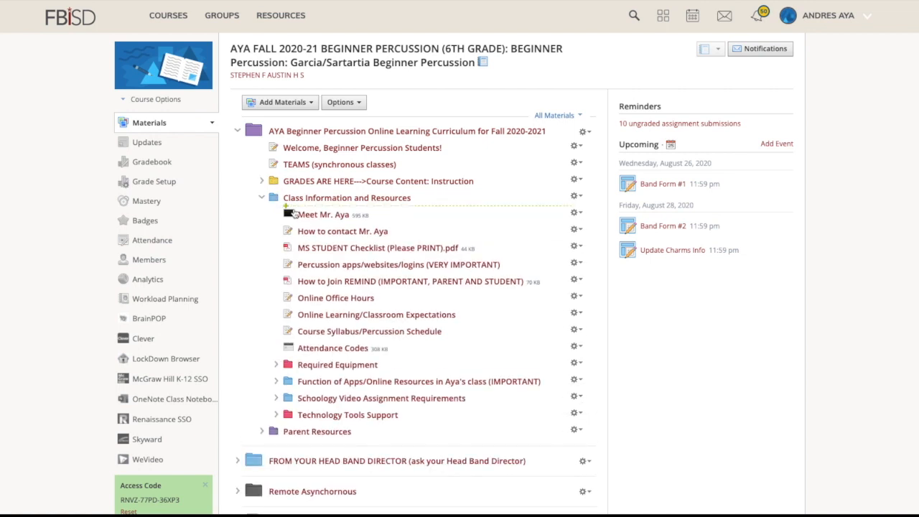
{"action": "scroll", "scroll_direction": "down", "scroll_amount": 3}
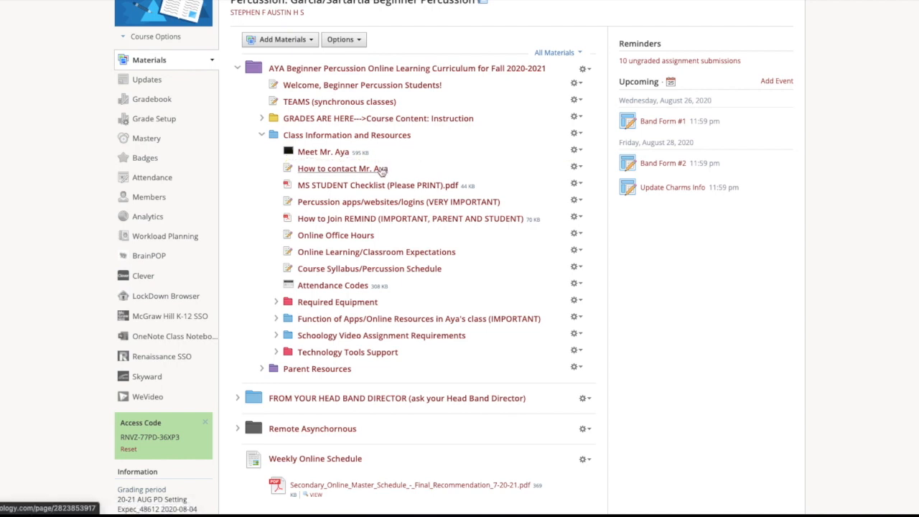
{"action": "mouse_move", "coordinate": [374, 185]}
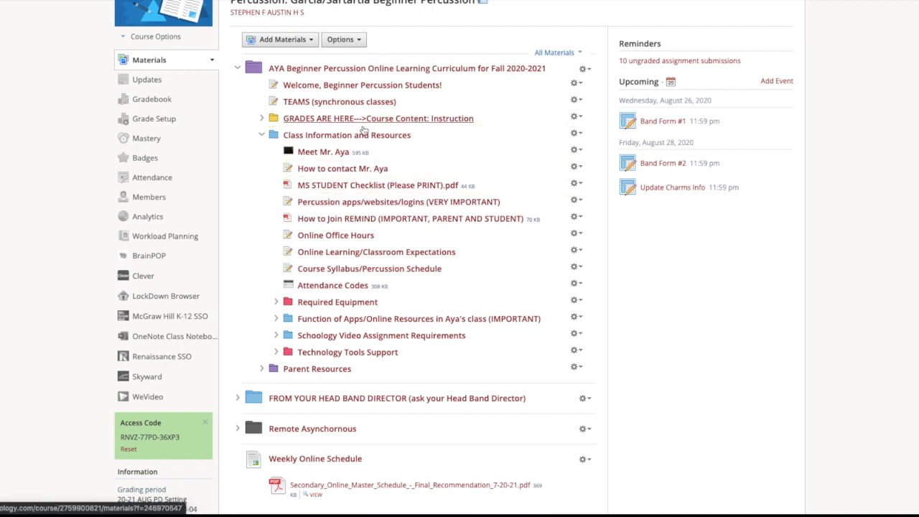
{"action": "mouse_move", "coordinate": [367, 188]}
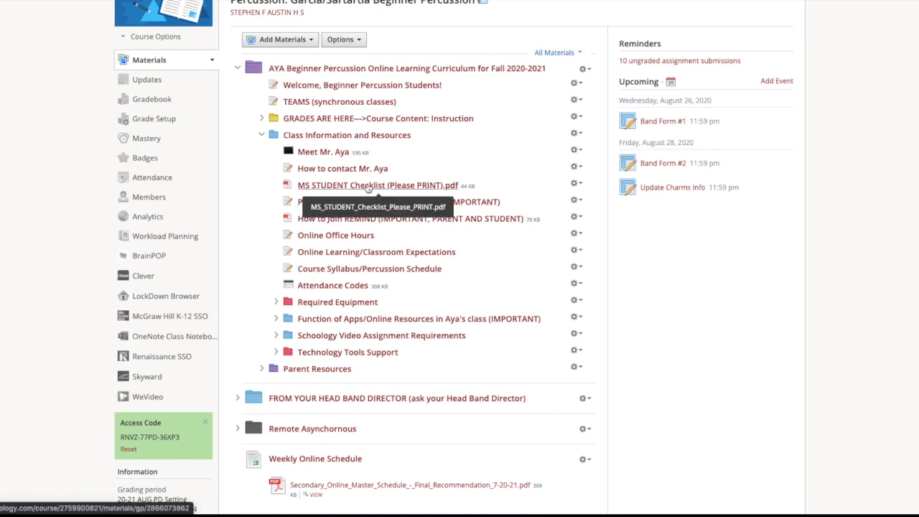
{"action": "left_click", "coordinate": [376, 186]}
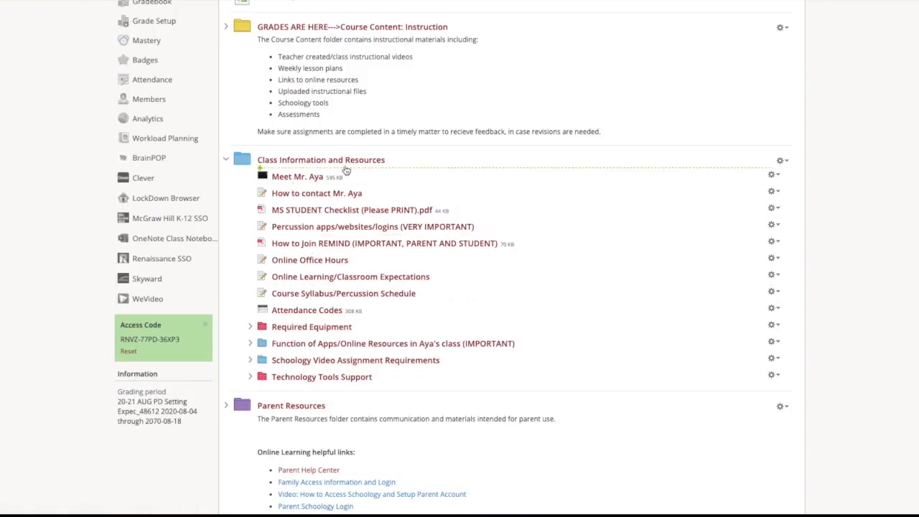
{"action": "mouse_move", "coordinate": [321, 227]}
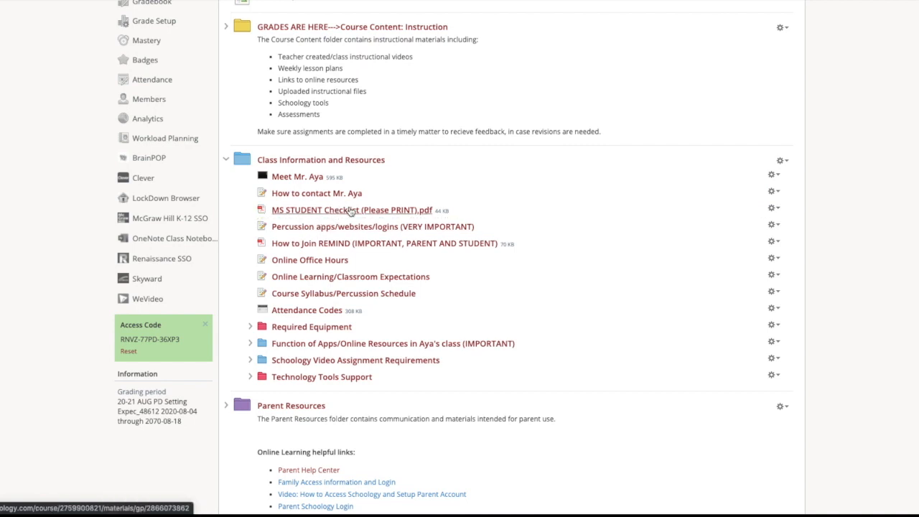
{"action": "mouse_move", "coordinate": [336, 227]}
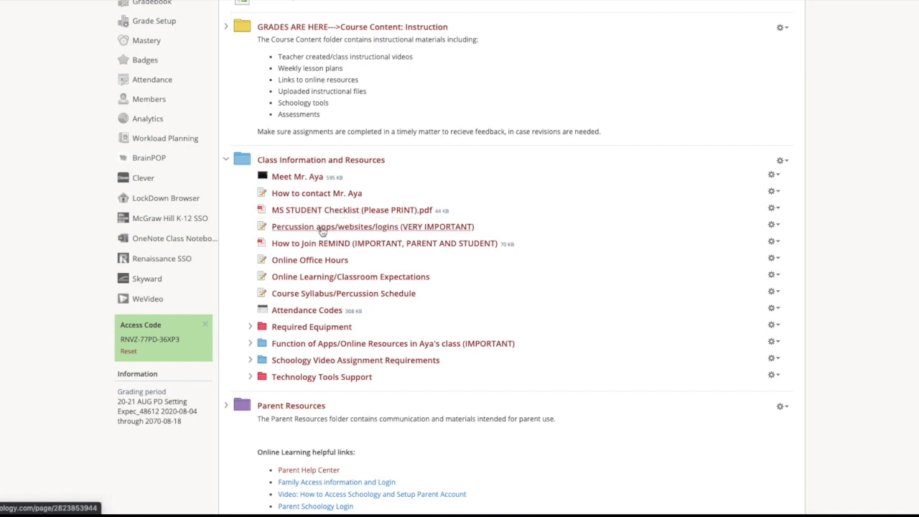
Review the Percussion apps/websites/logins page: course access code, Remind, Teams, Ensemble Block and Charms details
{"action": "left_click", "coordinate": [370, 227]}
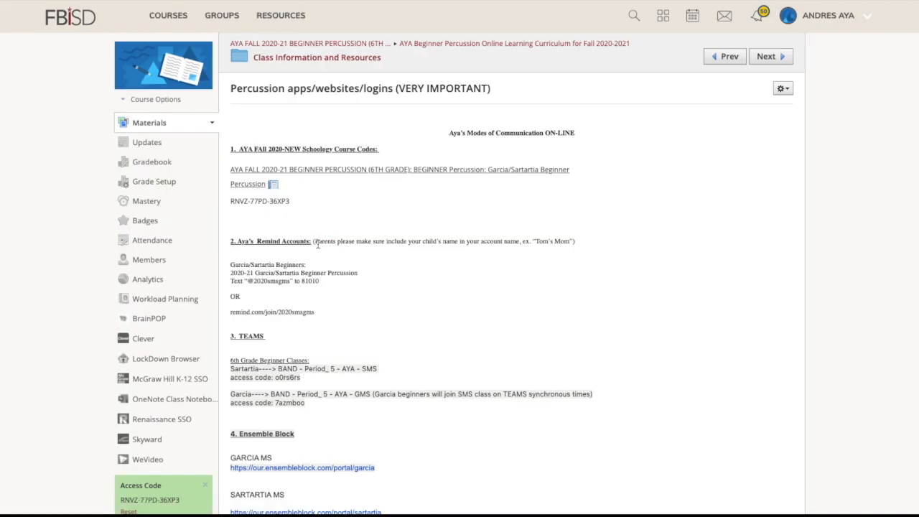
{"action": "scroll", "scroll_direction": "up", "scroll_amount": 3}
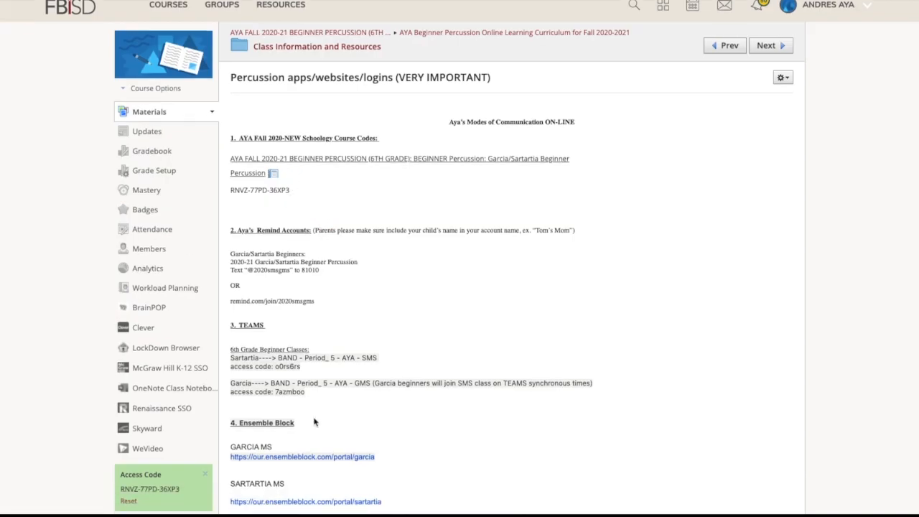
{"action": "scroll", "scroll_direction": "down", "scroll_amount": 3}
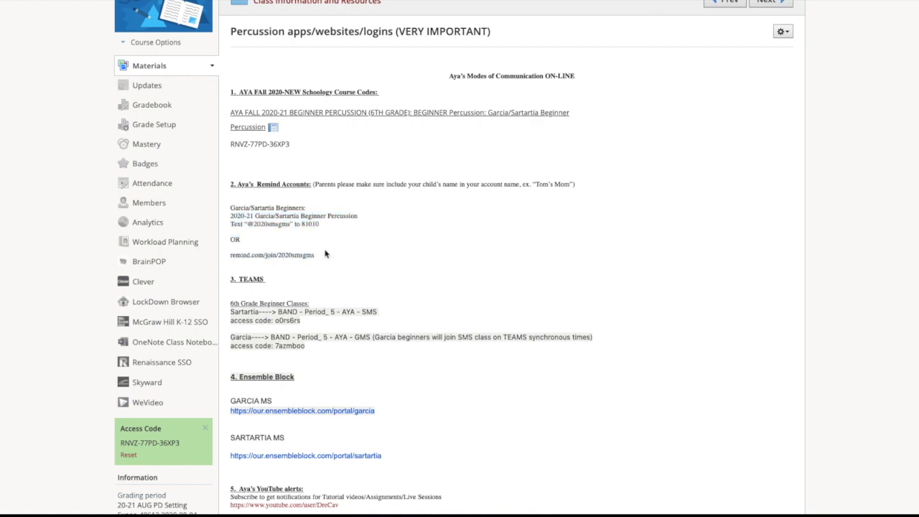
{"action": "mouse_move", "coordinate": [354, 247]}
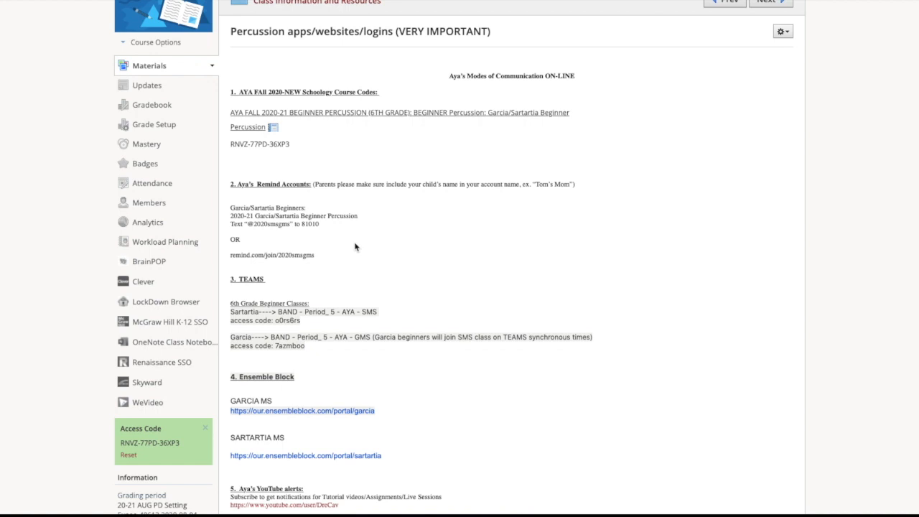
{"action": "double_click", "coordinate": [260, 143]}
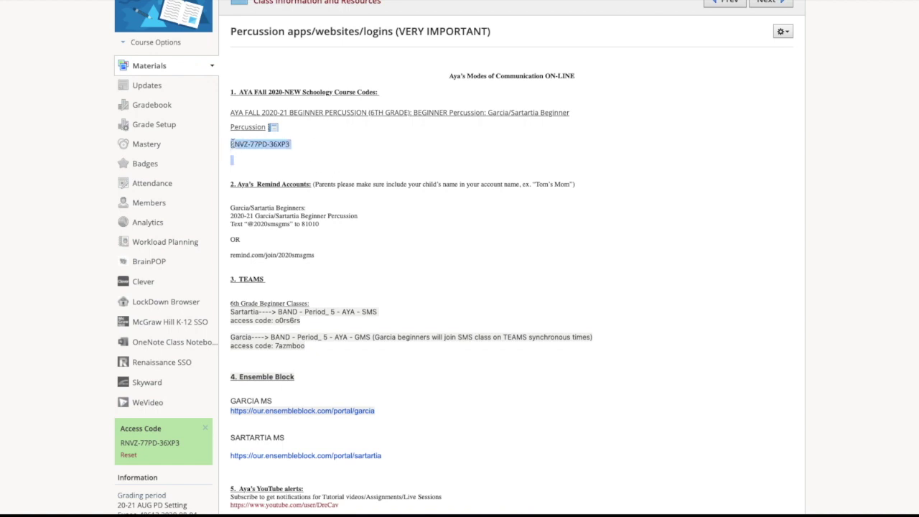
{"action": "scroll", "scroll_direction": "down", "scroll_amount": 3}
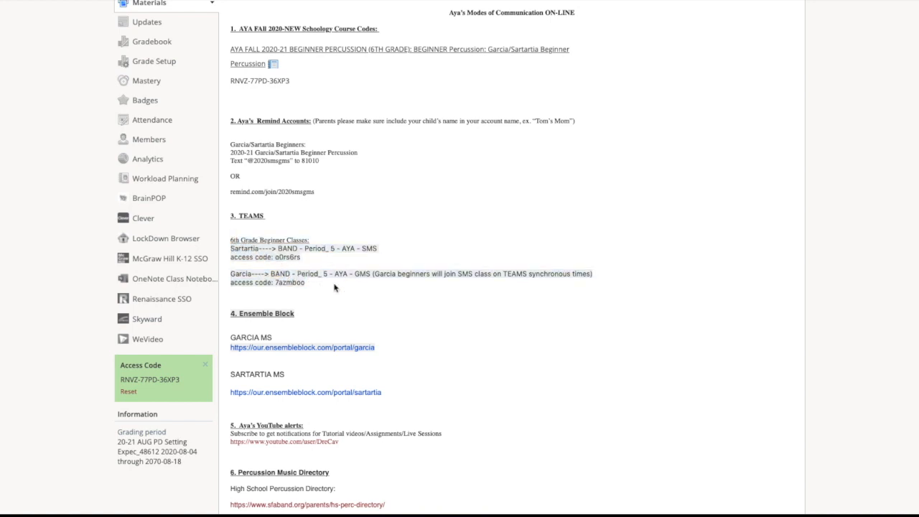
{"action": "scroll", "scroll_direction": "down", "scroll_amount": 3}
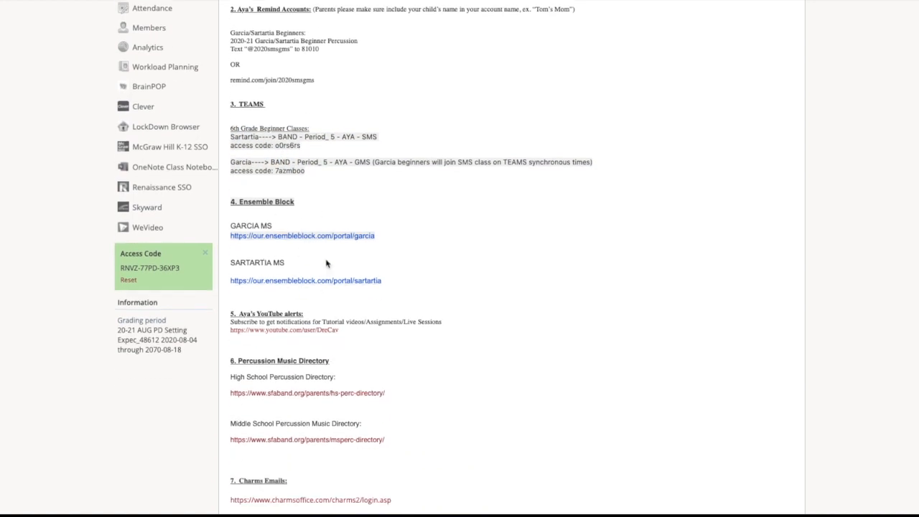
{"action": "scroll", "scroll_direction": "down", "scroll_amount": 3}
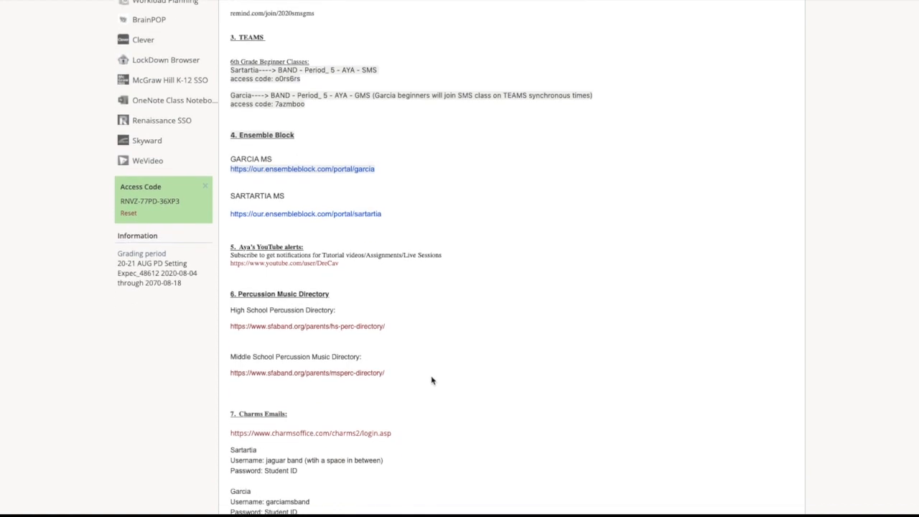
{"action": "scroll", "scroll_direction": "down", "scroll_amount": 3}
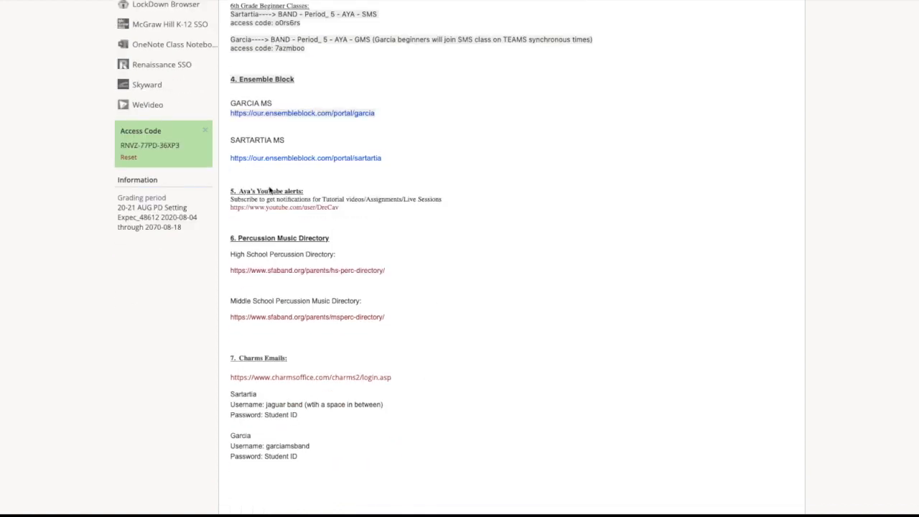
{"action": "mouse_move", "coordinate": [313, 213]}
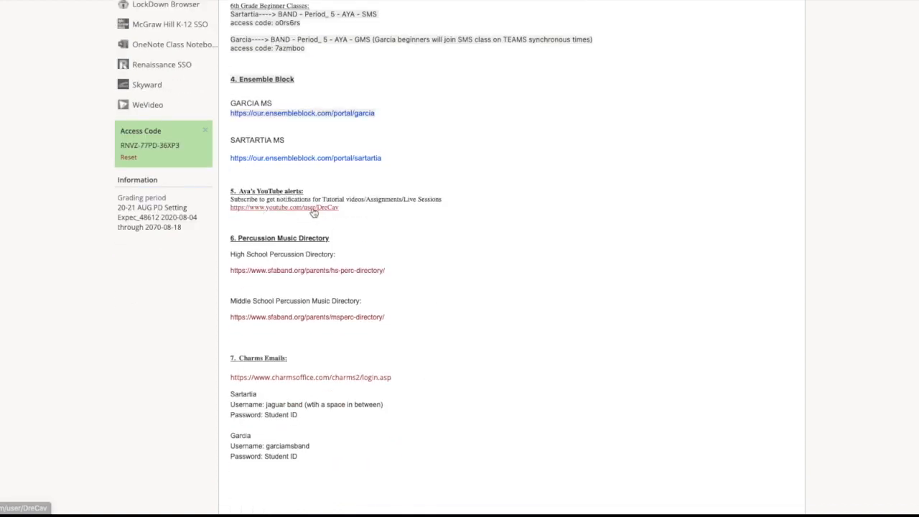
{"action": "mouse_move", "coordinate": [359, 215]}
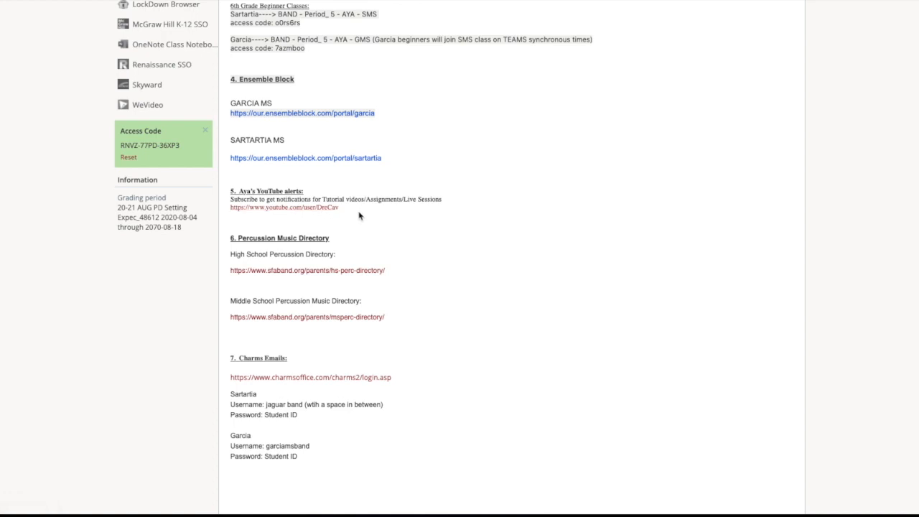
{"action": "scroll", "scroll_direction": "down", "scroll_amount": 3}
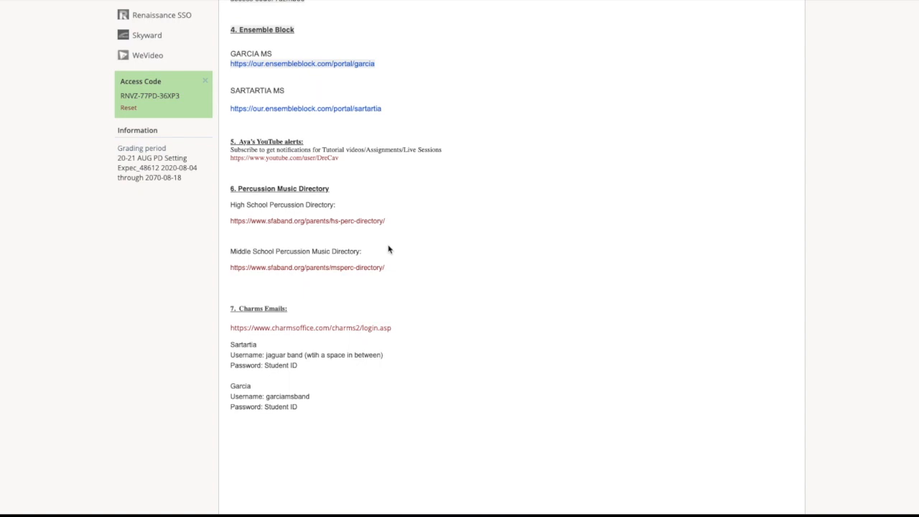
{"action": "mouse_move", "coordinate": [307, 276]}
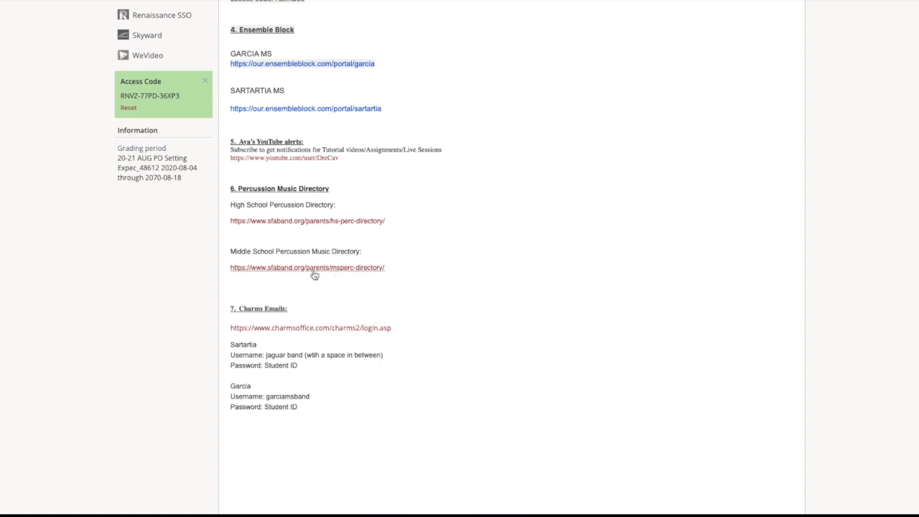
{"action": "mouse_move", "coordinate": [330, 221]}
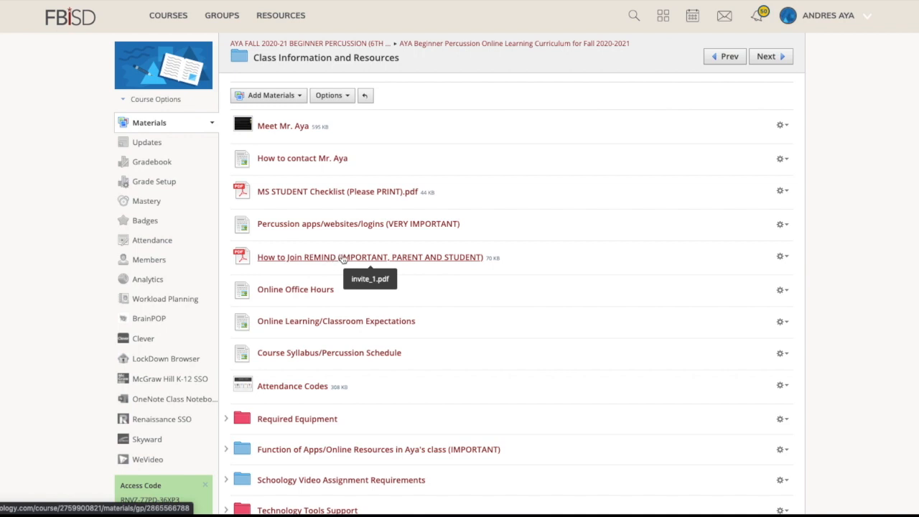
View the How to Join REMIND document and read through its sign-up instructions
{"action": "left_click", "coordinate": [371, 257]}
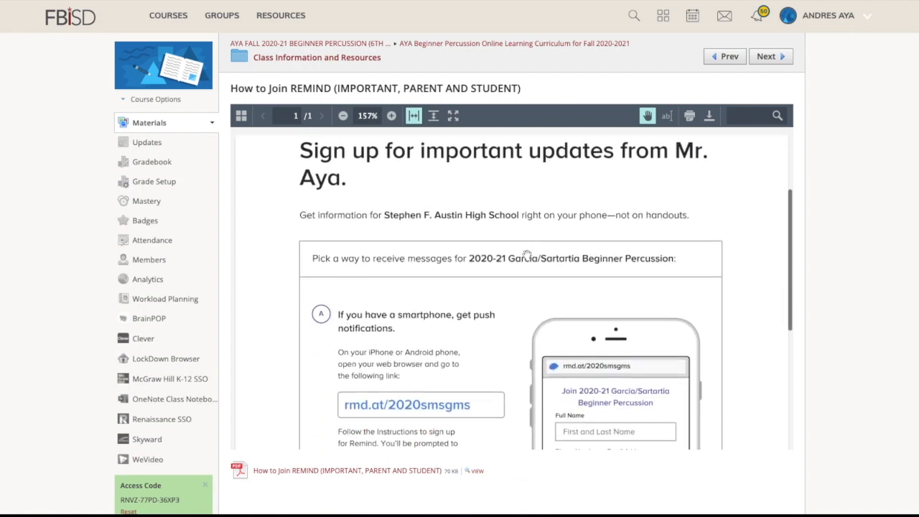
{"action": "scroll", "scroll_direction": "down", "scroll_amount": 3}
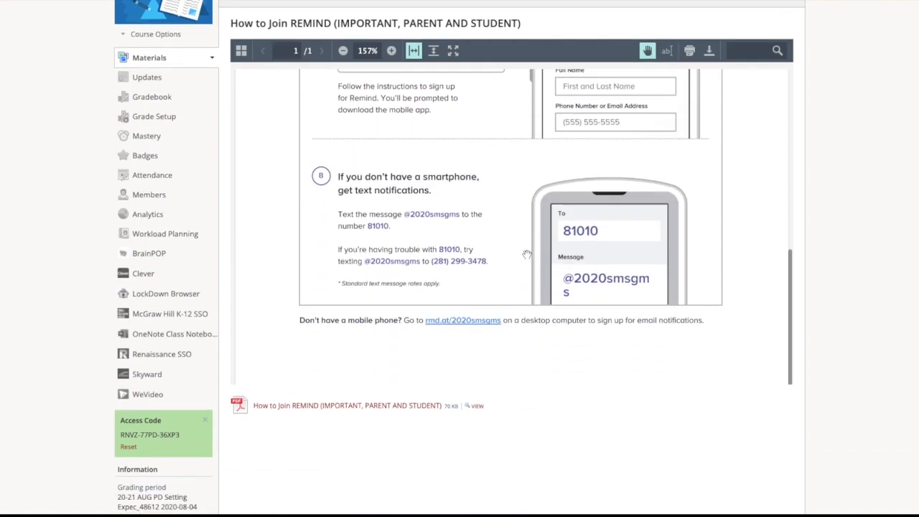
{"action": "scroll", "scroll_direction": "up", "scroll_amount": 3}
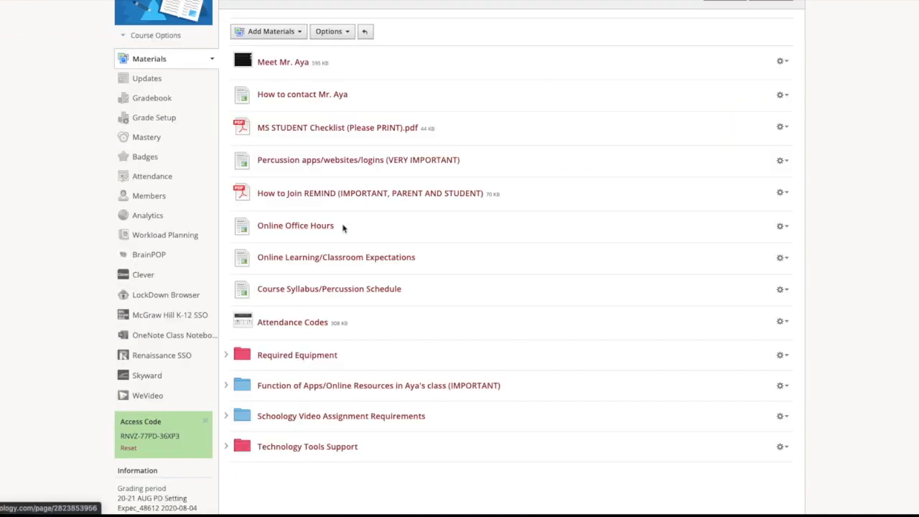
{"action": "mouse_move", "coordinate": [336, 257]}
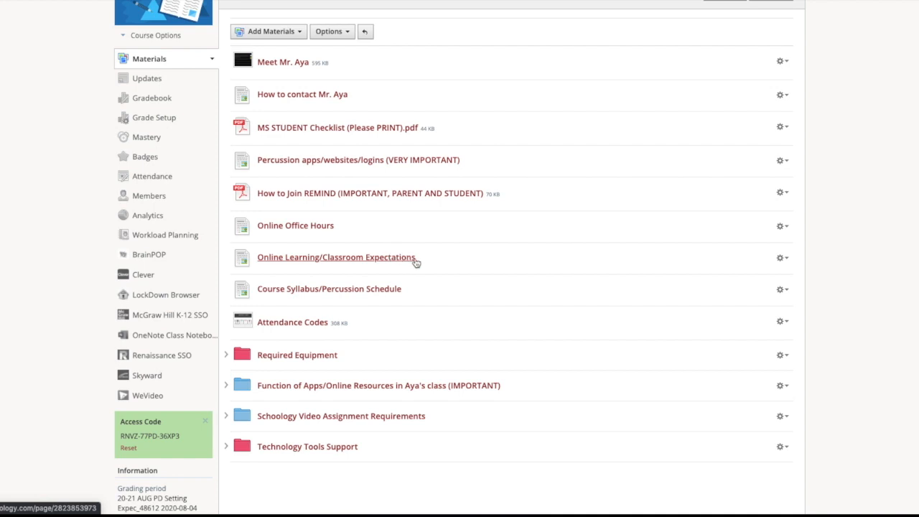
{"action": "mouse_move", "coordinate": [443, 261]}
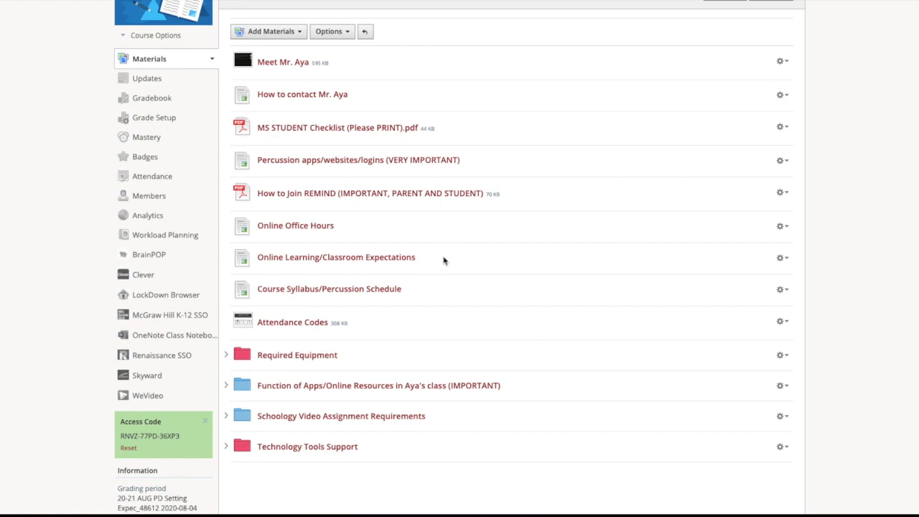
{"action": "mouse_move", "coordinate": [456, 301]}
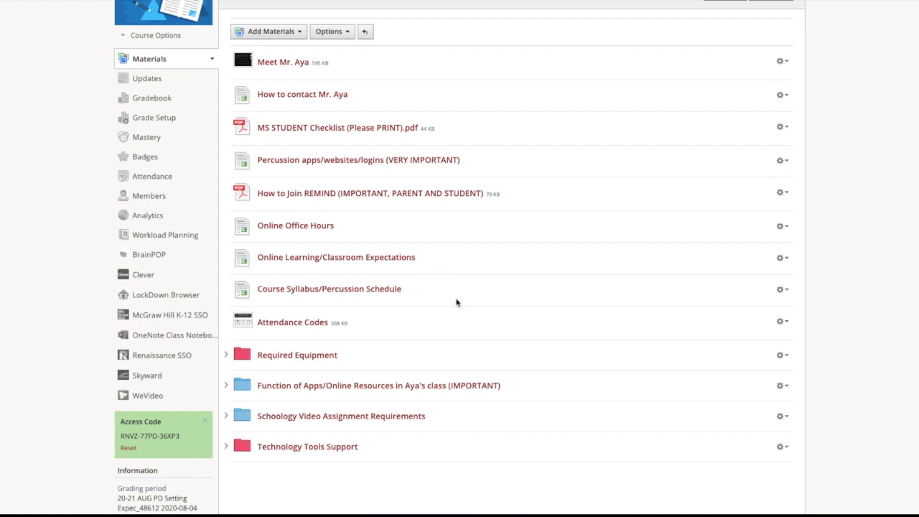
Scroll down the Class Information and Resources materials list
{"action": "scroll", "scroll_direction": "down", "scroll_amount": 3}
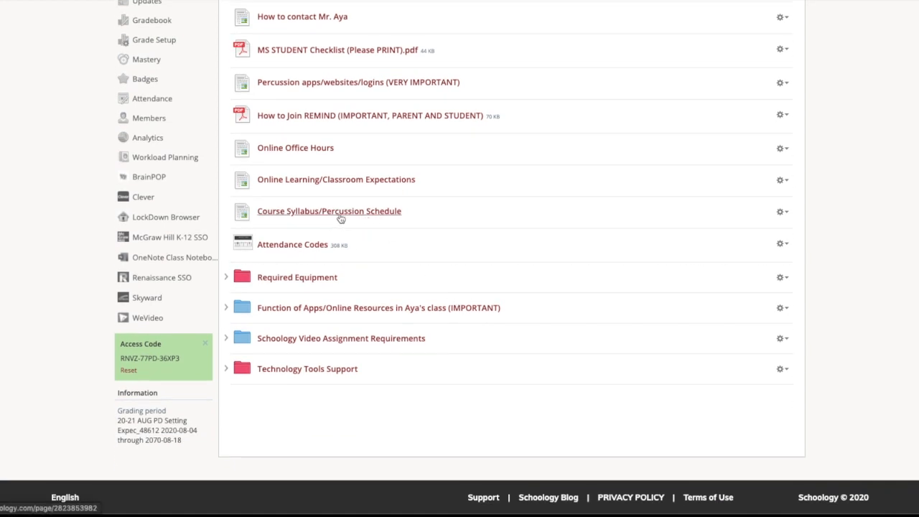
{"action": "mouse_move", "coordinate": [362, 211]}
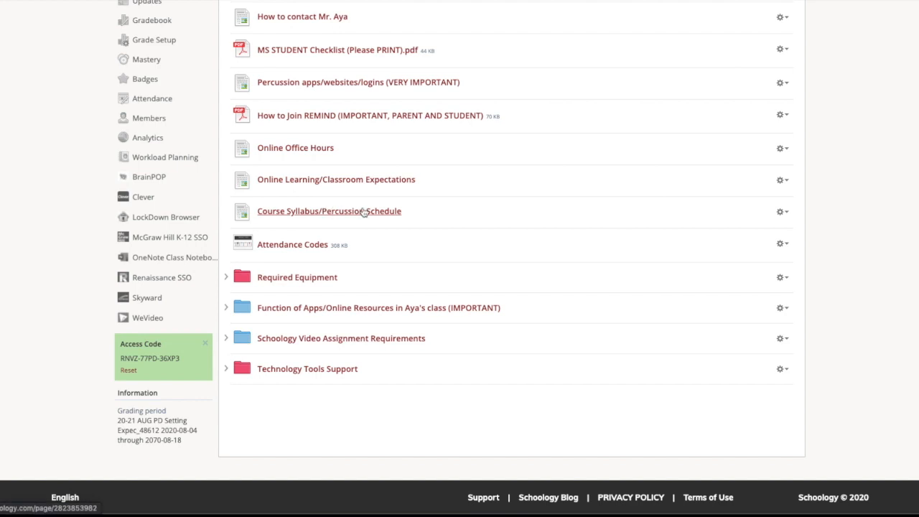
{"action": "mouse_move", "coordinate": [437, 221]}
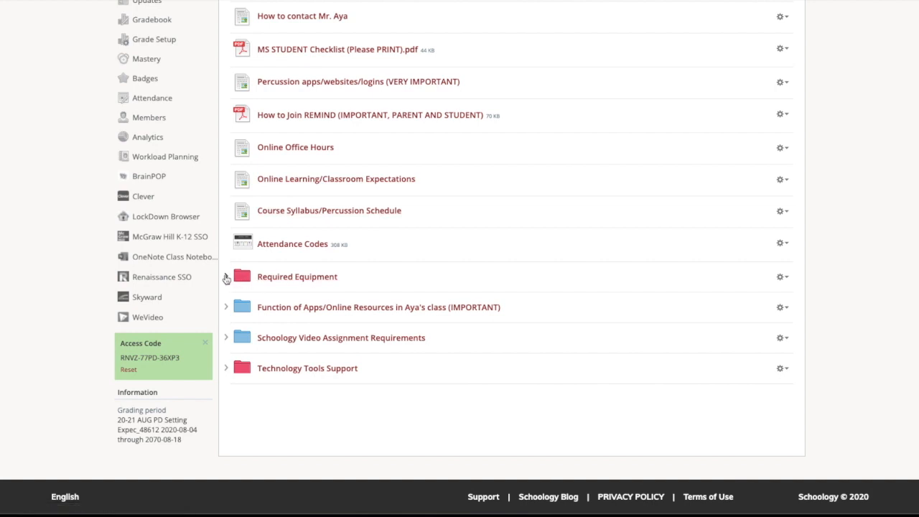
Expand Required Equipment and view the GMS SMS Beginner Percussion List 2020-2021 PDF
{"action": "left_click", "coordinate": [227, 278]}
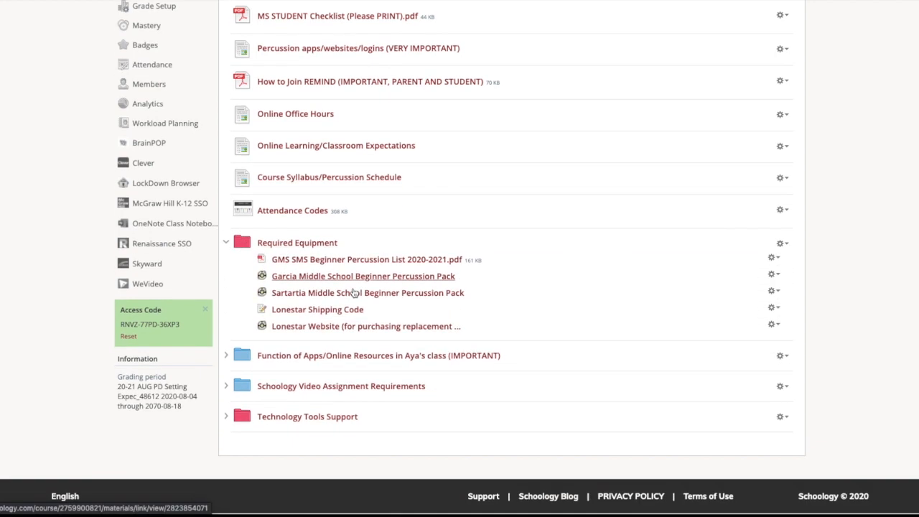
{"action": "mouse_move", "coordinate": [501, 263]}
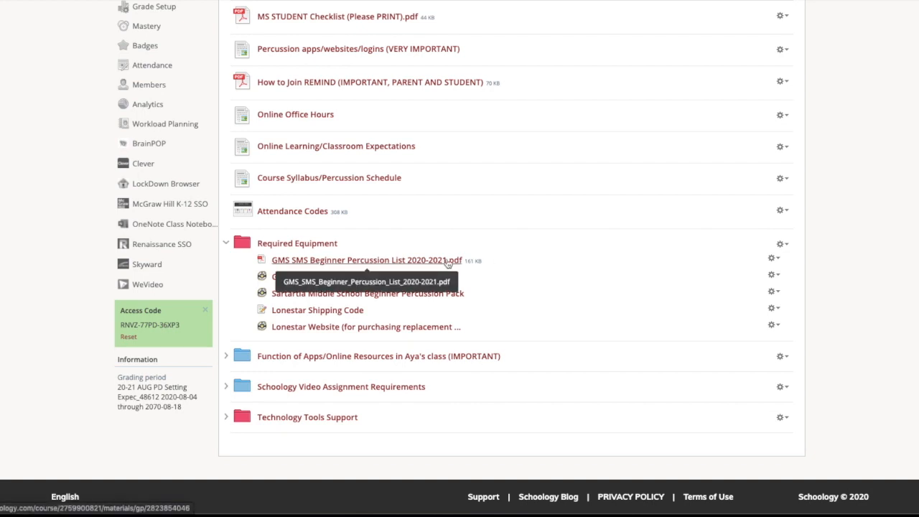
{"action": "mouse_move", "coordinate": [387, 298]}
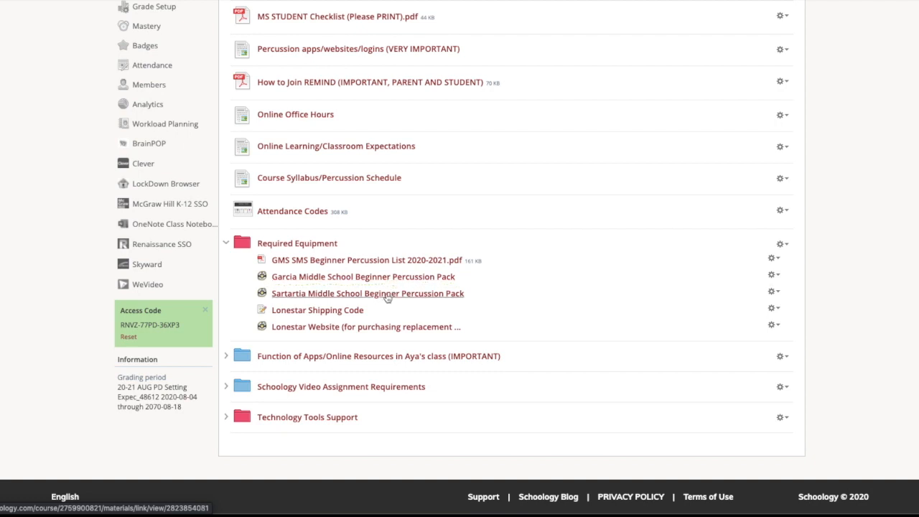
{"action": "mouse_move", "coordinate": [402, 275]}
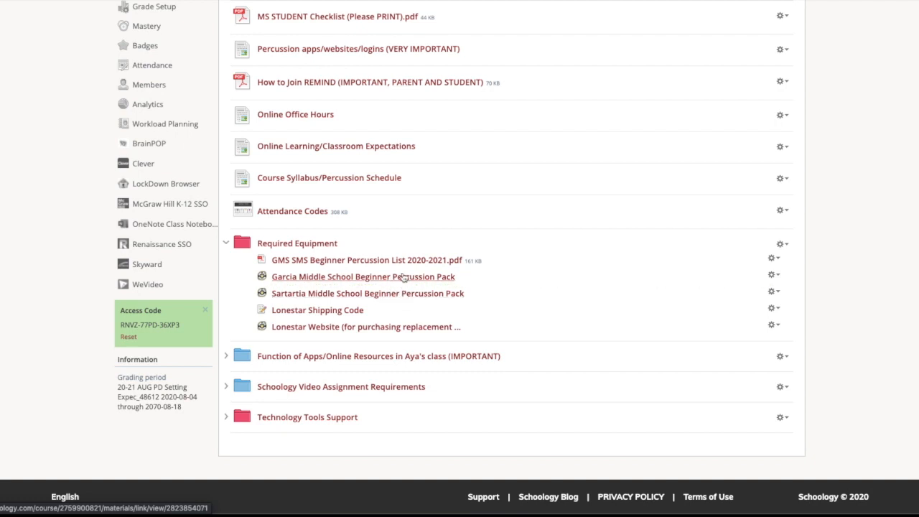
{"action": "mouse_move", "coordinate": [404, 281]}
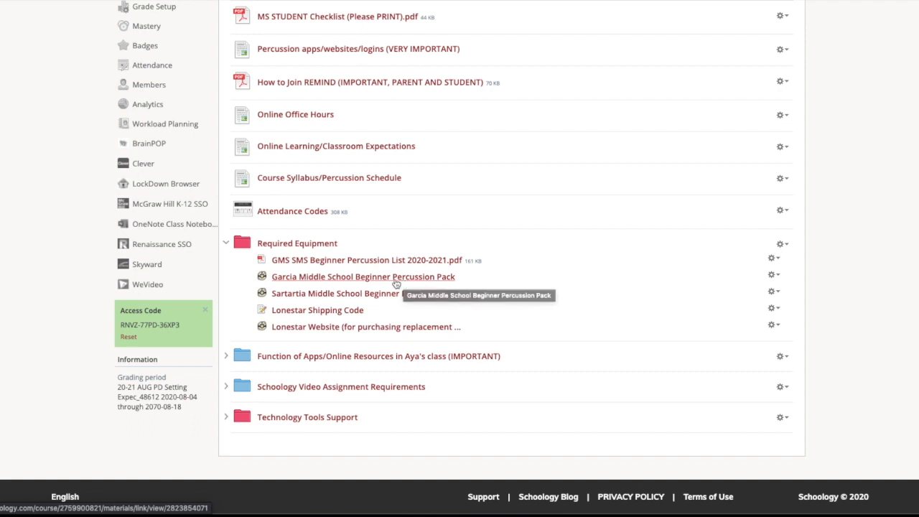
{"action": "mouse_move", "coordinate": [422, 266]}
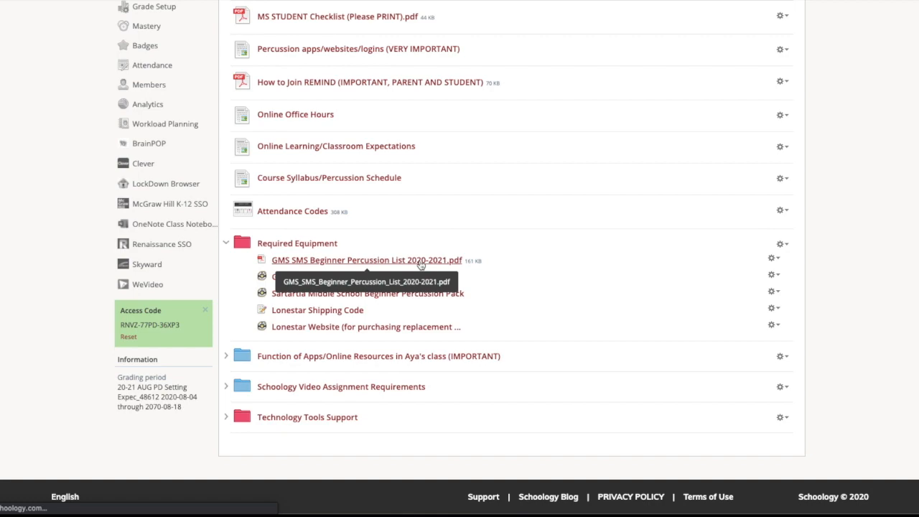
{"action": "left_click", "coordinate": [364, 260]}
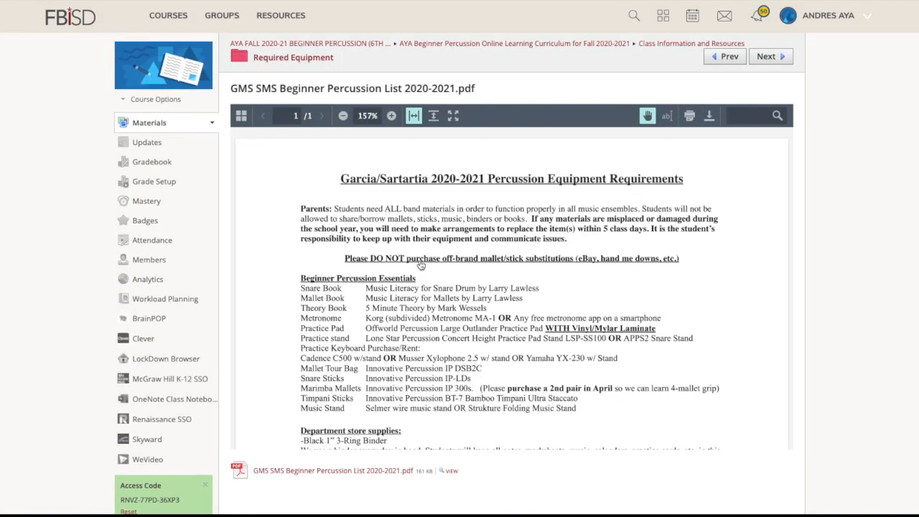
Read through the Garcia/Sartartia equipment requirements PDF, then return to the Required Equipment folder
{"action": "scroll", "scroll_direction": "down", "scroll_amount": 3}
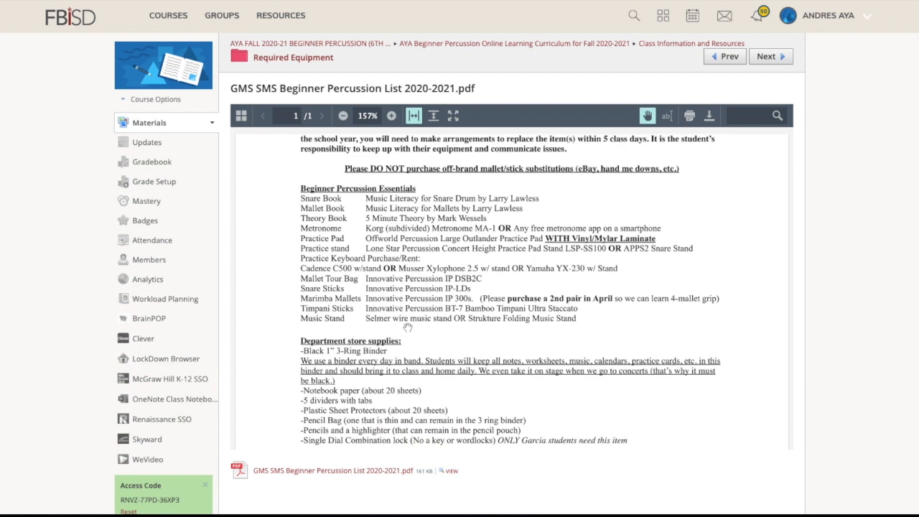
{"action": "mouse_move", "coordinate": [304, 258]}
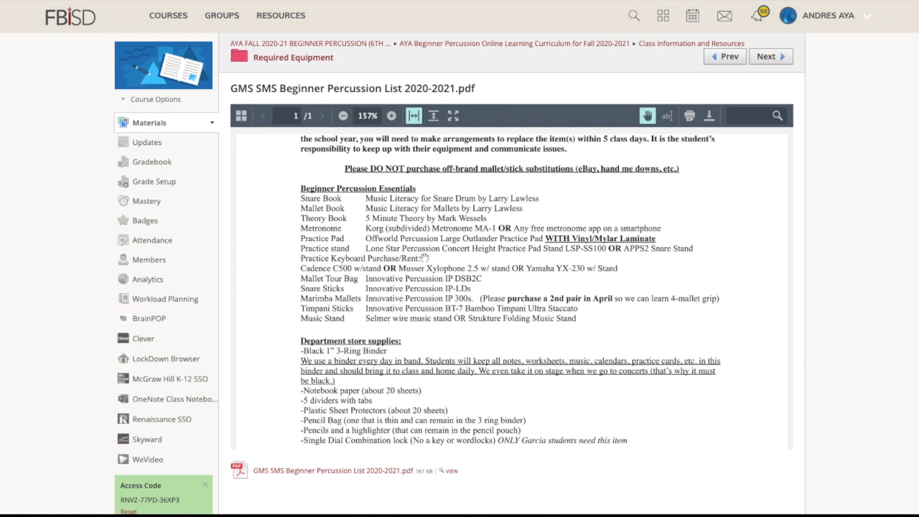
{"action": "scroll", "scroll_direction": "down", "scroll_amount": 3}
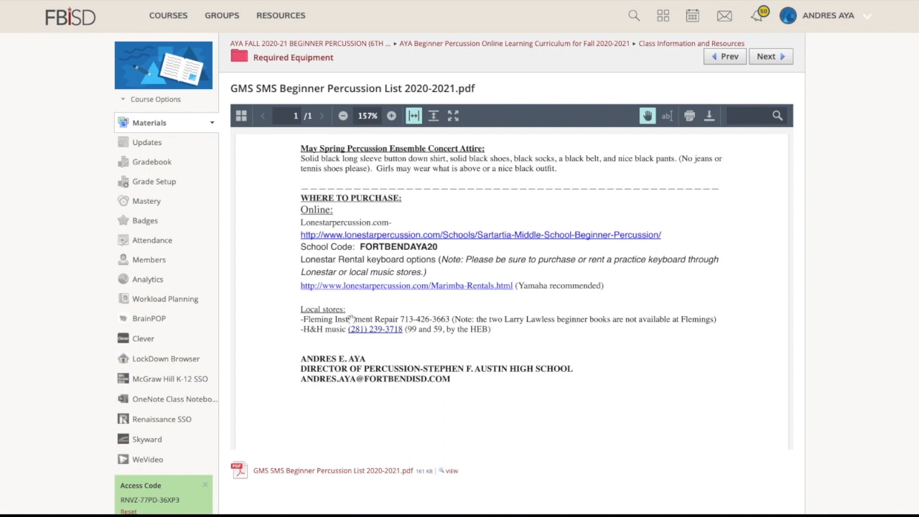
{"action": "scroll", "scroll_direction": "up", "scroll_amount": 3}
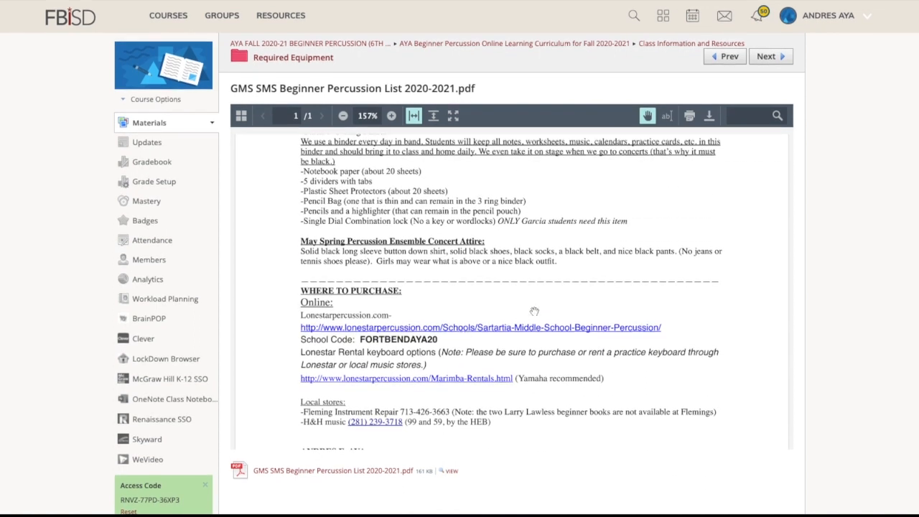
{"action": "mouse_move", "coordinate": [560, 304]}
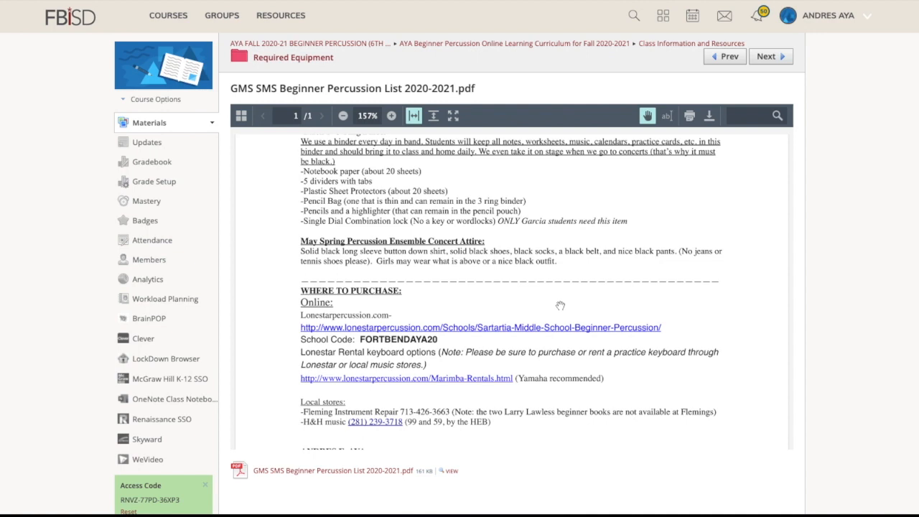
{"action": "scroll", "scroll_direction": "up", "scroll_amount": 3}
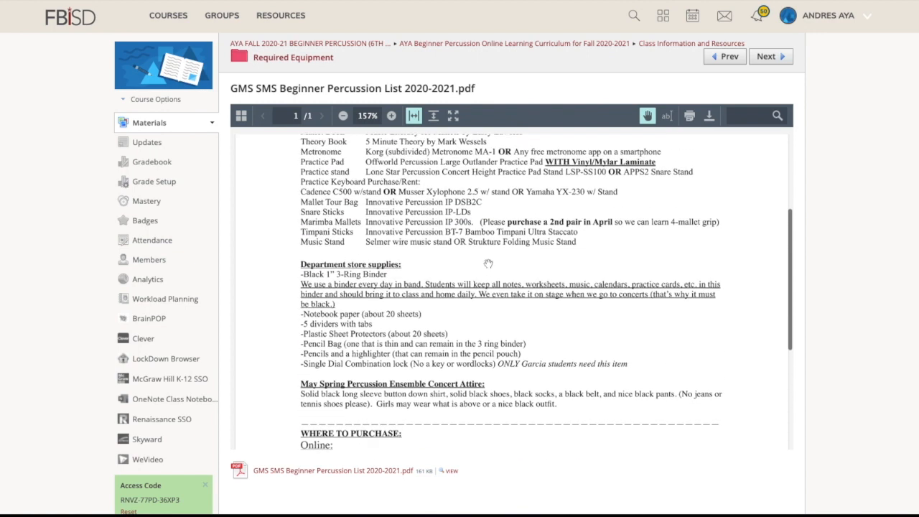
{"action": "scroll", "scroll_direction": "up", "scroll_amount": 3}
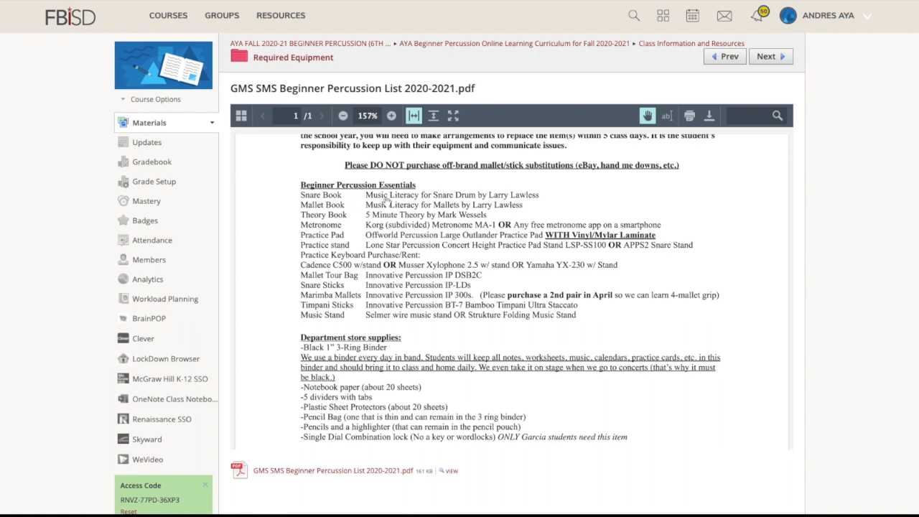
{"action": "mouse_move", "coordinate": [424, 247]}
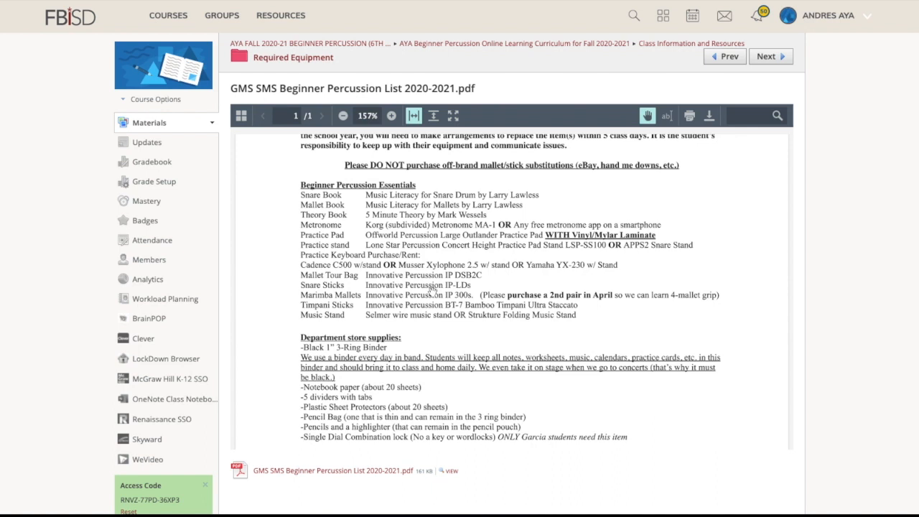
{"action": "scroll", "scroll_direction": "down", "scroll_amount": 3}
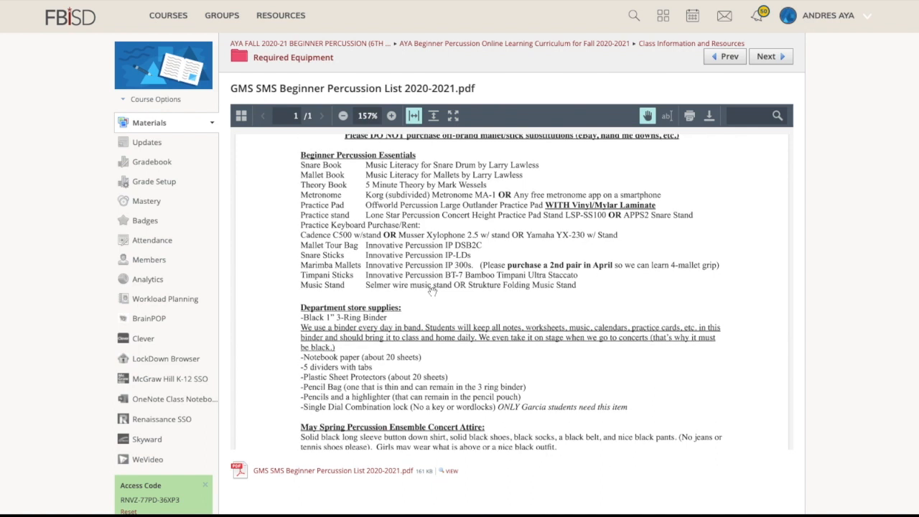
{"action": "scroll", "scroll_direction": "down", "scroll_amount": 3}
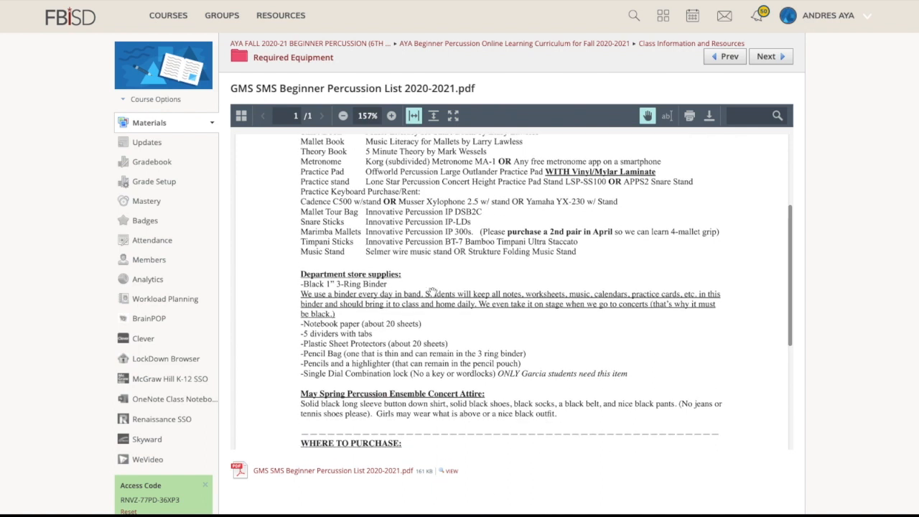
{"action": "scroll", "scroll_direction": "down", "scroll_amount": 3}
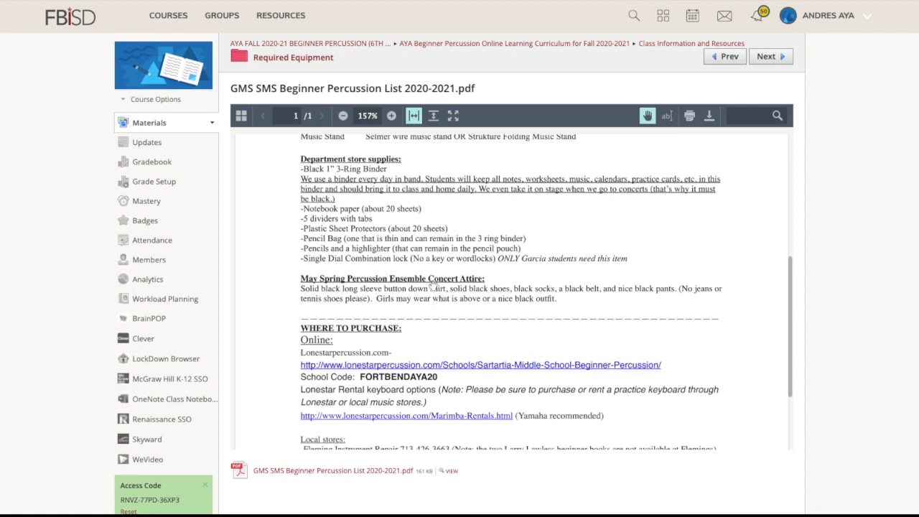
{"action": "scroll", "scroll_direction": "up", "scroll_amount": 3}
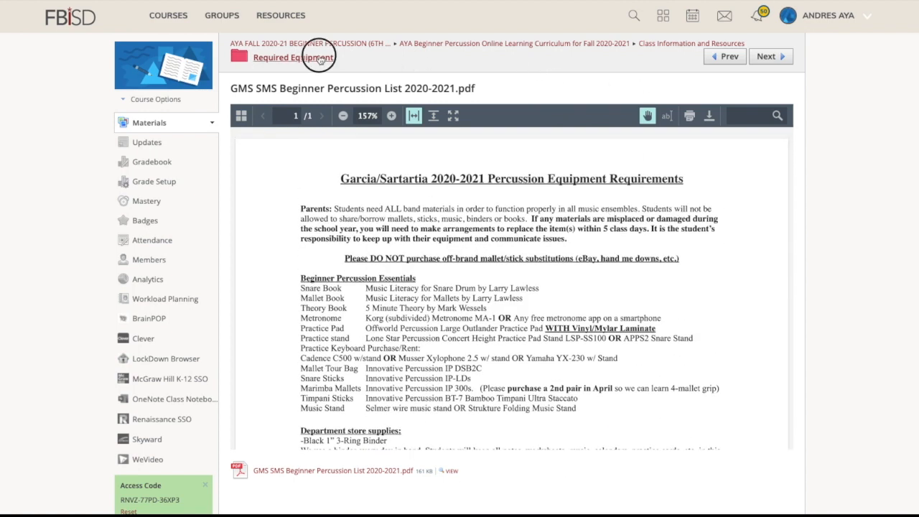
{"action": "left_click", "coordinate": [292, 57]}
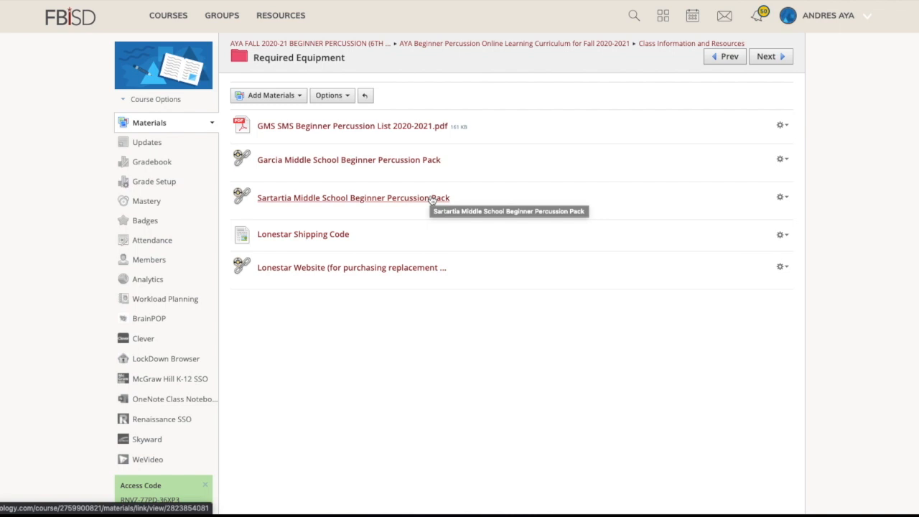
{"action": "mouse_move", "coordinate": [404, 204]}
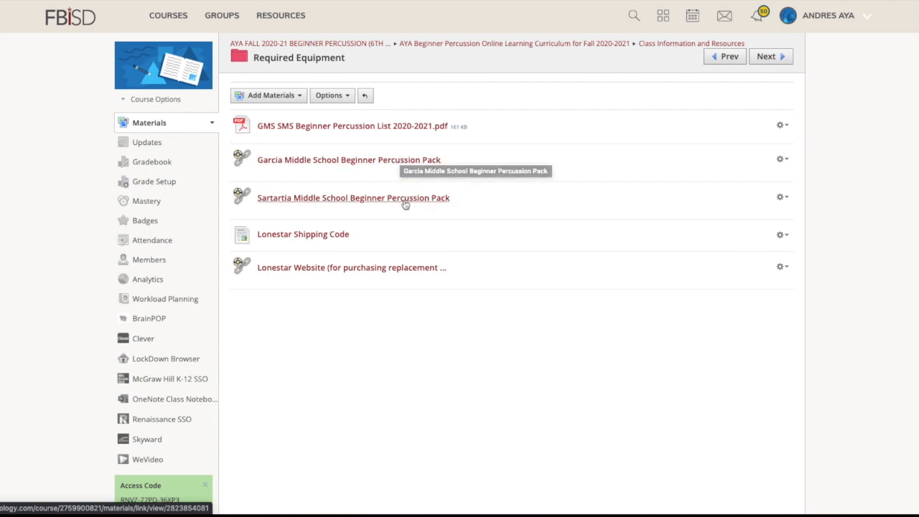
{"action": "mouse_move", "coordinate": [351, 267]}
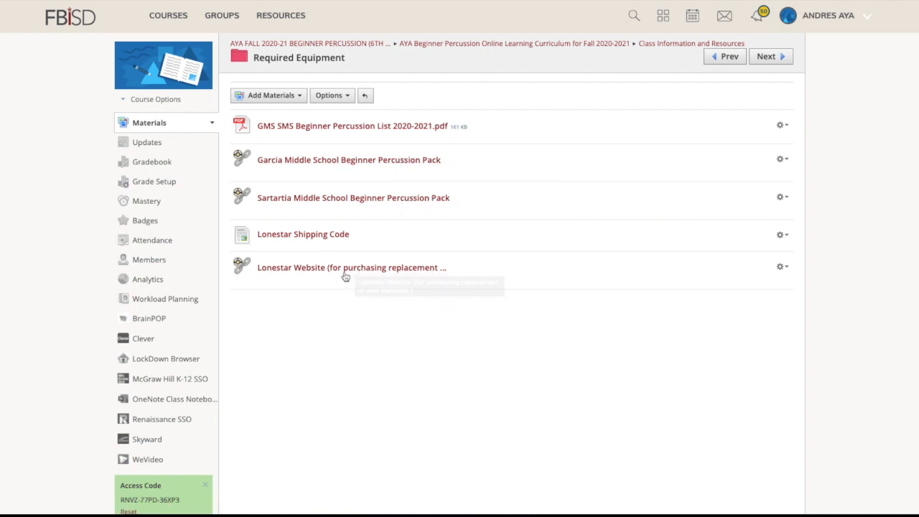
{"action": "mouse_move", "coordinate": [359, 271]}
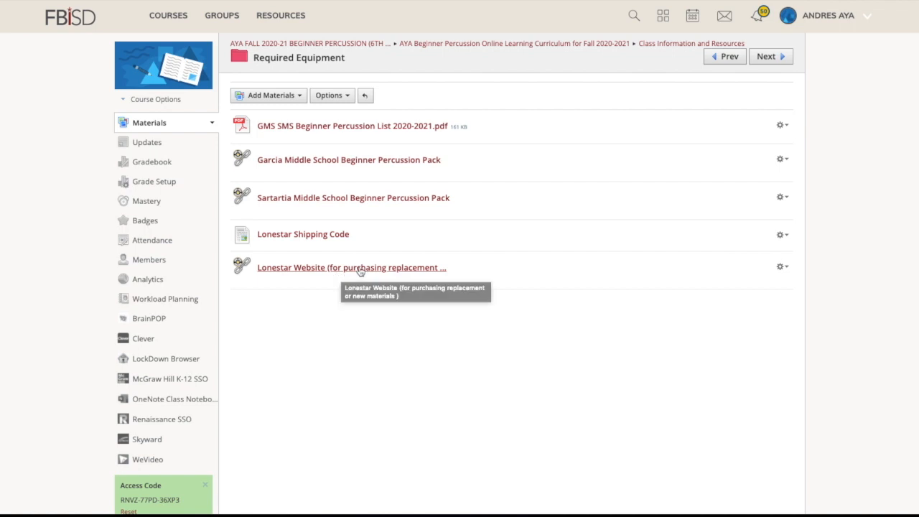
{"action": "mouse_move", "coordinate": [387, 247]}
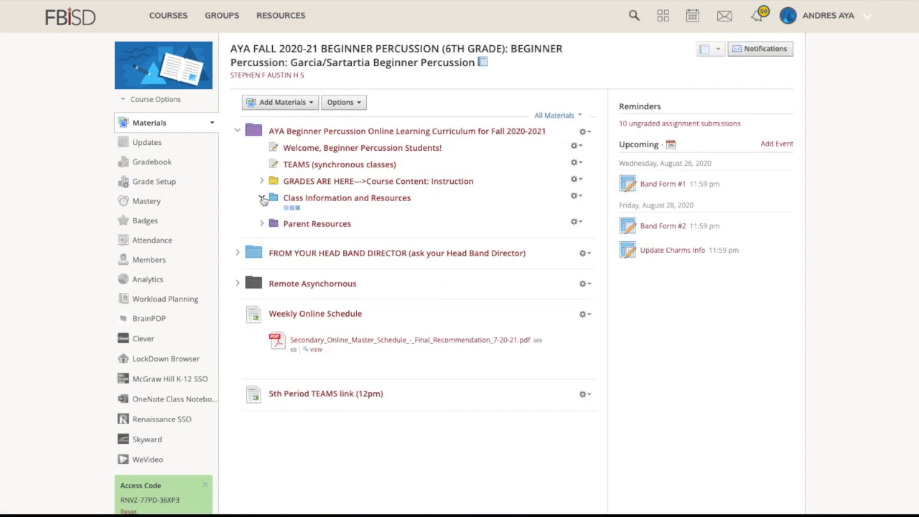
Expand Function of Apps/Online Resources and view the 'What will be used and how...' page
{"action": "left_click", "coordinate": [262, 200]}
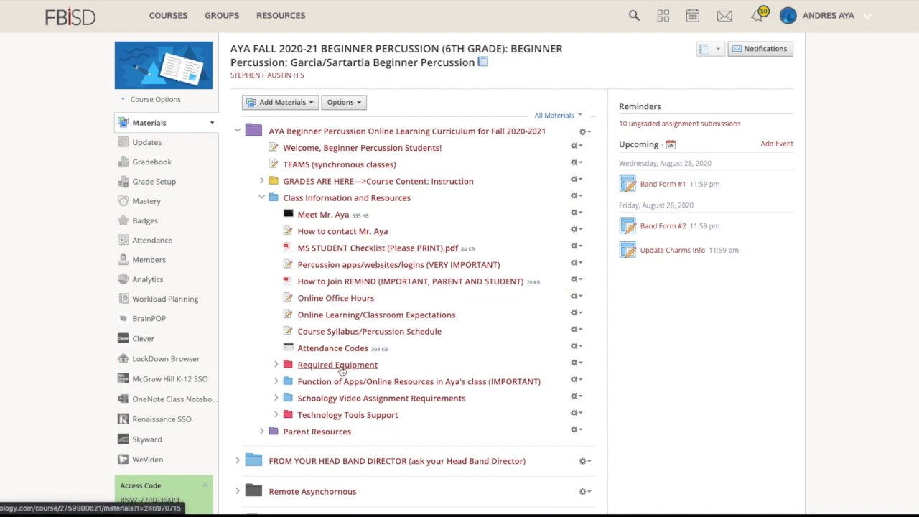
{"action": "left_click", "coordinate": [276, 382]}
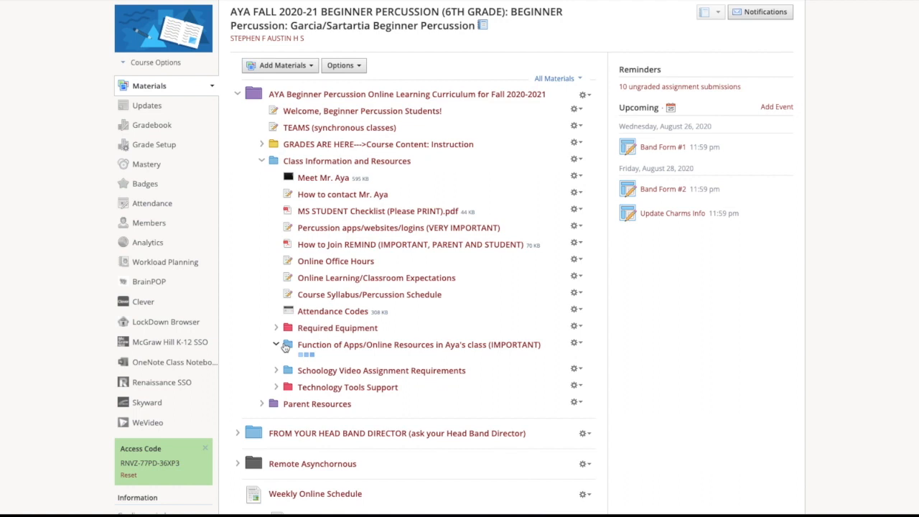
{"action": "left_click", "coordinate": [275, 345]}
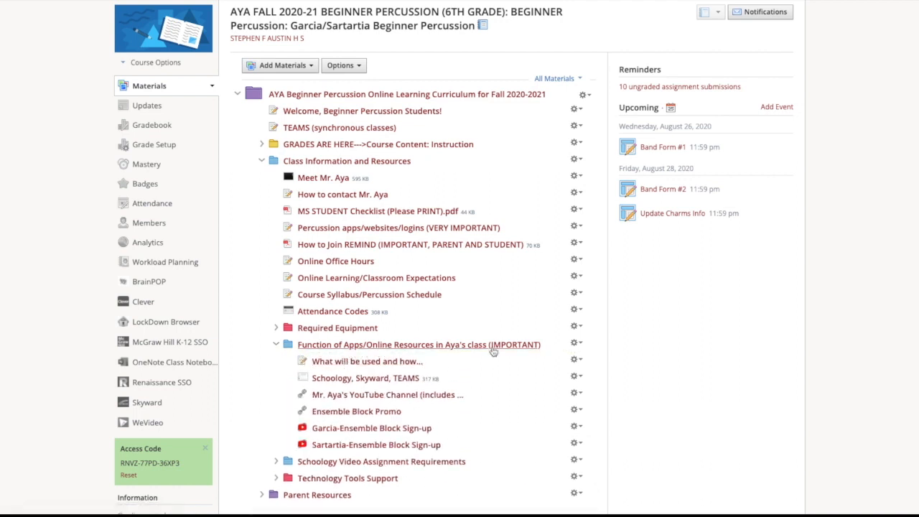
{"action": "scroll", "scroll_direction": "down", "scroll_amount": 3}
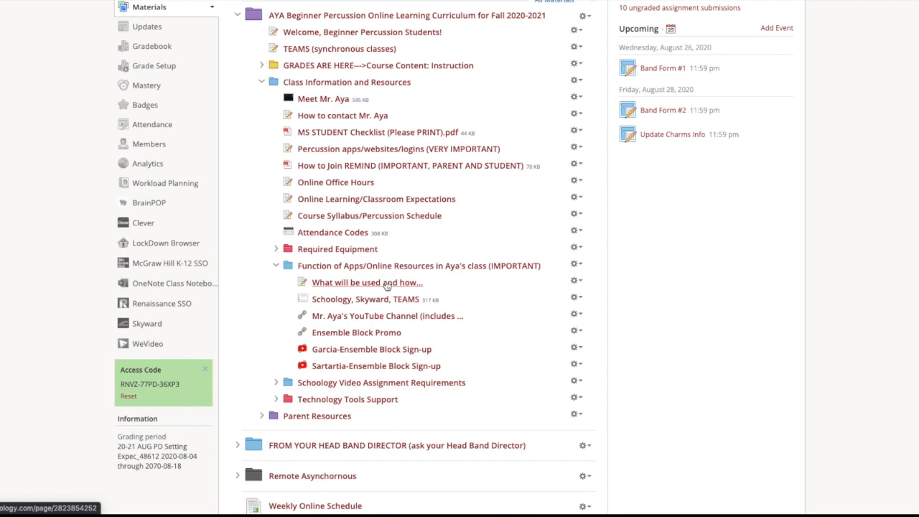
{"action": "left_click", "coordinate": [366, 281]}
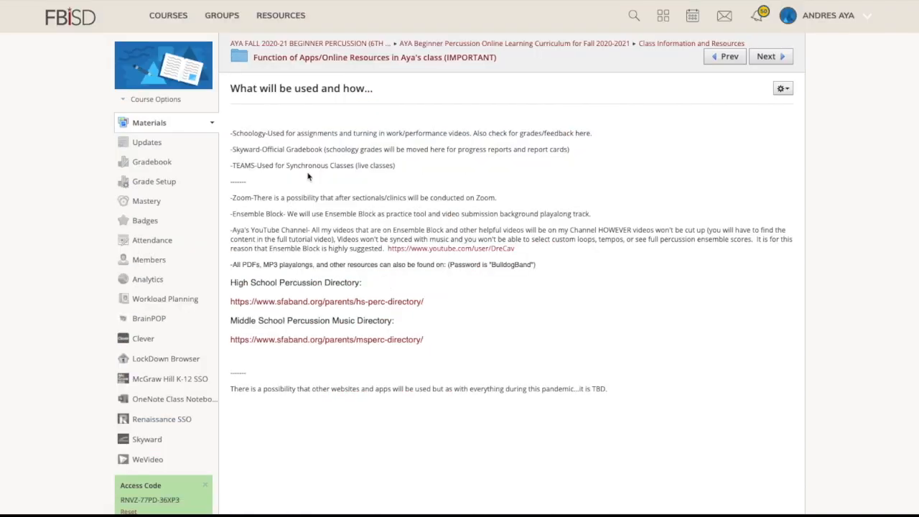
{"action": "mouse_move", "coordinate": [261, 152]}
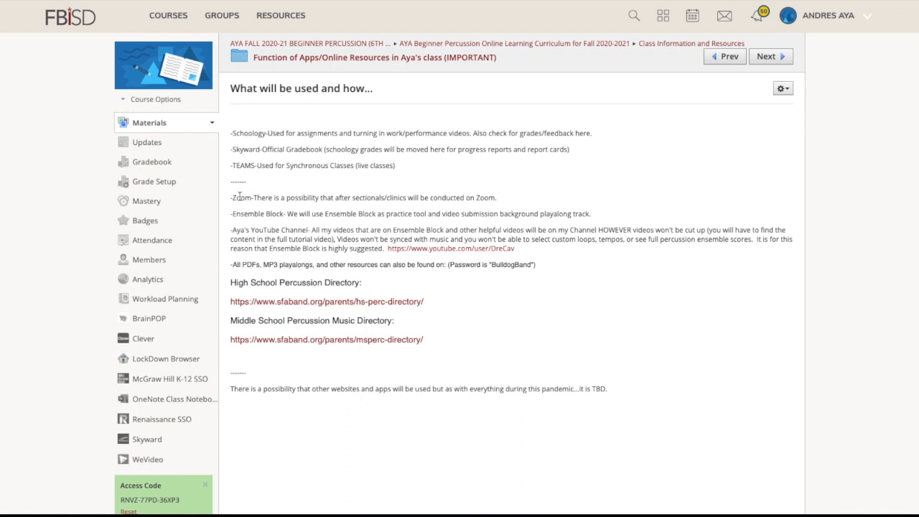
{"action": "mouse_move", "coordinate": [264, 214]}
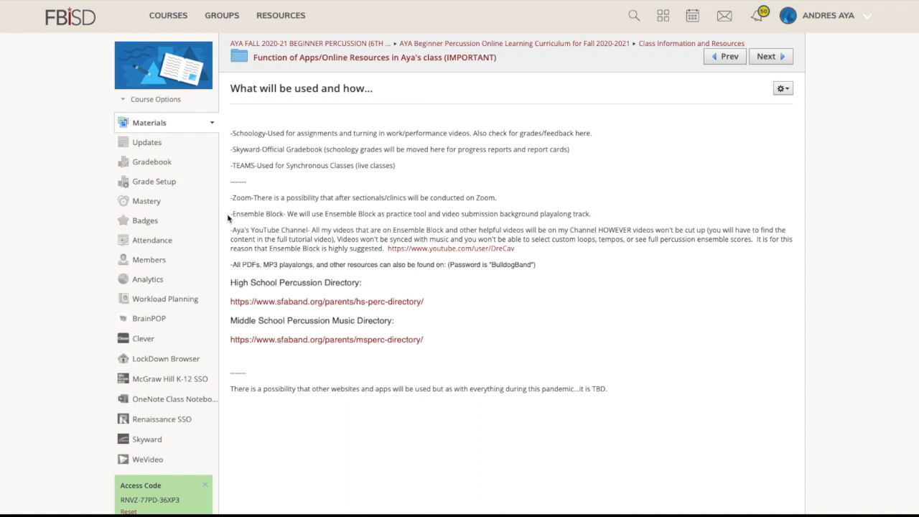
{"action": "mouse_move", "coordinate": [390, 279]}
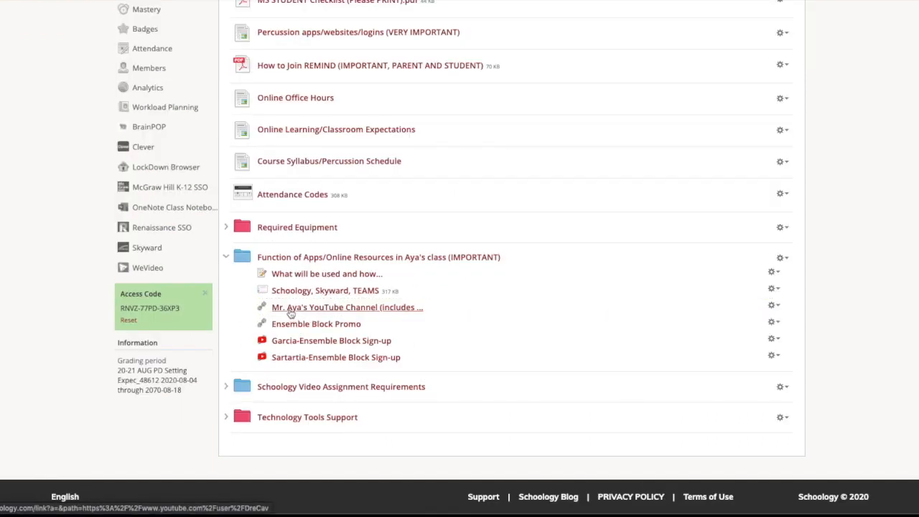
{"action": "mouse_move", "coordinate": [320, 317]}
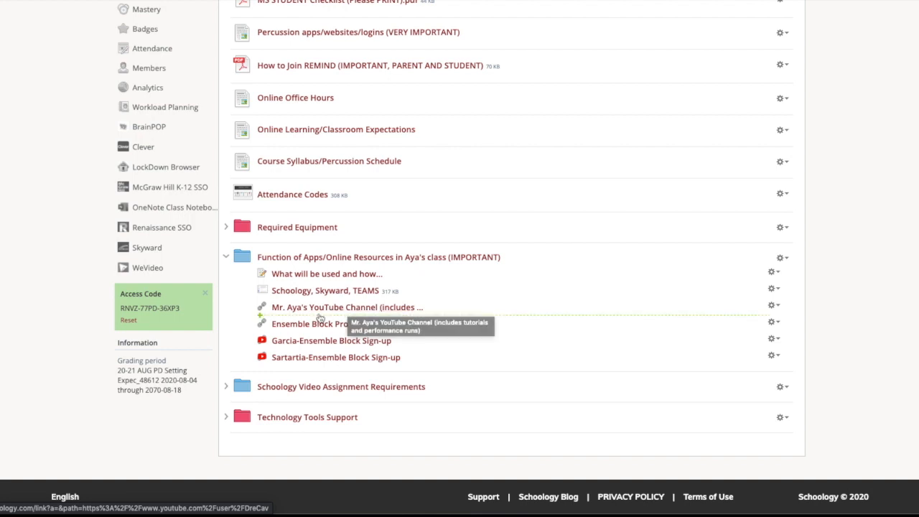
{"action": "mouse_move", "coordinate": [316, 325]}
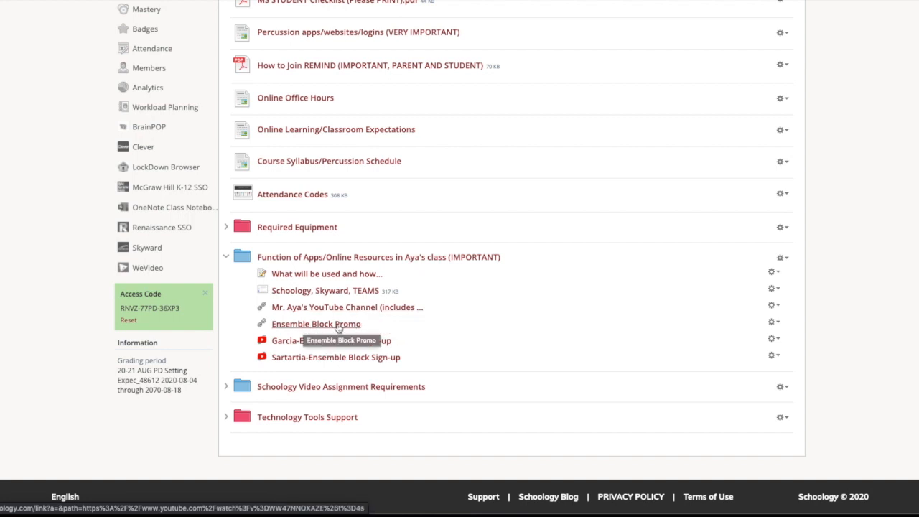
{"action": "mouse_move", "coordinate": [448, 344]}
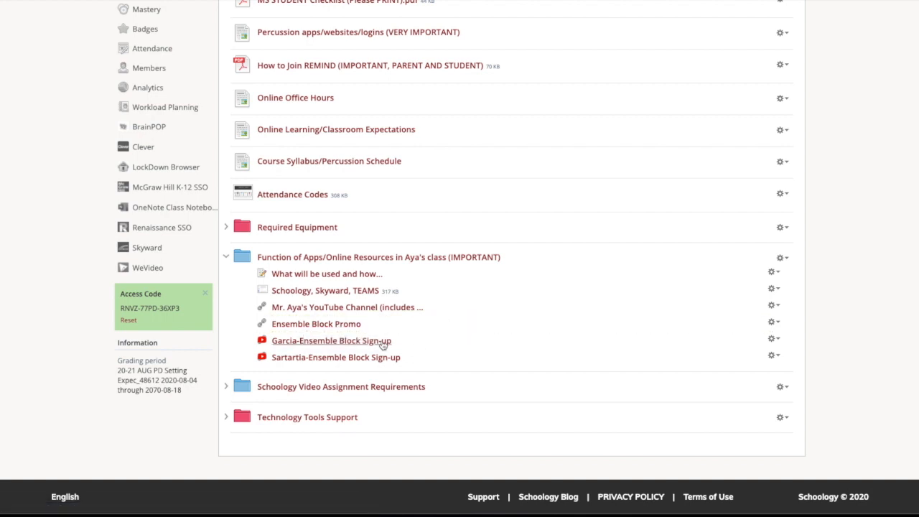
{"action": "mouse_move", "coordinate": [422, 356]}
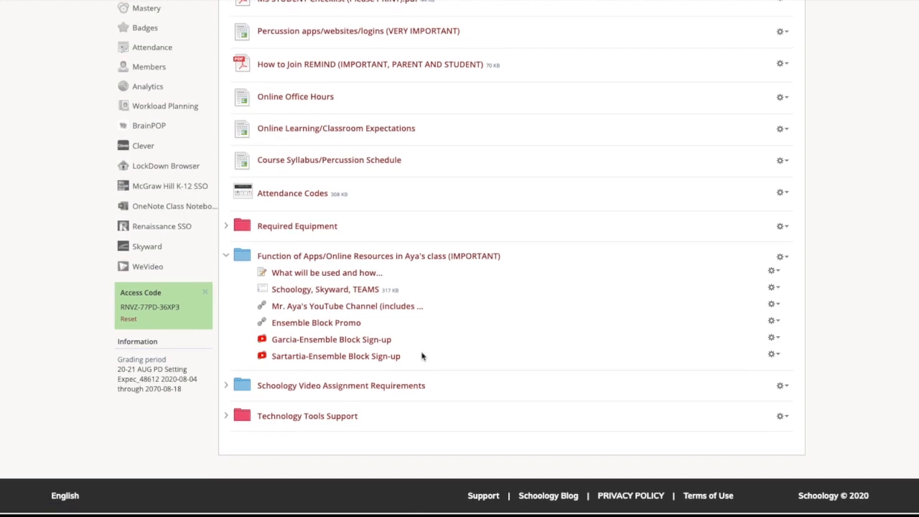
Collapse the apps folder and expand Schoology Video Assignment Requirements instead
{"action": "left_click", "coordinate": [227, 255]}
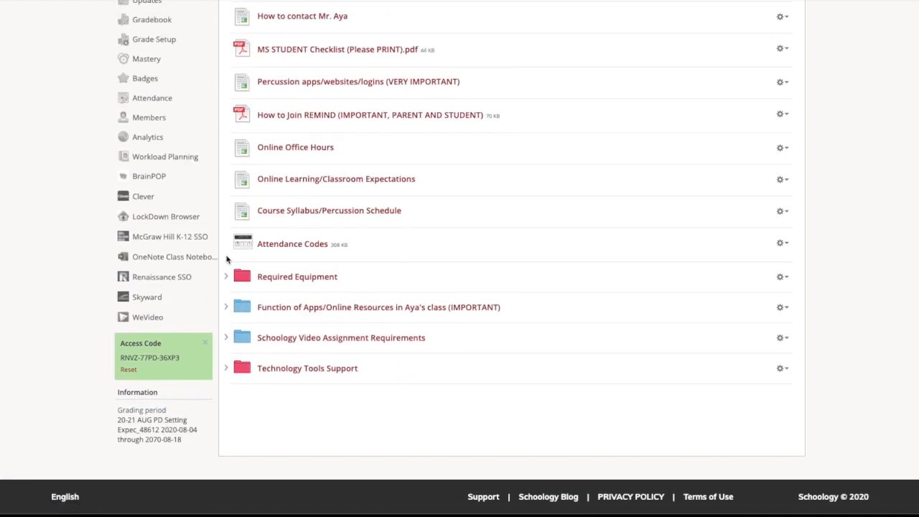
{"action": "left_click", "coordinate": [227, 337]}
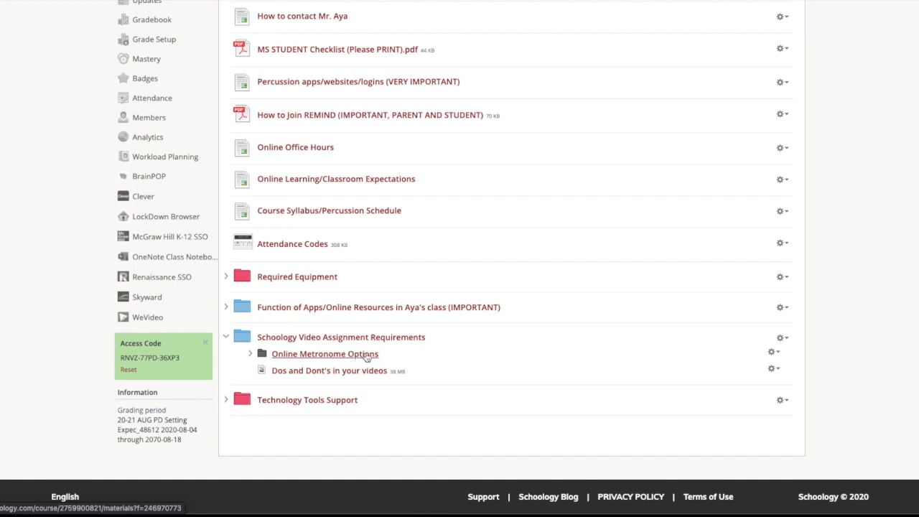
{"action": "mouse_move", "coordinate": [352, 370]}
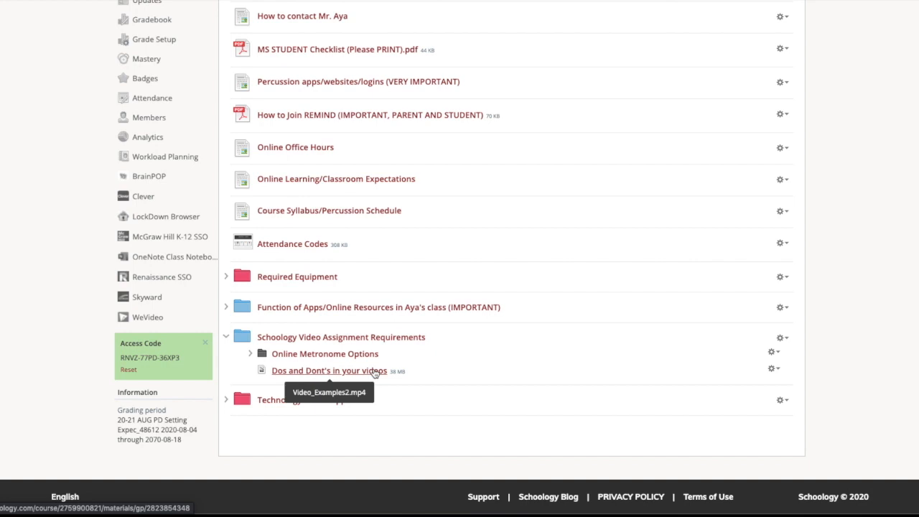
{"action": "mouse_move", "coordinate": [442, 369]}
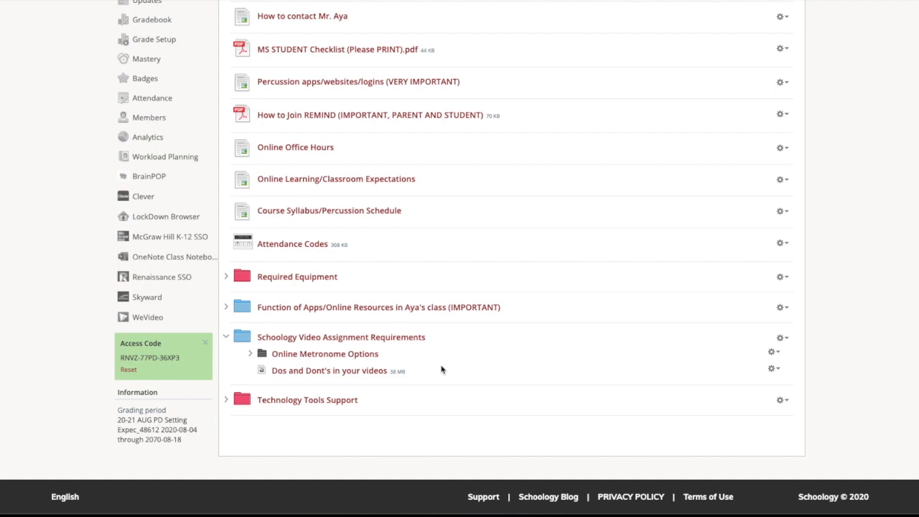
{"action": "mouse_move", "coordinate": [329, 371]}
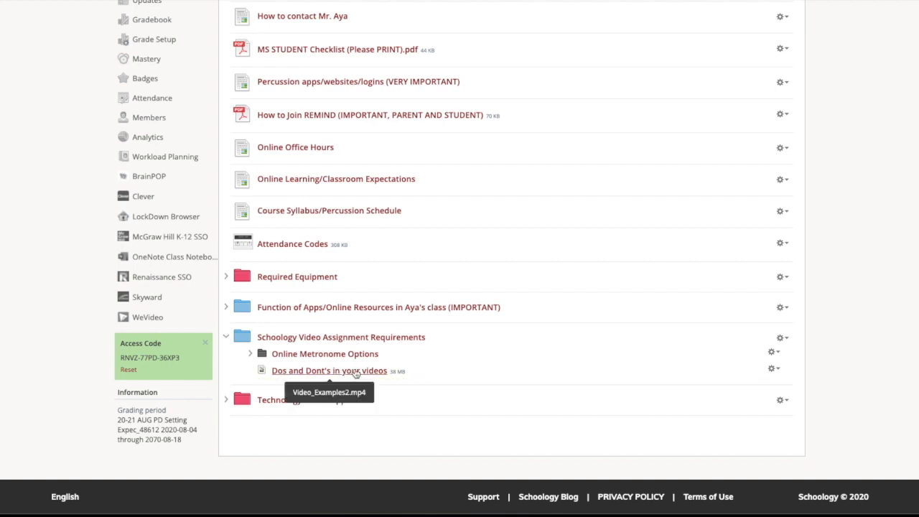
{"action": "mouse_move", "coordinate": [400, 373]}
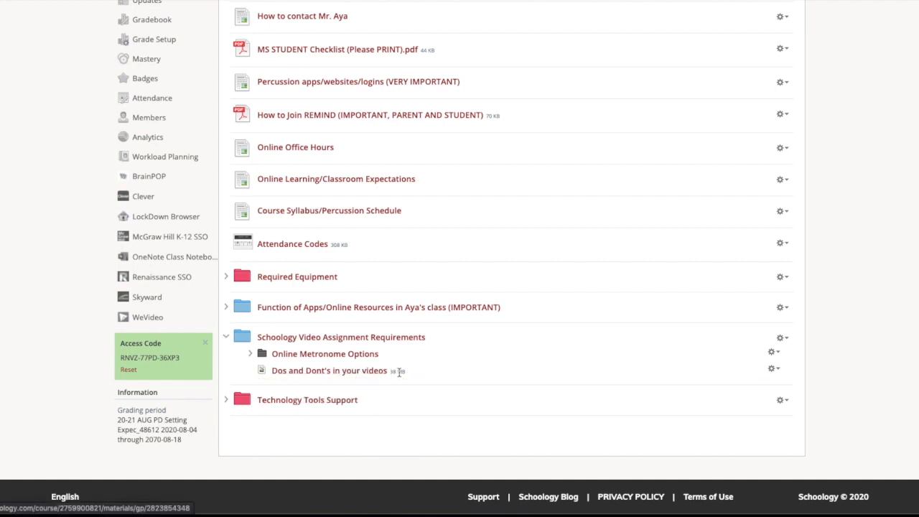
{"action": "mouse_move", "coordinate": [442, 376]}
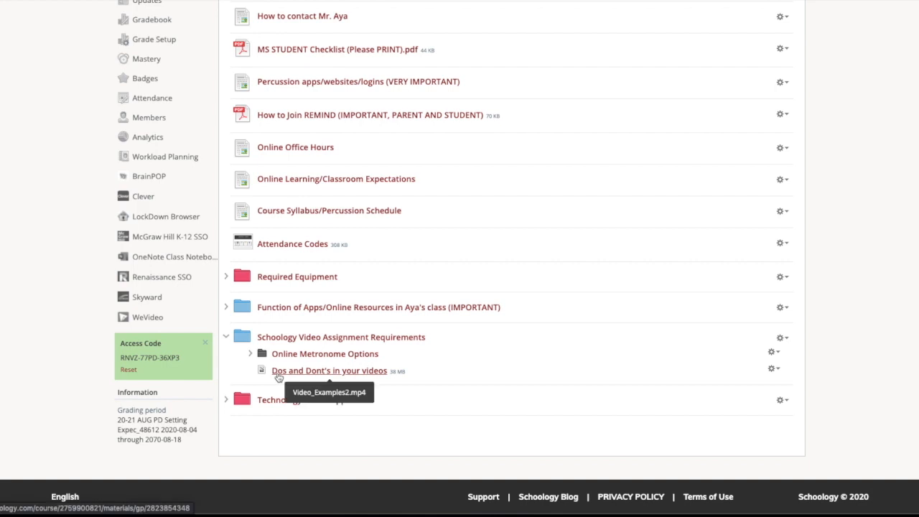
{"action": "mouse_move", "coordinate": [465, 376]}
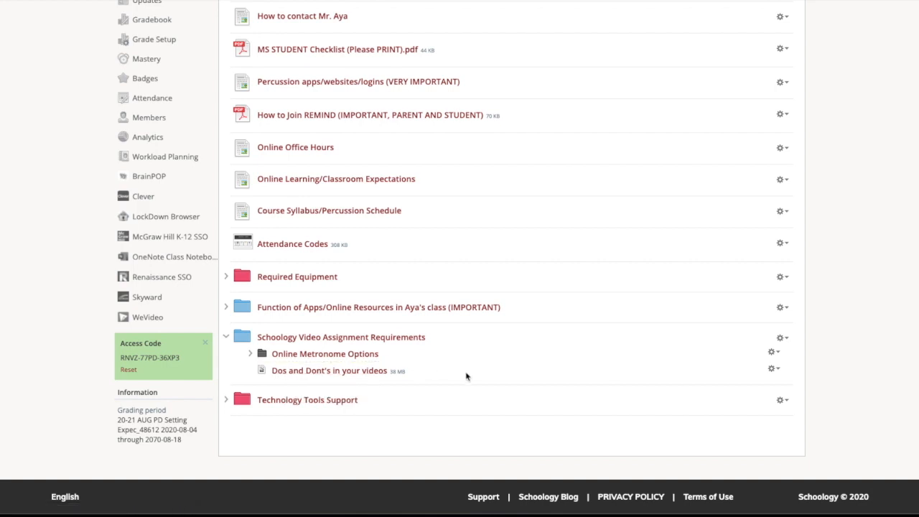
{"action": "mouse_move", "coordinate": [306, 392]}
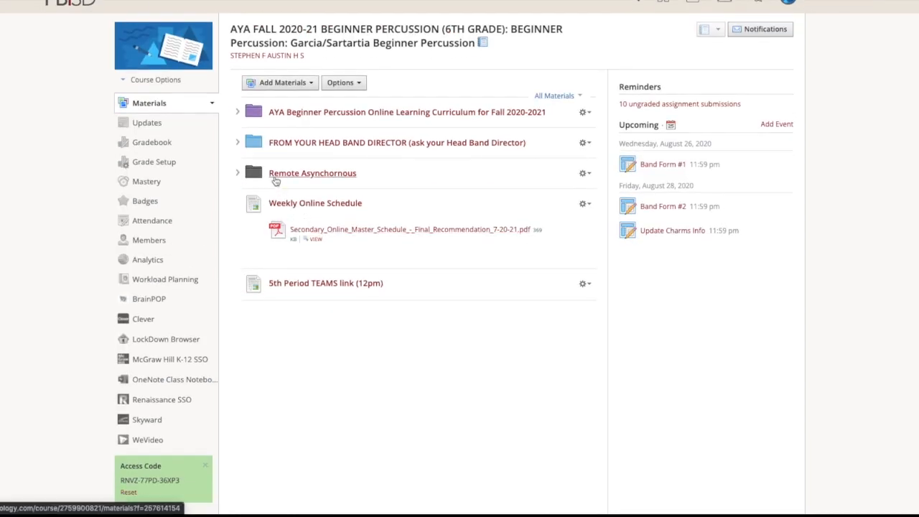
Expand the curriculum folder, Parent Resources, and its apps and online resources folder
{"action": "left_click", "coordinate": [238, 112]}
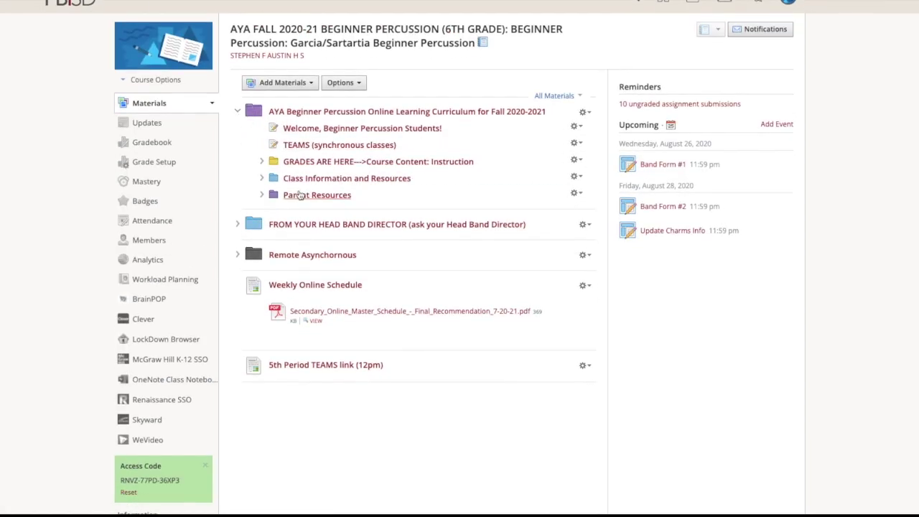
{"action": "mouse_move", "coordinate": [323, 160]}
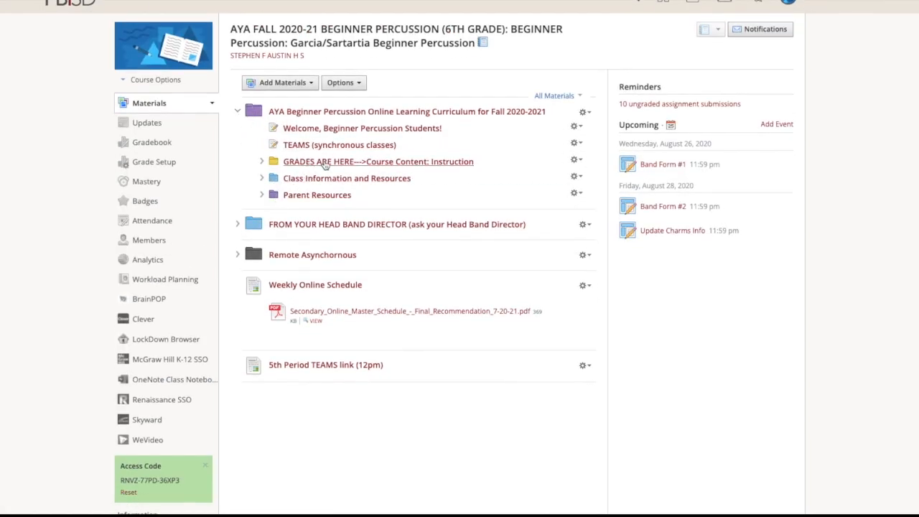
{"action": "mouse_move", "coordinate": [264, 195]}
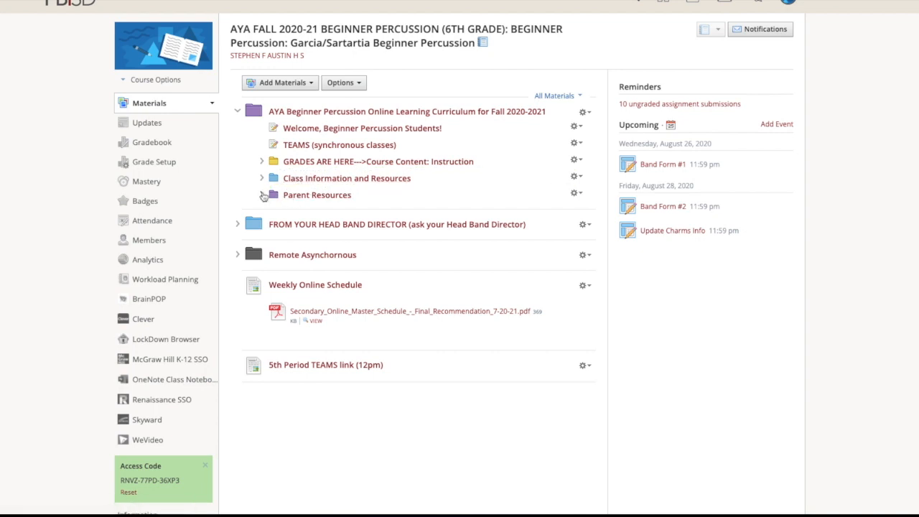
{"action": "left_click", "coordinate": [263, 196]}
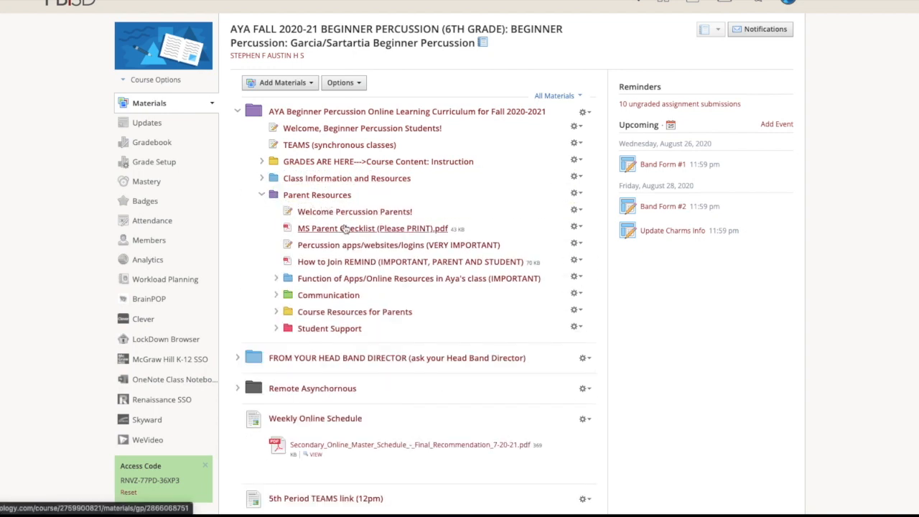
{"action": "mouse_move", "coordinate": [345, 229]}
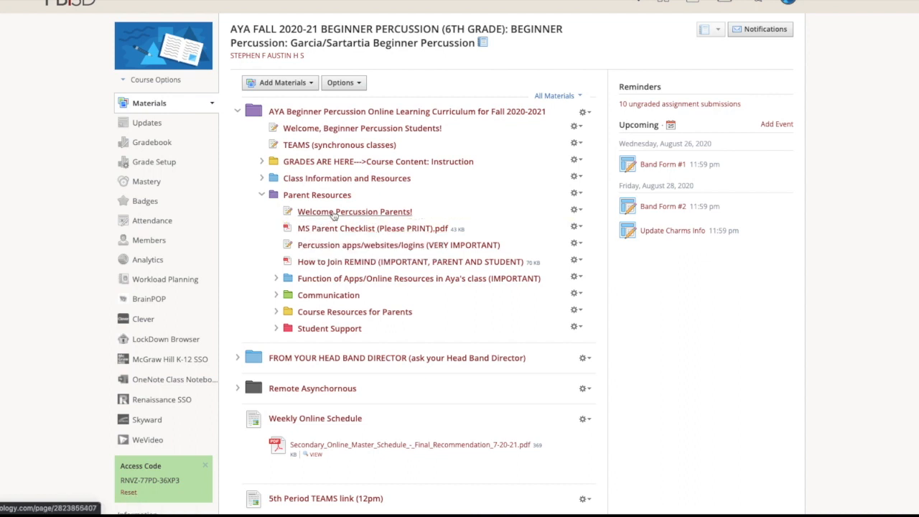
{"action": "mouse_move", "coordinate": [343, 250]}
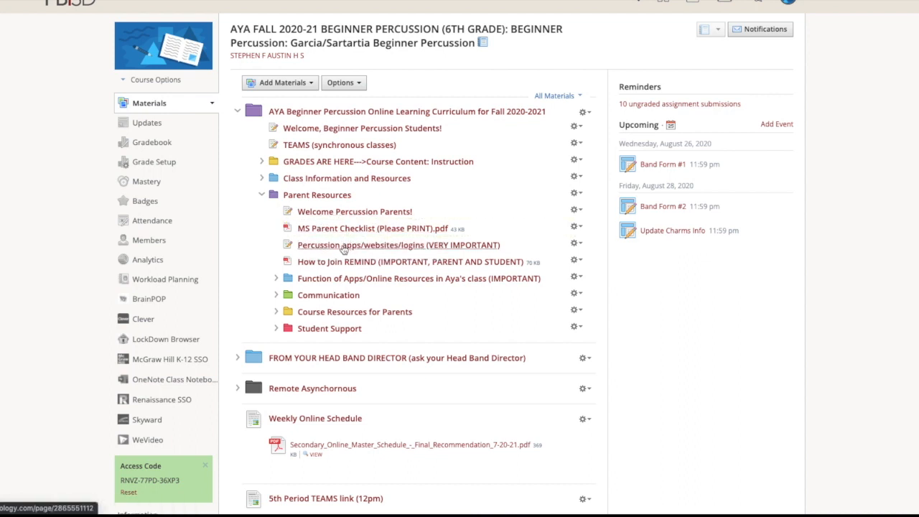
{"action": "mouse_move", "coordinate": [434, 247]}
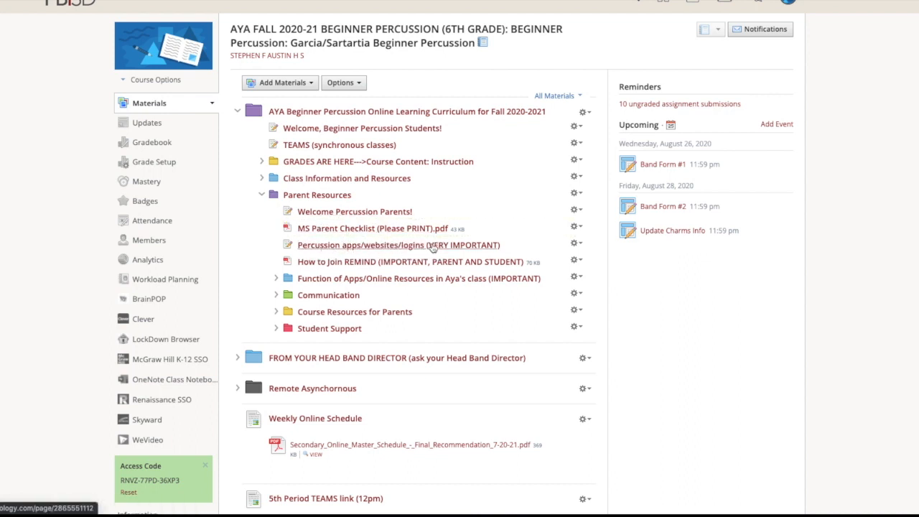
{"action": "mouse_move", "coordinate": [409, 262]}
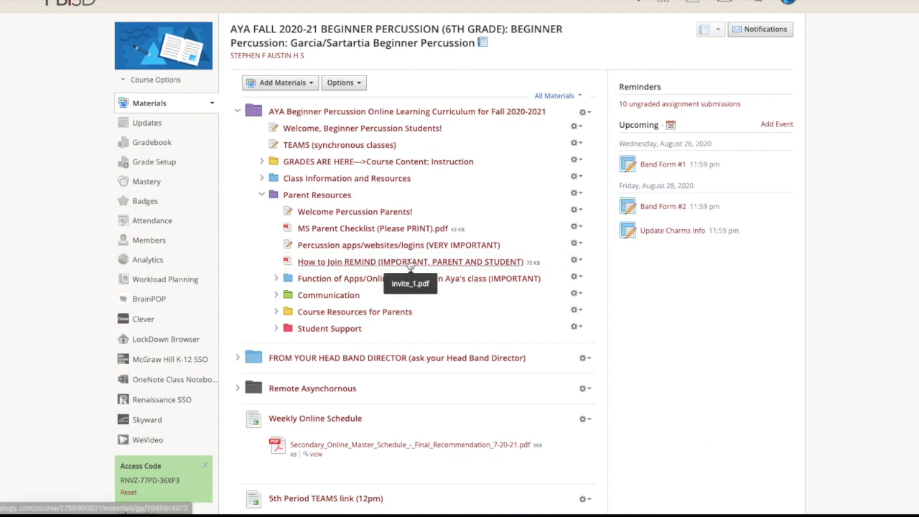
{"action": "left_click", "coordinate": [276, 279]}
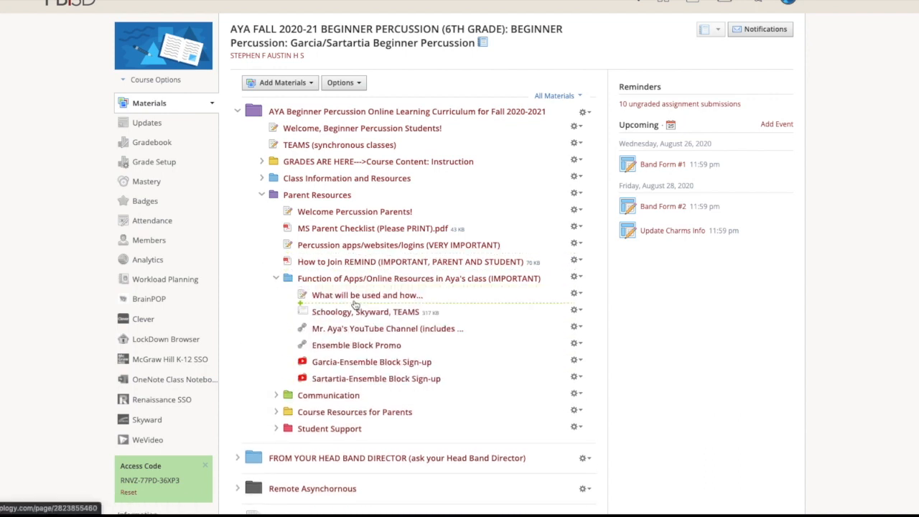
{"action": "mouse_move", "coordinate": [356, 344]}
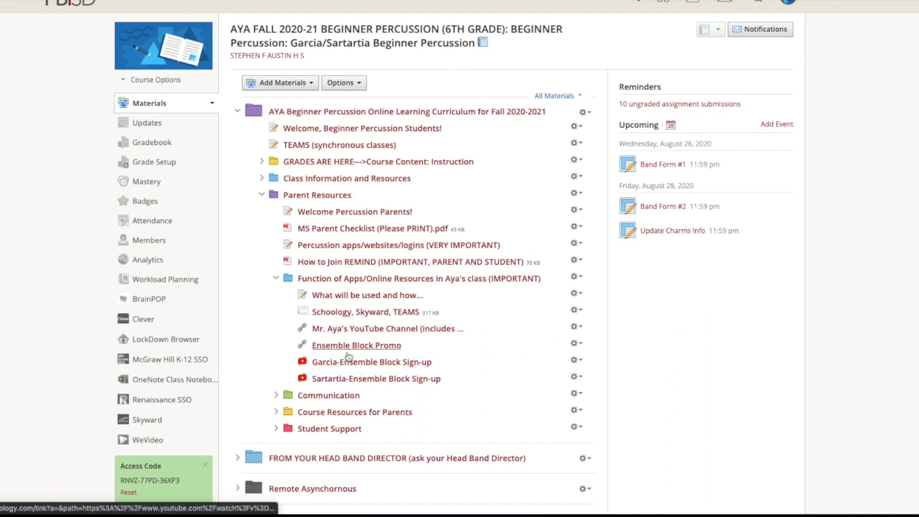
Collapse the apps folder again and expand Student Support to show its contents
{"action": "scroll", "scroll_direction": "down", "scroll_amount": 3}
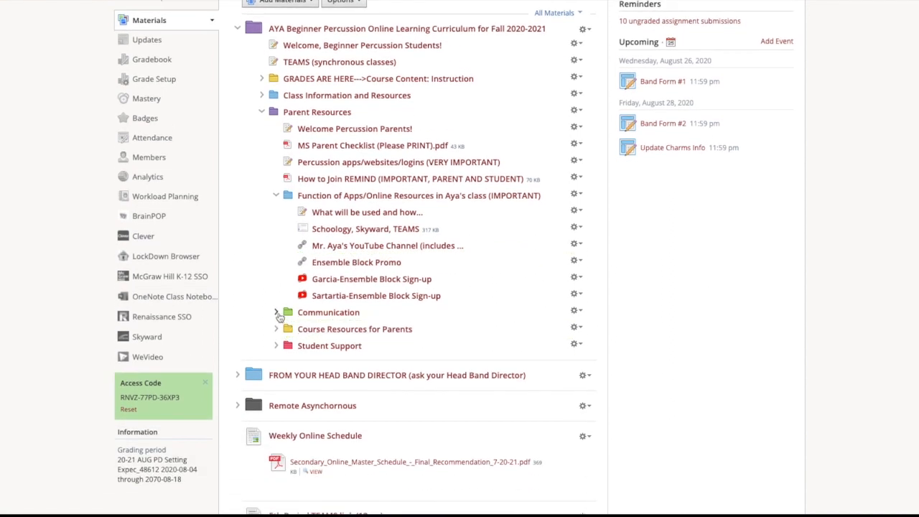
{"action": "left_click", "coordinate": [275, 195]}
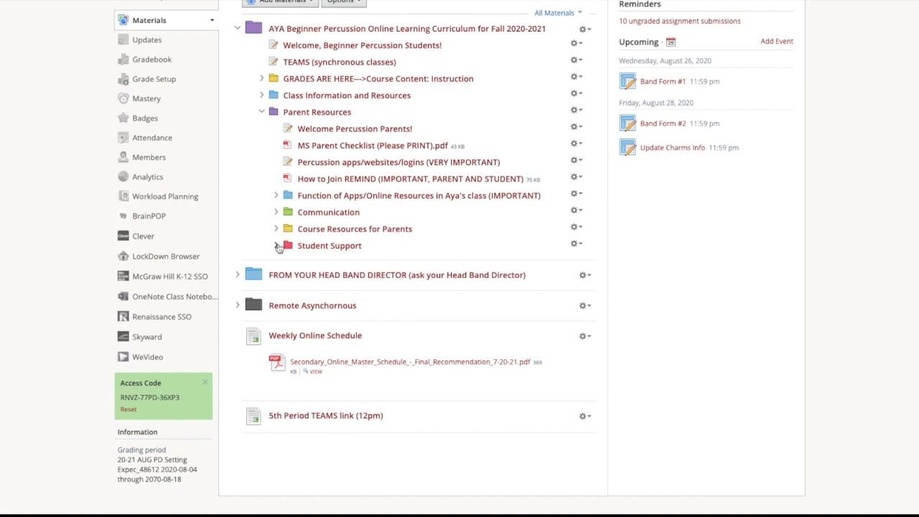
{"action": "left_click", "coordinate": [278, 246]}
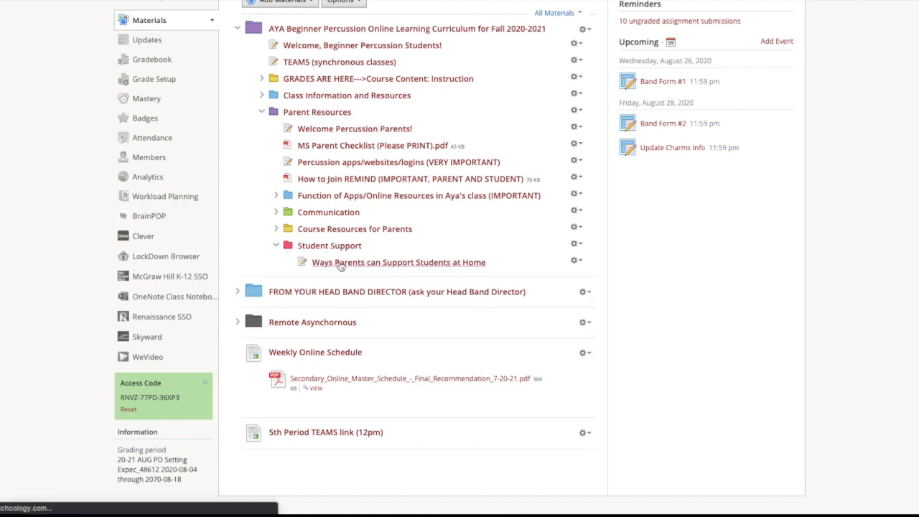
View the Ways Parents can Support Students at Home page of parent tips
{"action": "left_click", "coordinate": [399, 262]}
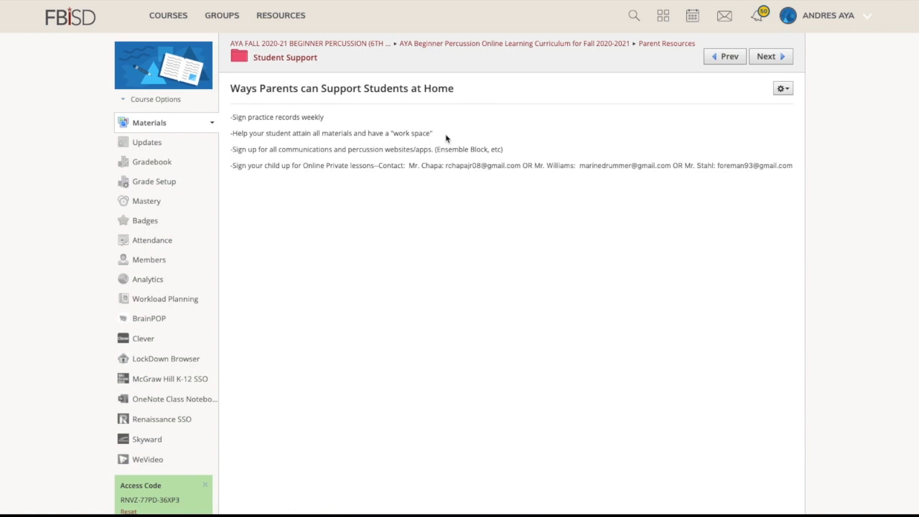
{"action": "mouse_move", "coordinate": [509, 155]}
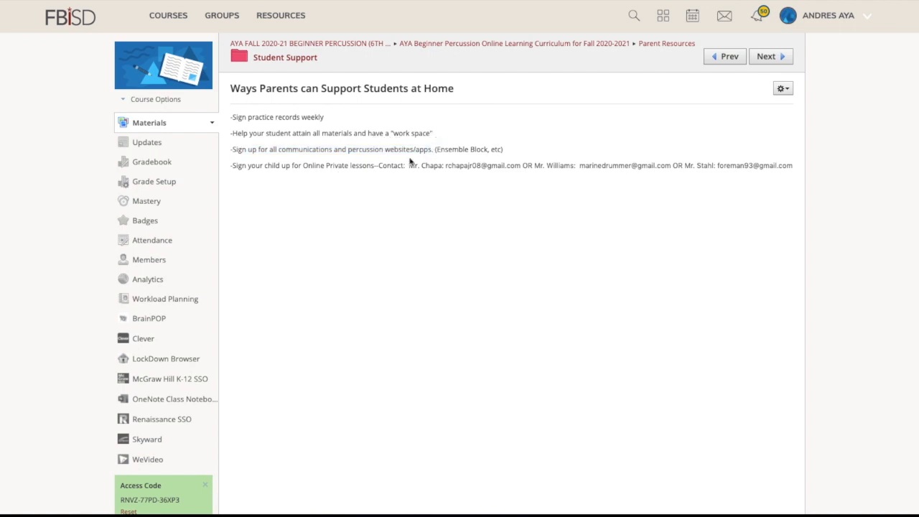
{"action": "mouse_move", "coordinate": [261, 192]}
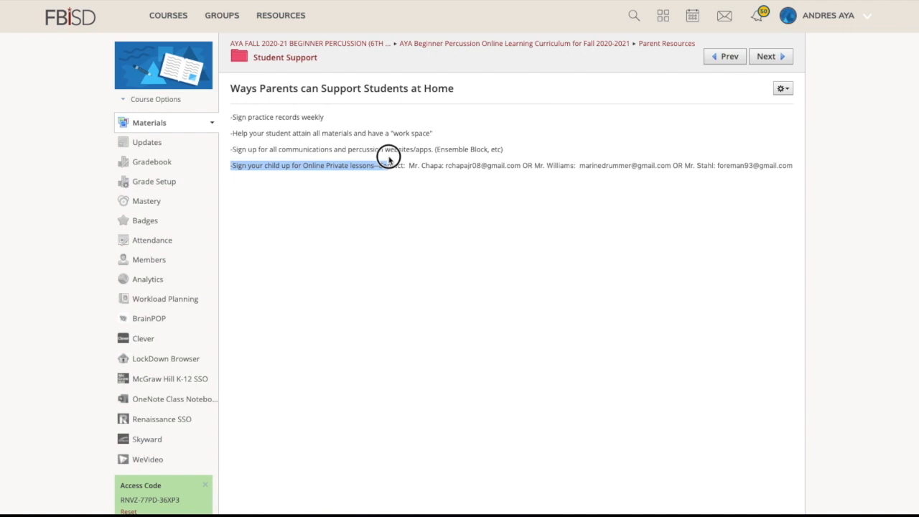
{"action": "mouse_move", "coordinate": [749, 152]}
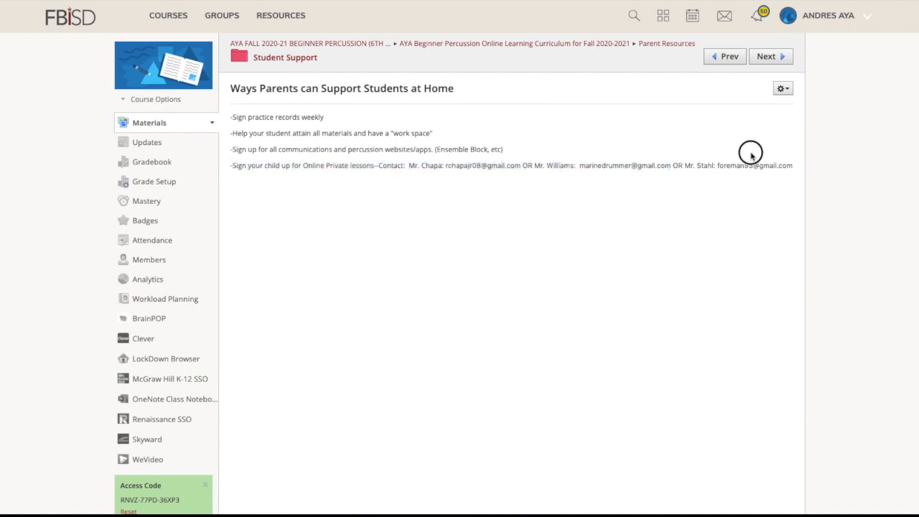
{"action": "mouse_move", "coordinate": [442, 166]}
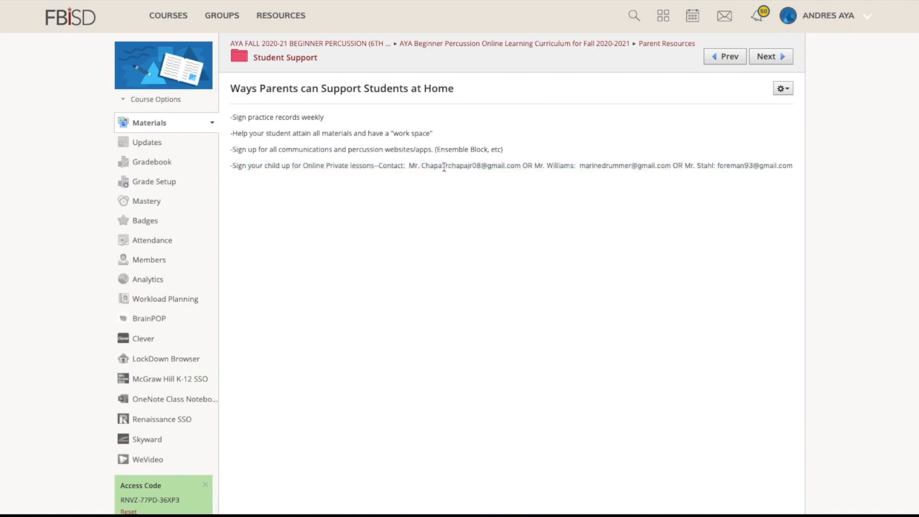
{"action": "double_click", "coordinate": [623, 165]}
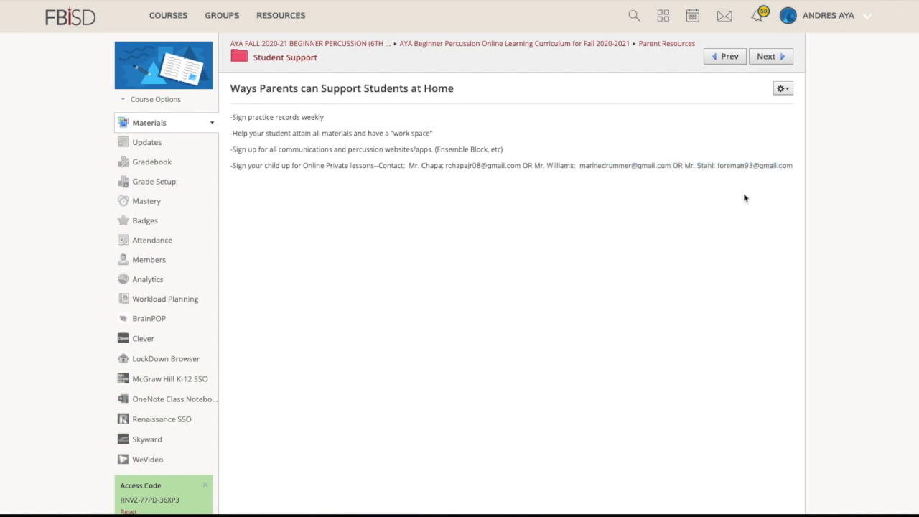
{"action": "mouse_move", "coordinate": [566, 218]}
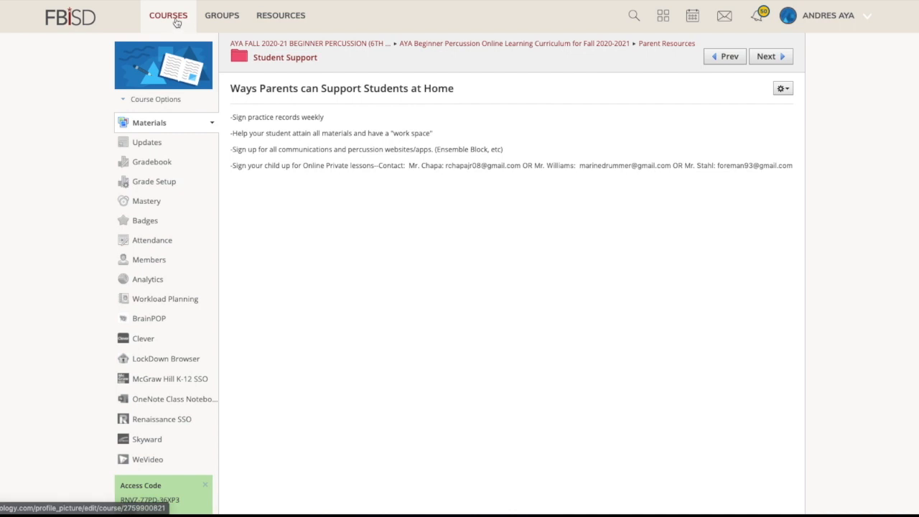
Return to the beginner percussion course's main Materials page
{"action": "left_click", "coordinate": [149, 122]}
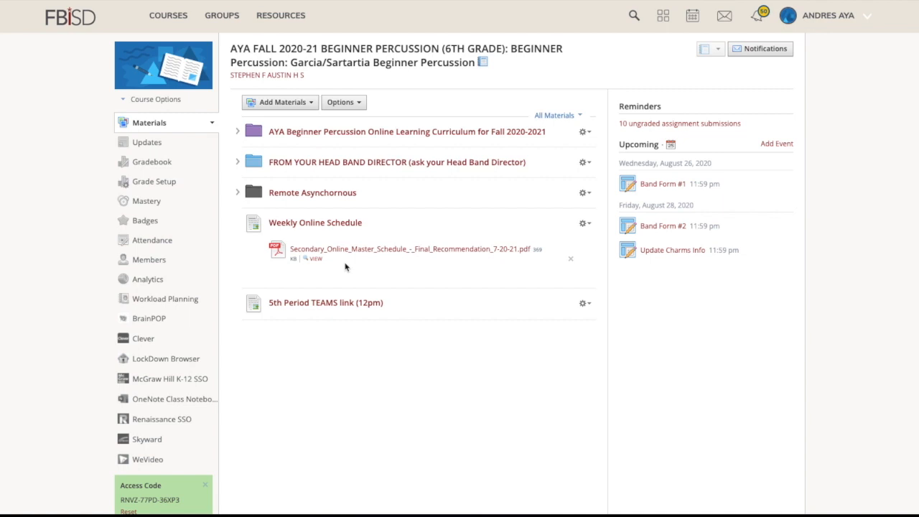
{"action": "mouse_move", "coordinate": [324, 269]}
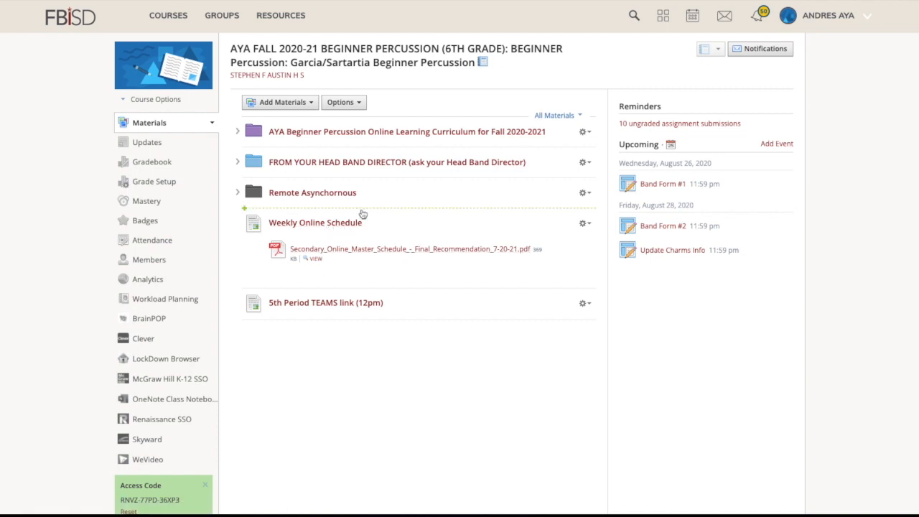
{"action": "mouse_move", "coordinate": [238, 135]}
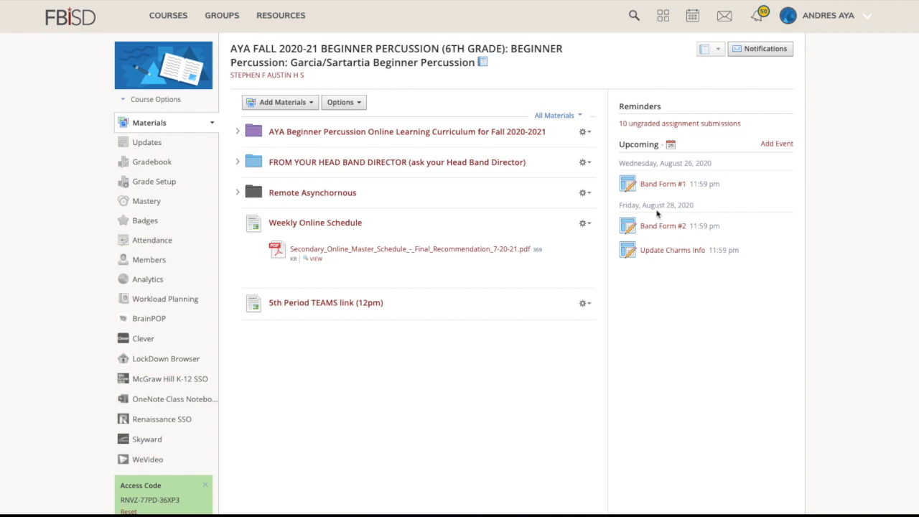
Expand the curriculum, GRADES ARE HERE, Grading Period 1 and Week 2 (August 24-28th) folders
{"action": "left_click", "coordinate": [237, 131]}
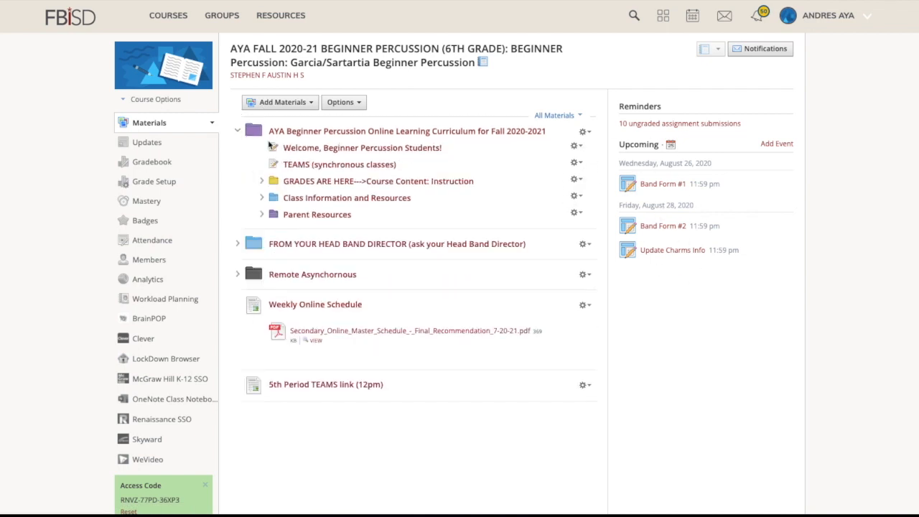
{"action": "left_click", "coordinate": [261, 181]}
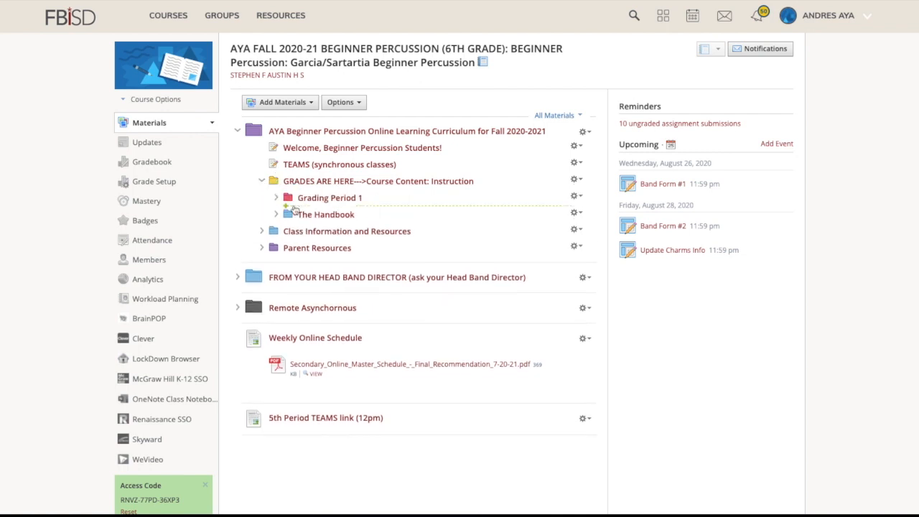
{"action": "left_click", "coordinate": [276, 199]}
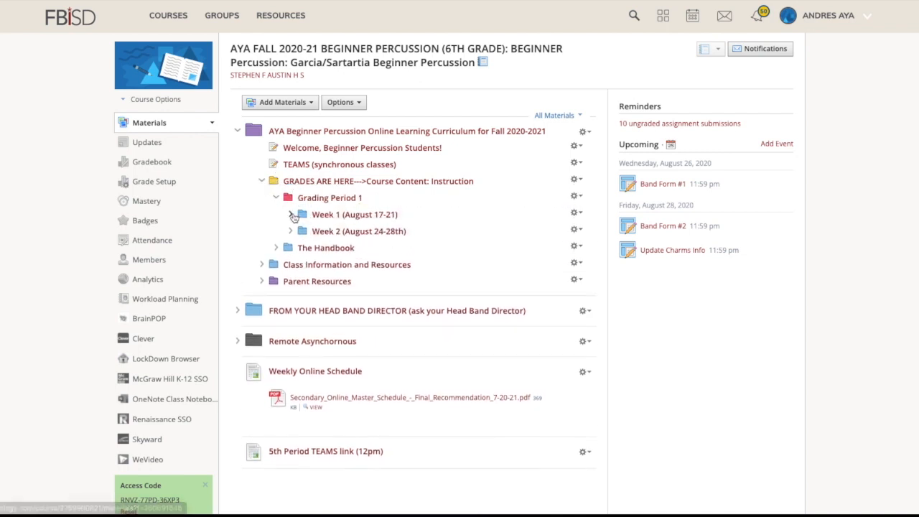
{"action": "left_click", "coordinate": [291, 230]}
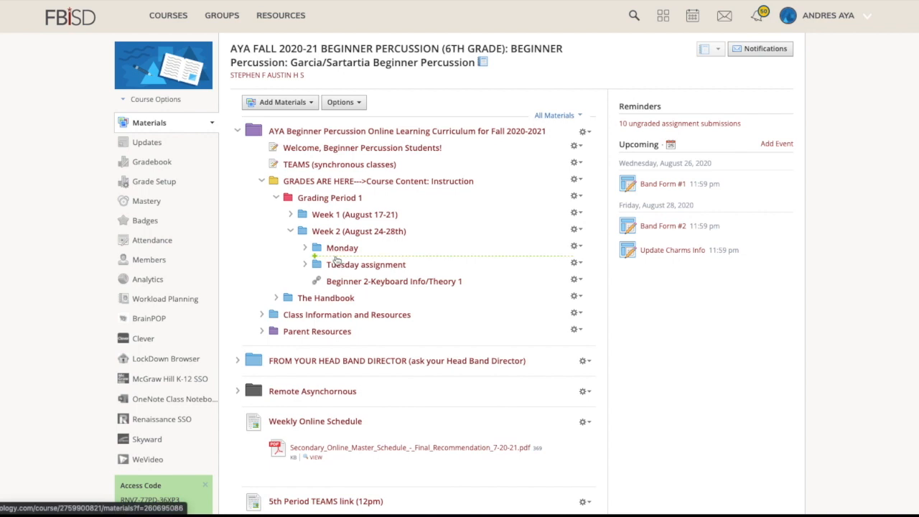
{"action": "mouse_move", "coordinate": [394, 280]}
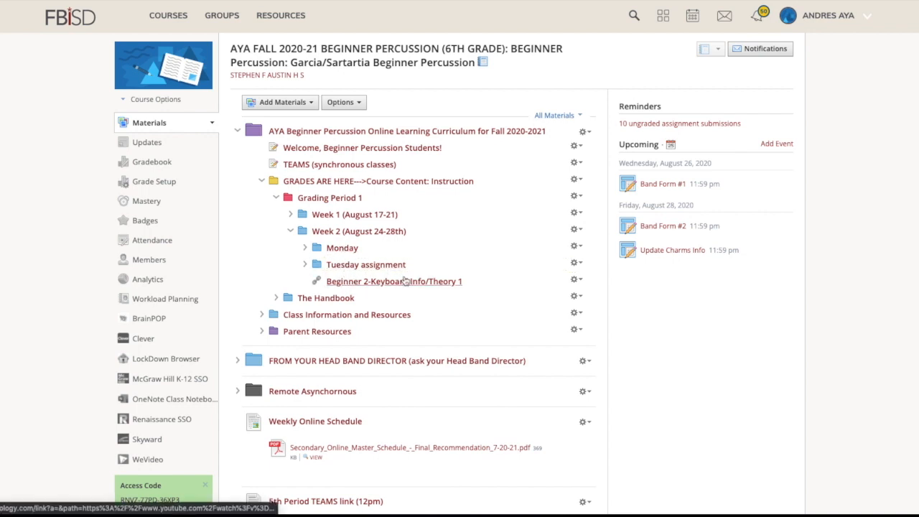
{"action": "mouse_move", "coordinate": [394, 280]}
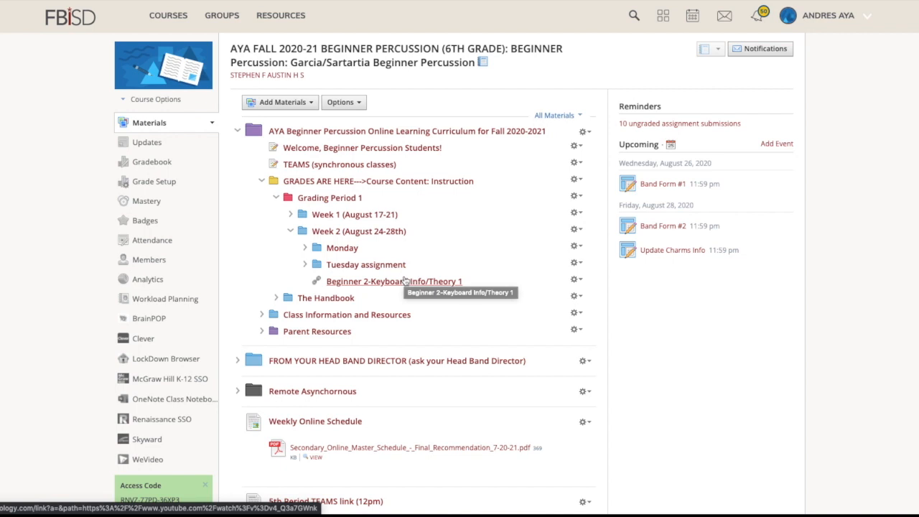
{"action": "mouse_move", "coordinate": [393, 280]}
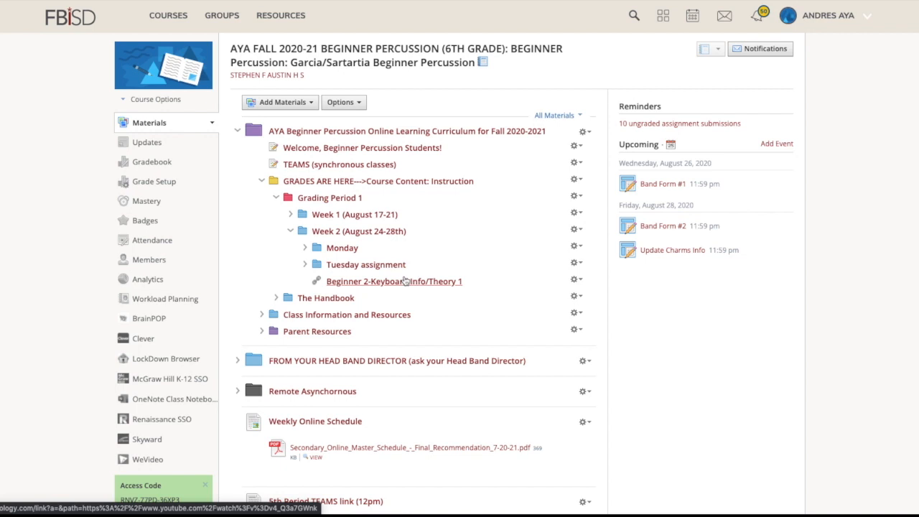
{"action": "mouse_move", "coordinate": [477, 234]}
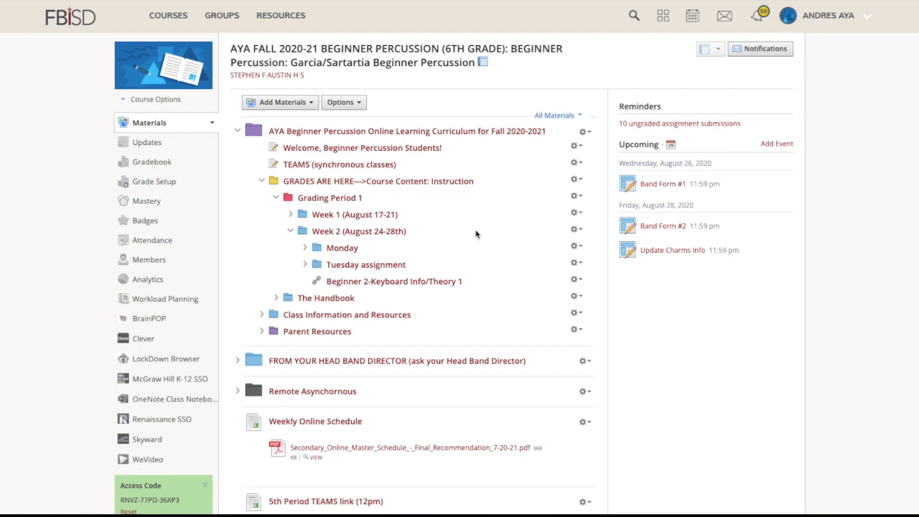
{"action": "mouse_move", "coordinate": [439, 220]}
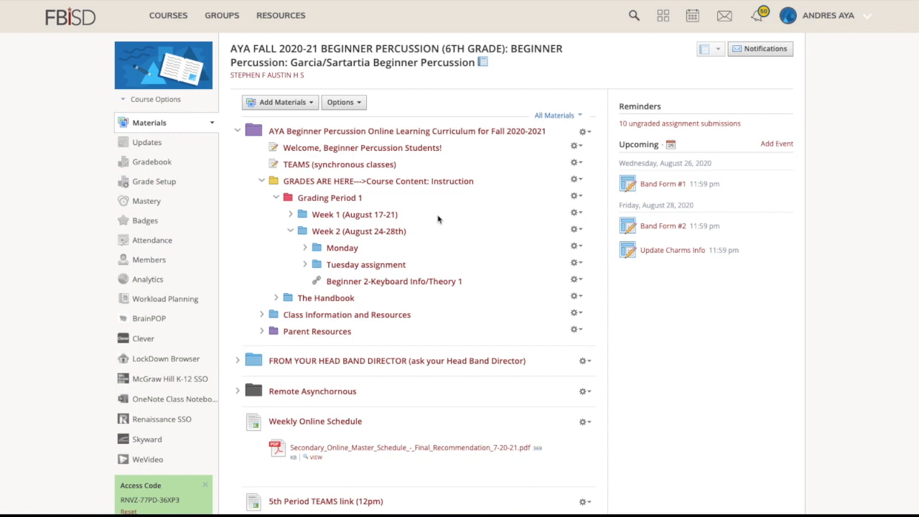
{"action": "mouse_move", "coordinate": [309, 135]}
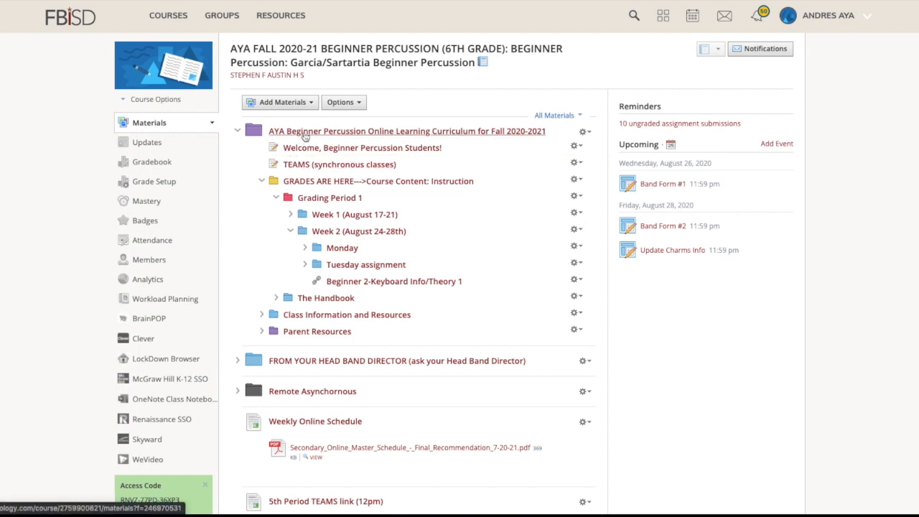